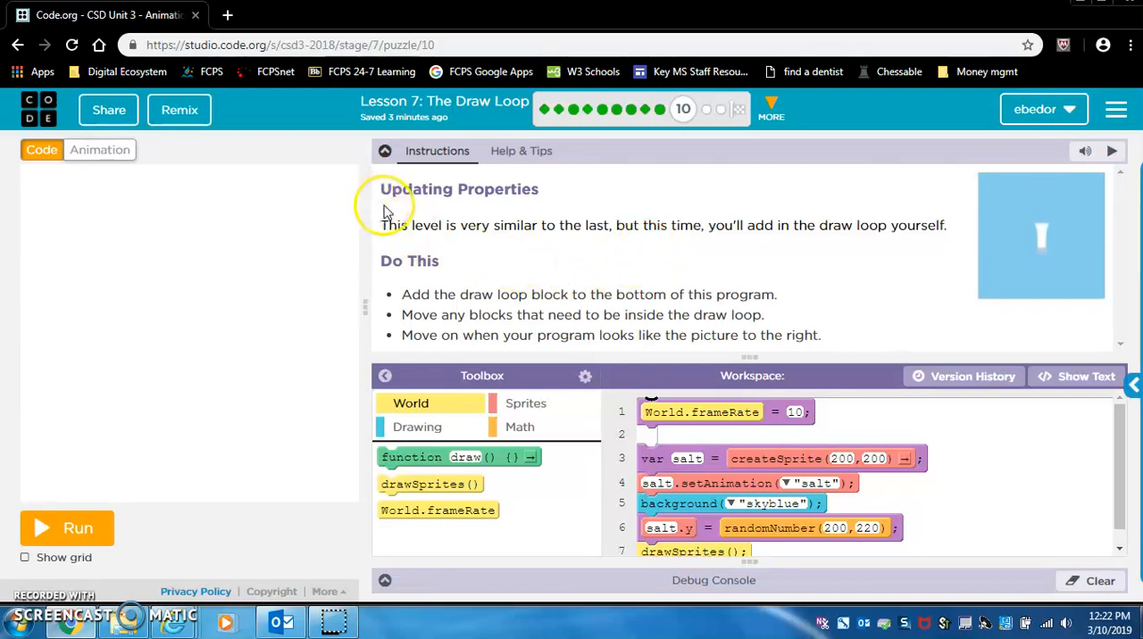
{"action": "mouse_move", "coordinate": [447, 254]}
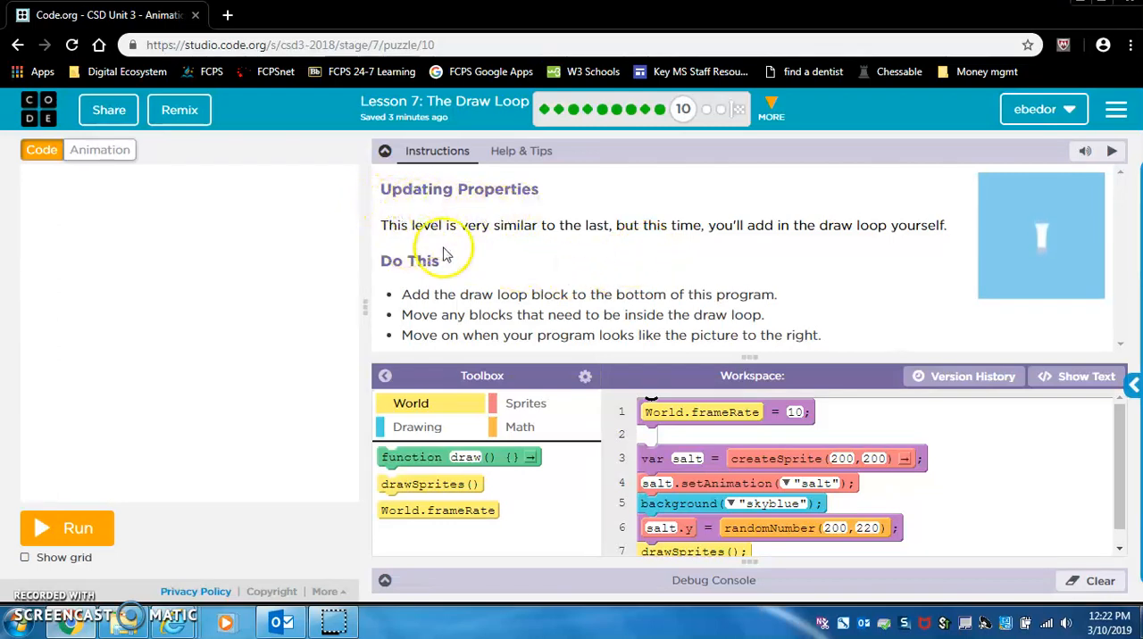
{"action": "mouse_move", "coordinate": [612, 243]}
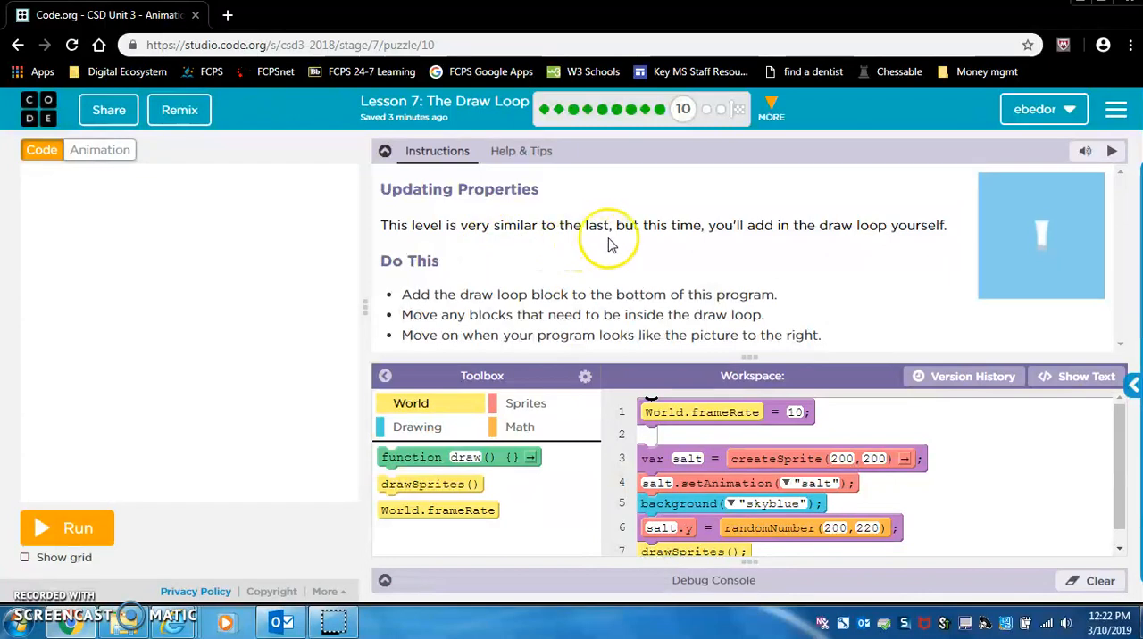
{"action": "mouse_move", "coordinate": [815, 229]}
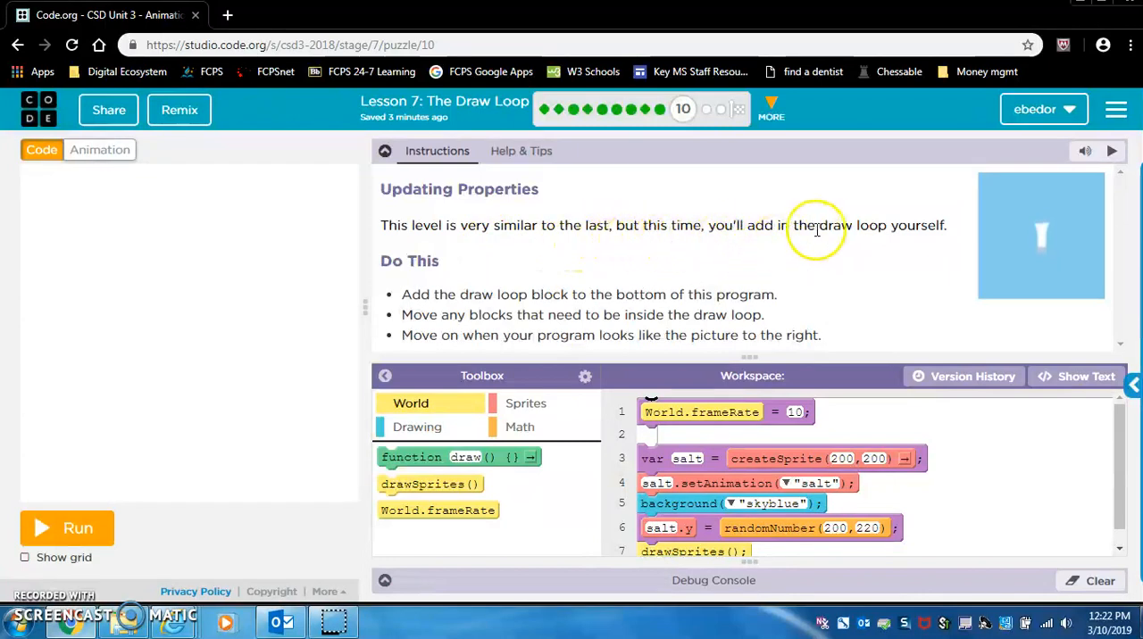
{"action": "mouse_move", "coordinate": [491, 281]}
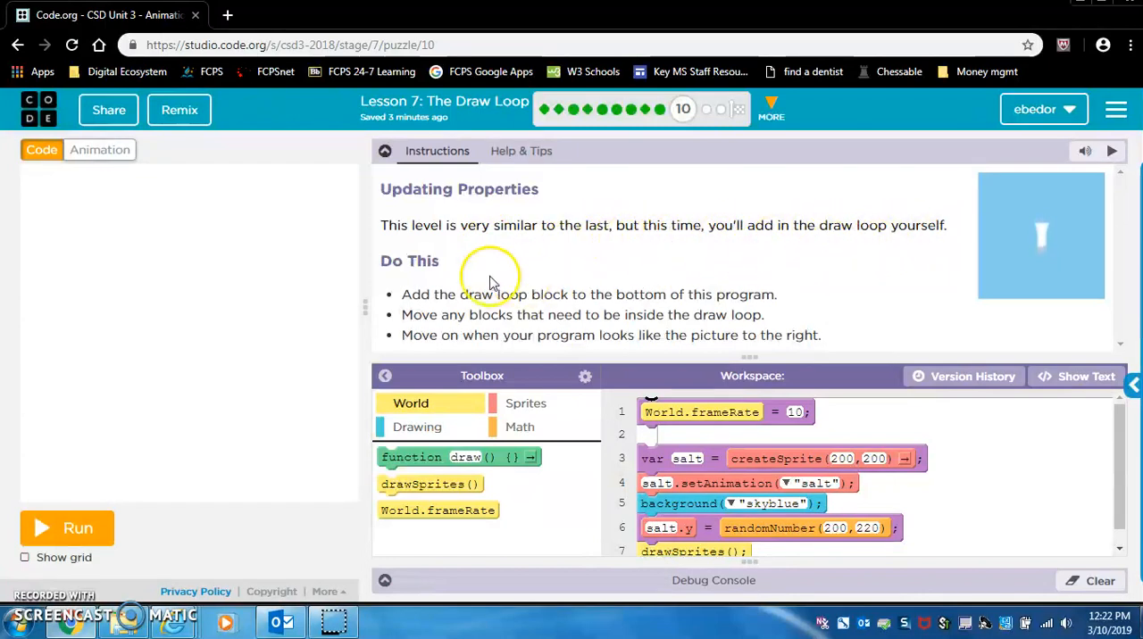
Step: Run the starting program so the salt shaker appears on the sky-blue stage
{"action": "left_click", "coordinate": [67, 528]}
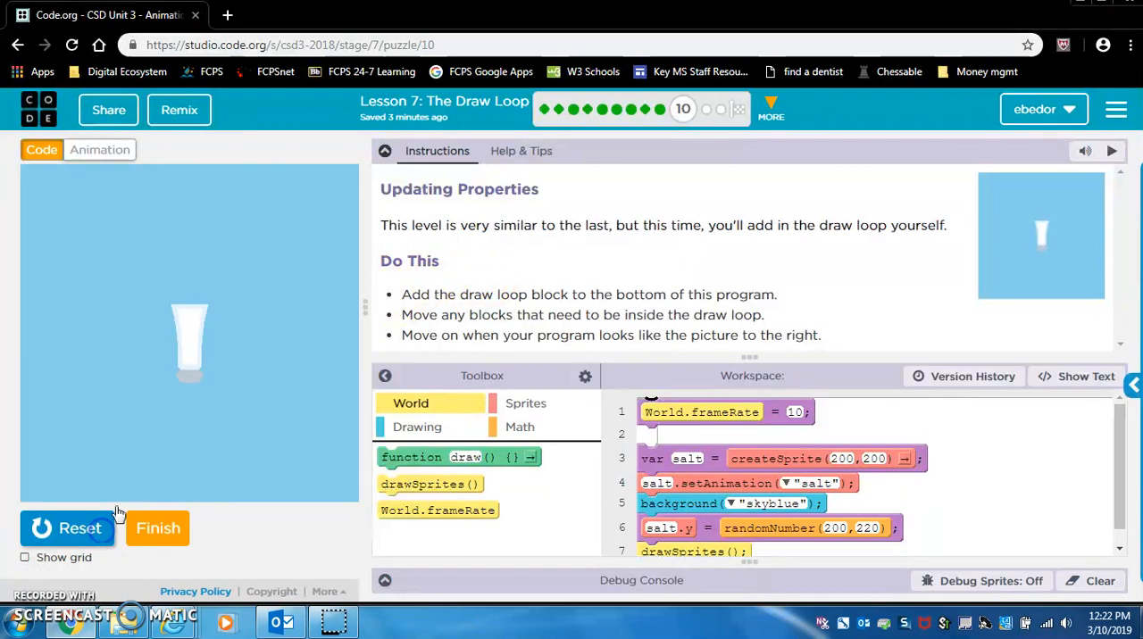
{"action": "mouse_move", "coordinate": [581, 292]}
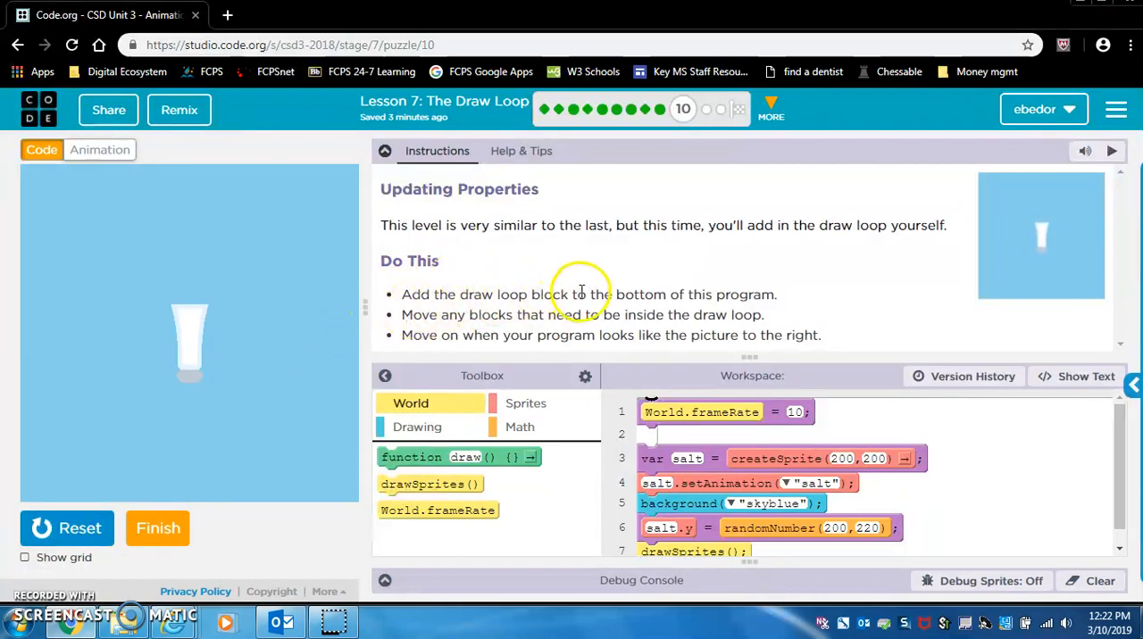
{"action": "mouse_move", "coordinate": [920, 464]}
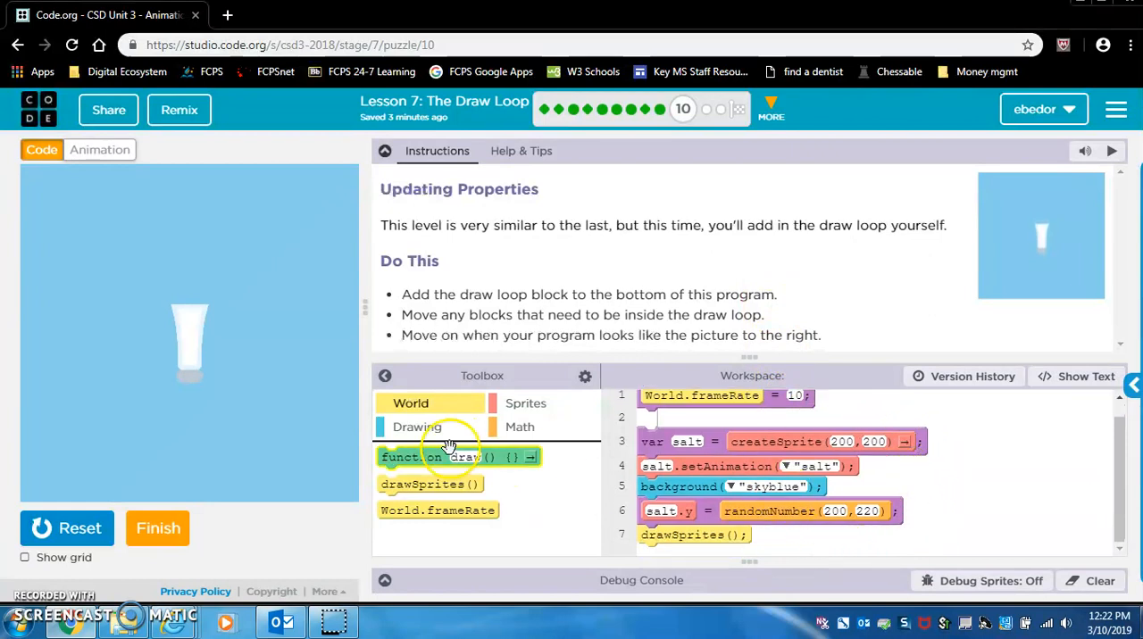
Step: Place an empty function draw() block from the World toolbox below drawSprites()
{"action": "left_click_drag", "start_coordinate": [446, 456], "coordinate": [692, 558]}
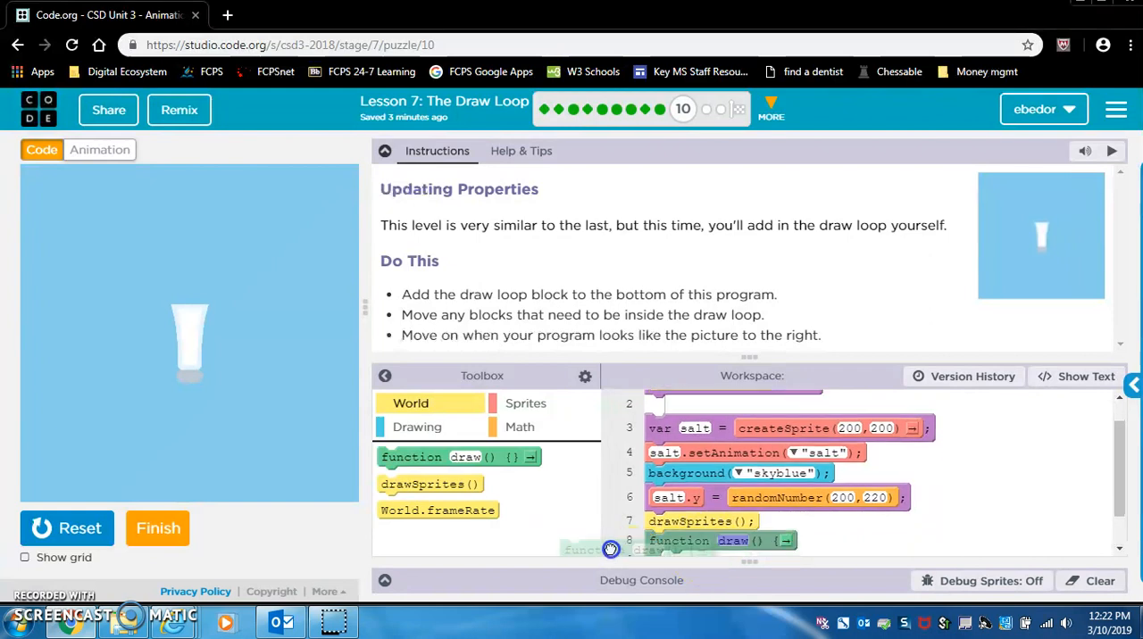
{"action": "scroll", "scroll_direction": "up", "scroll_amount": 3}
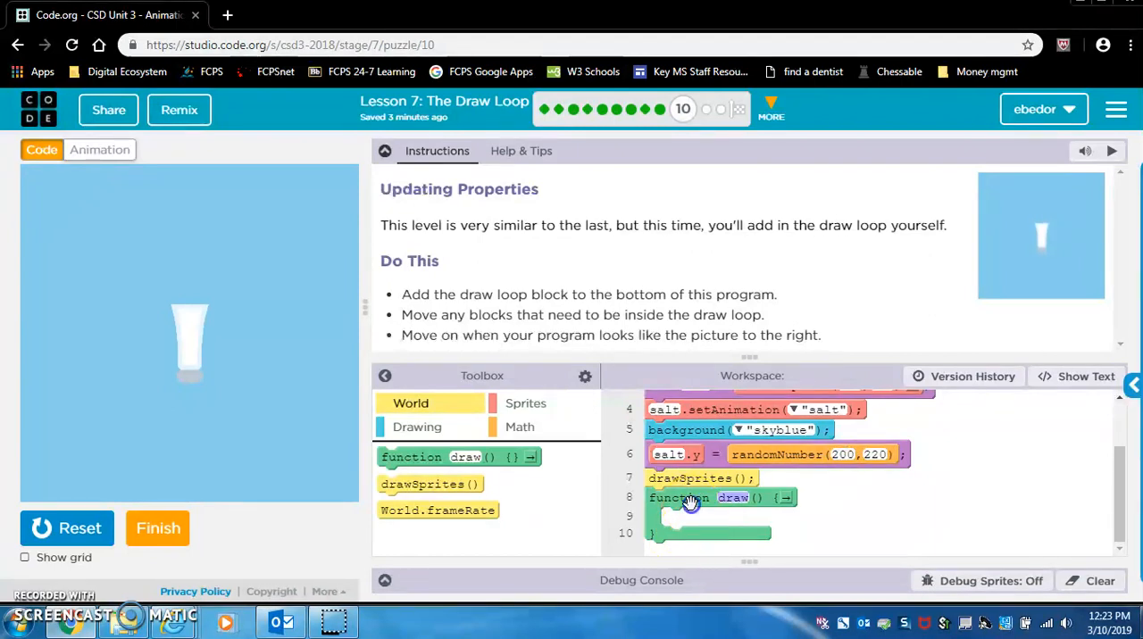
{"action": "mouse_move", "coordinate": [777, 303]}
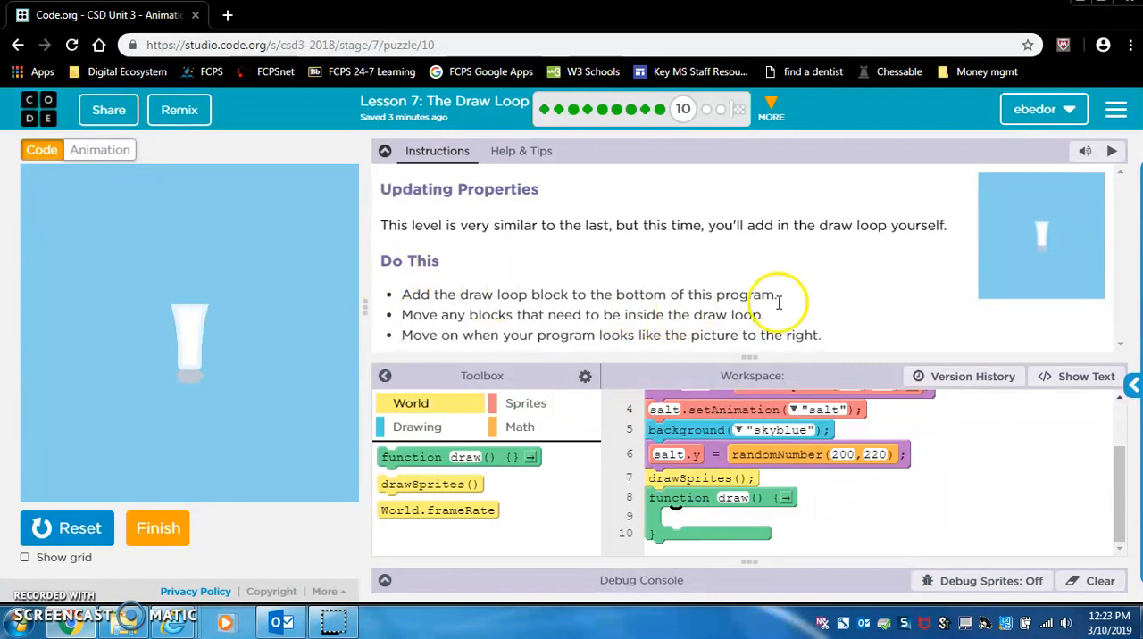
{"action": "mouse_move", "coordinate": [610, 314]}
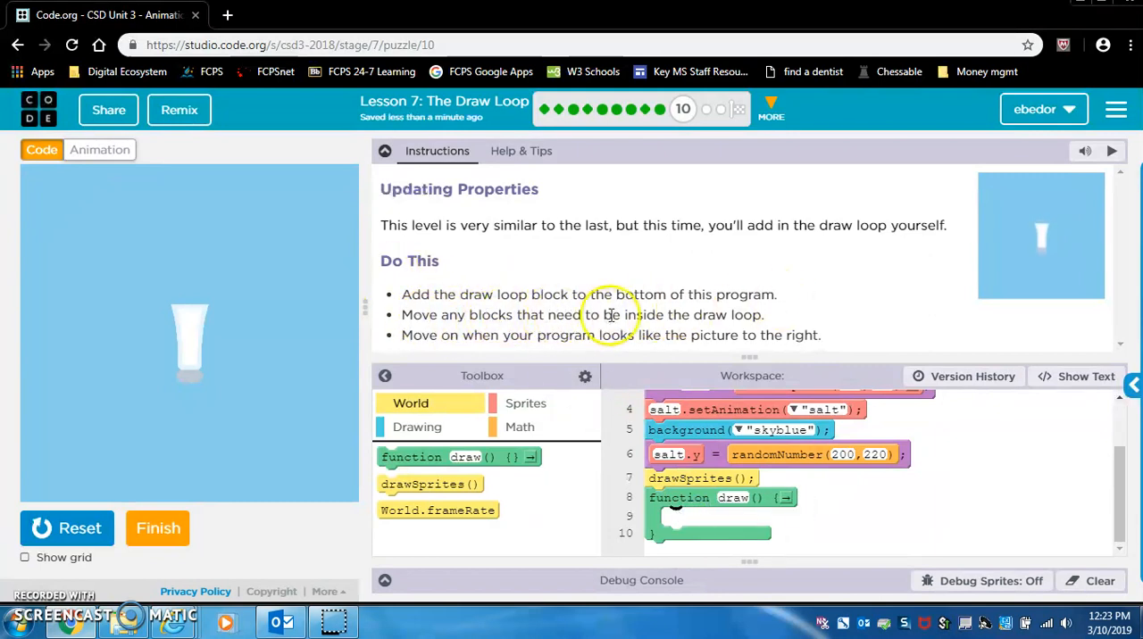
{"action": "mouse_move", "coordinate": [732, 326]}
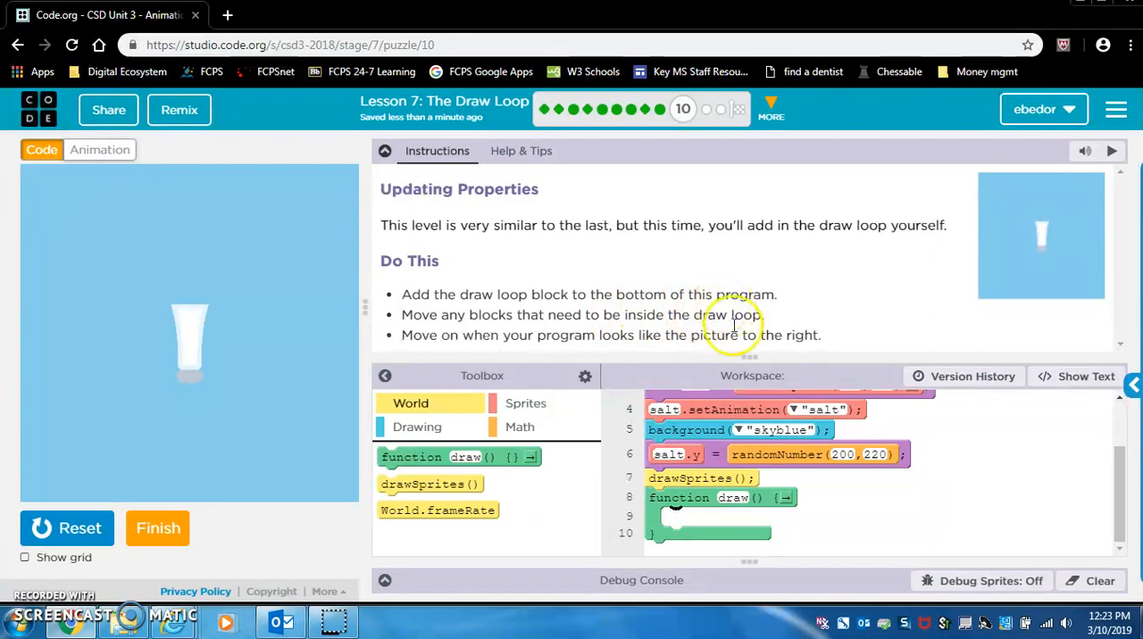
{"action": "scroll", "scroll_direction": "up", "scroll_amount": 3}
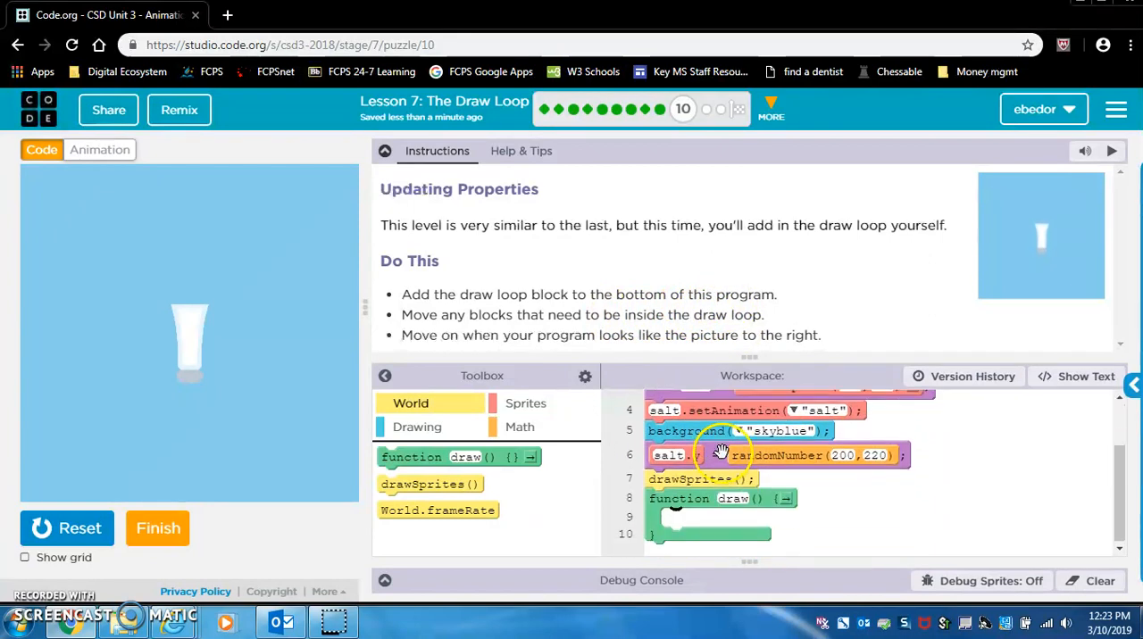
{"action": "scroll", "scroll_direction": "up", "scroll_amount": 3}
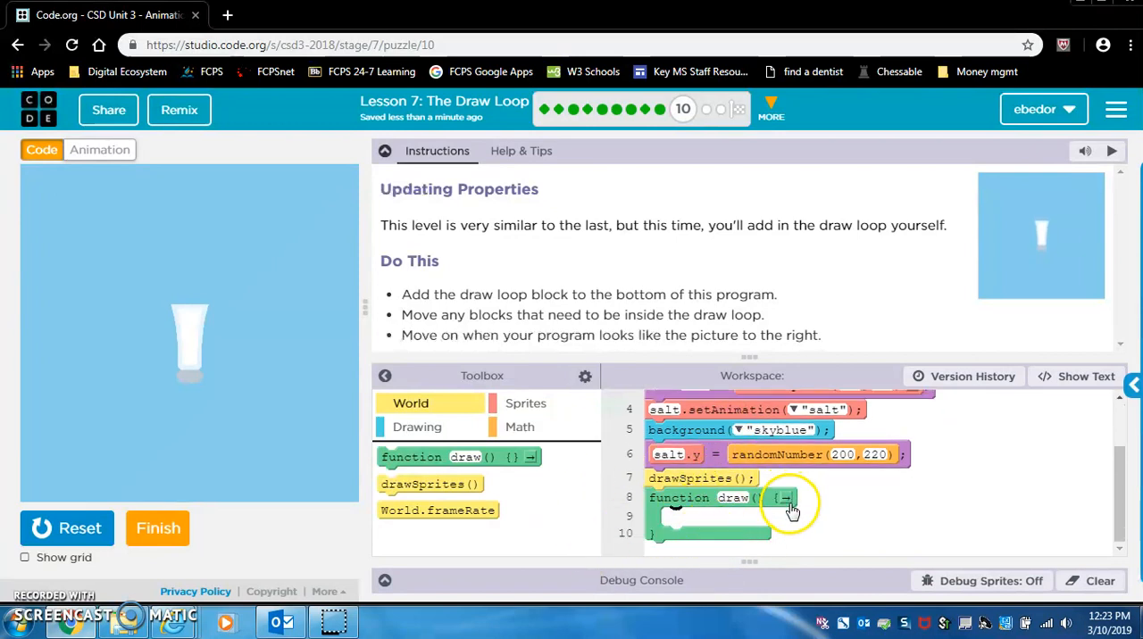
Step: Move background, salt.y = randomNumber and drawSprites into draw(), then restart the animation
{"action": "scroll", "scroll_direction": "up", "scroll_amount": 3}
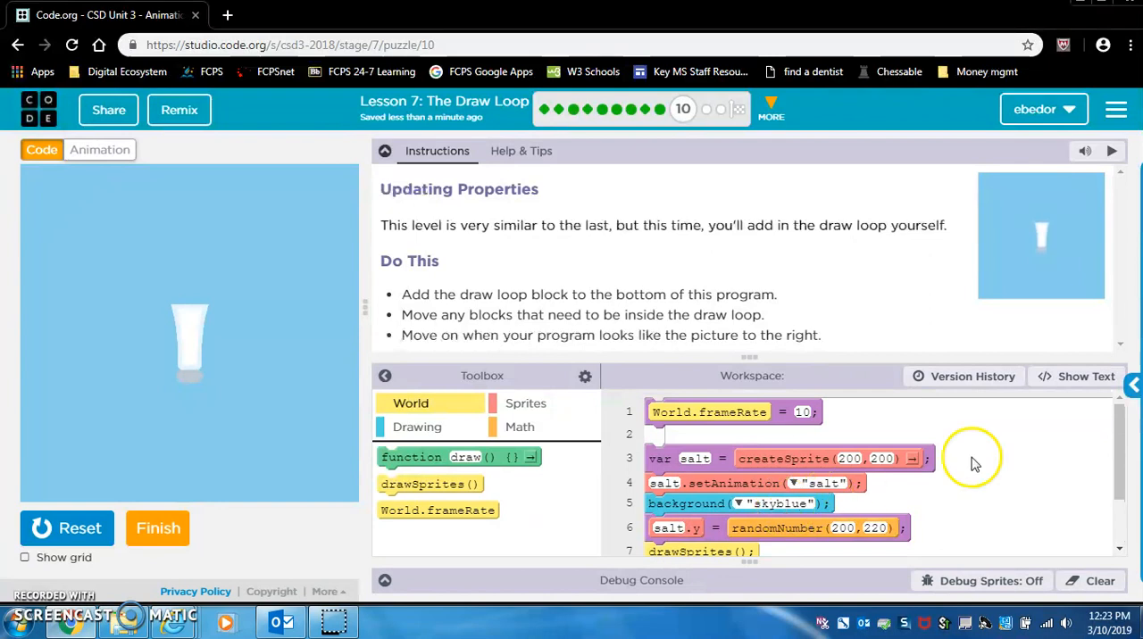
{"action": "scroll", "scroll_direction": "down", "scroll_amount": 3}
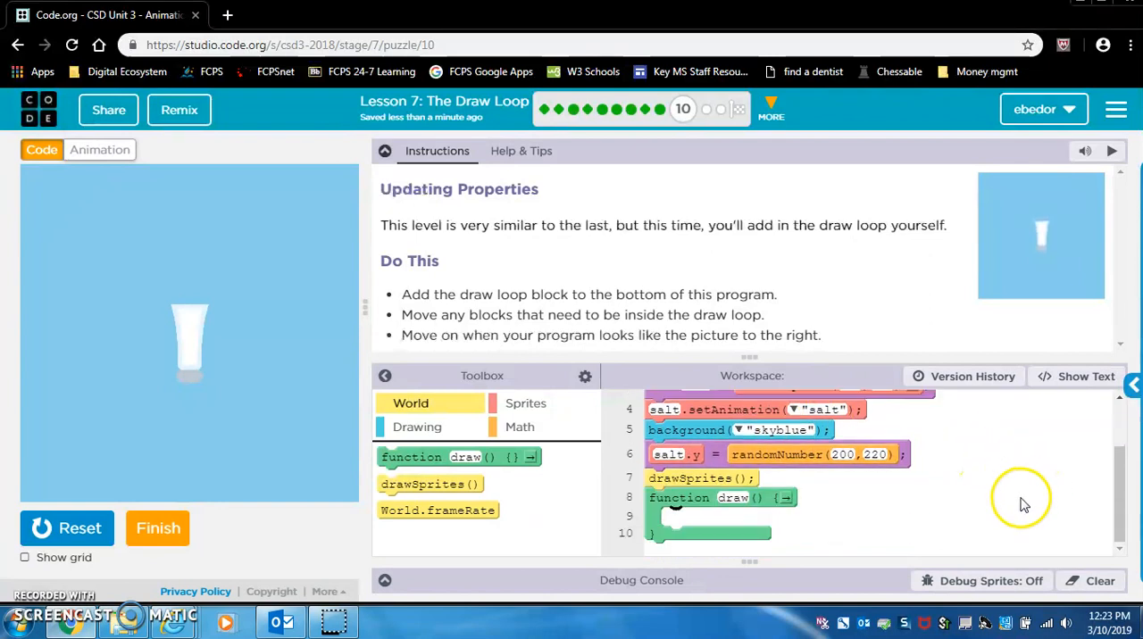
{"action": "mouse_move", "coordinate": [706, 438]}
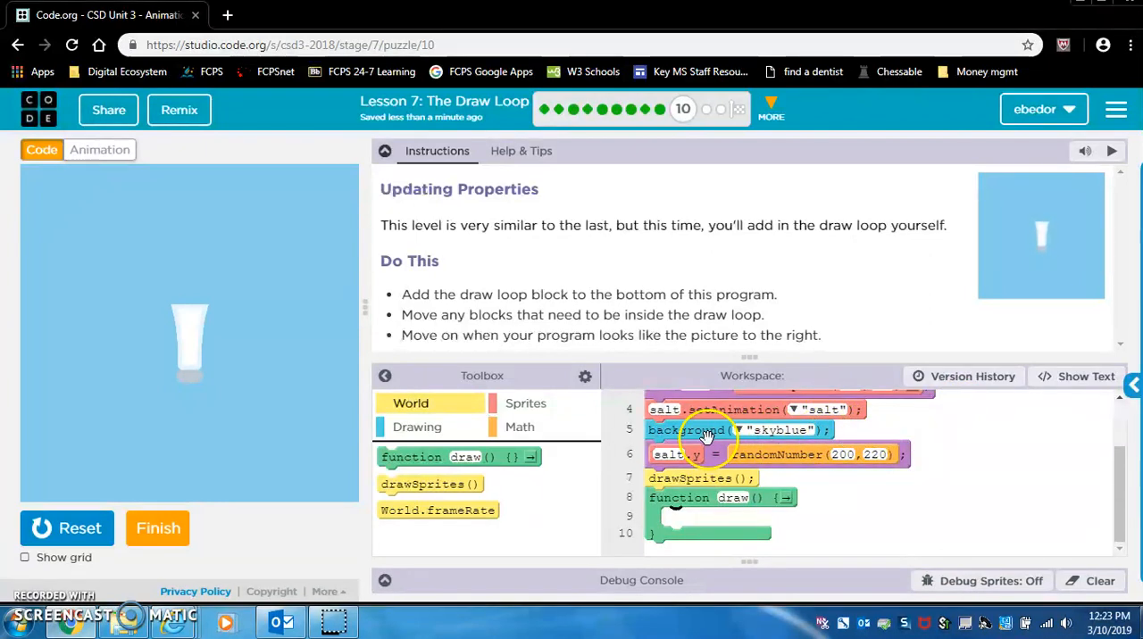
{"action": "mouse_move", "coordinate": [917, 447]}
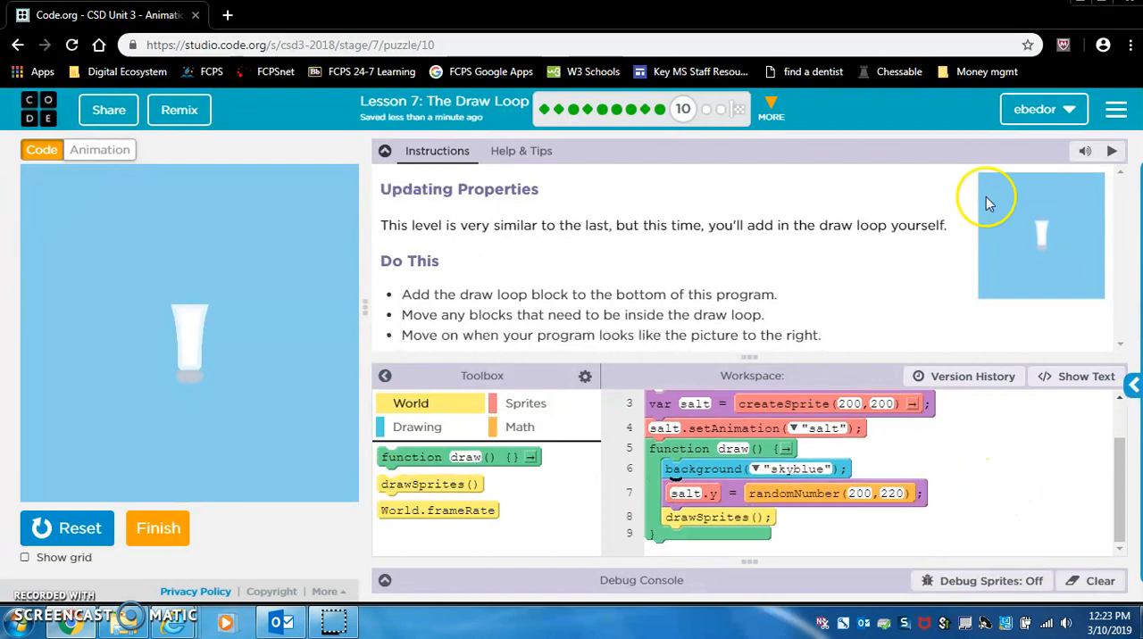
{"action": "mouse_move", "coordinate": [115, 528]}
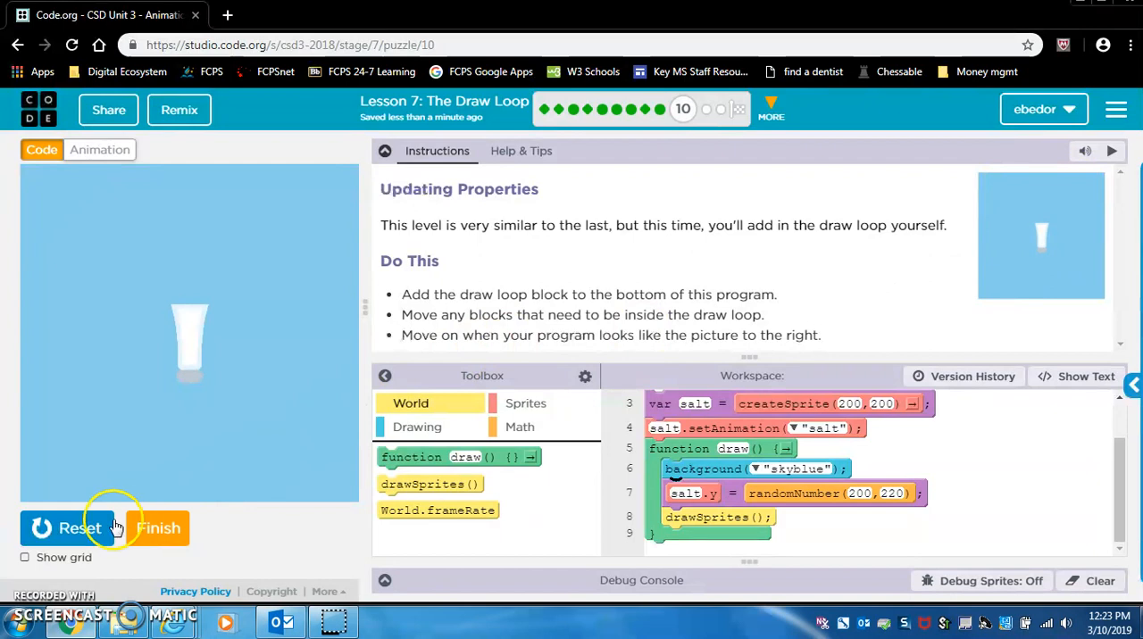
{"action": "left_click", "coordinate": [68, 528]}
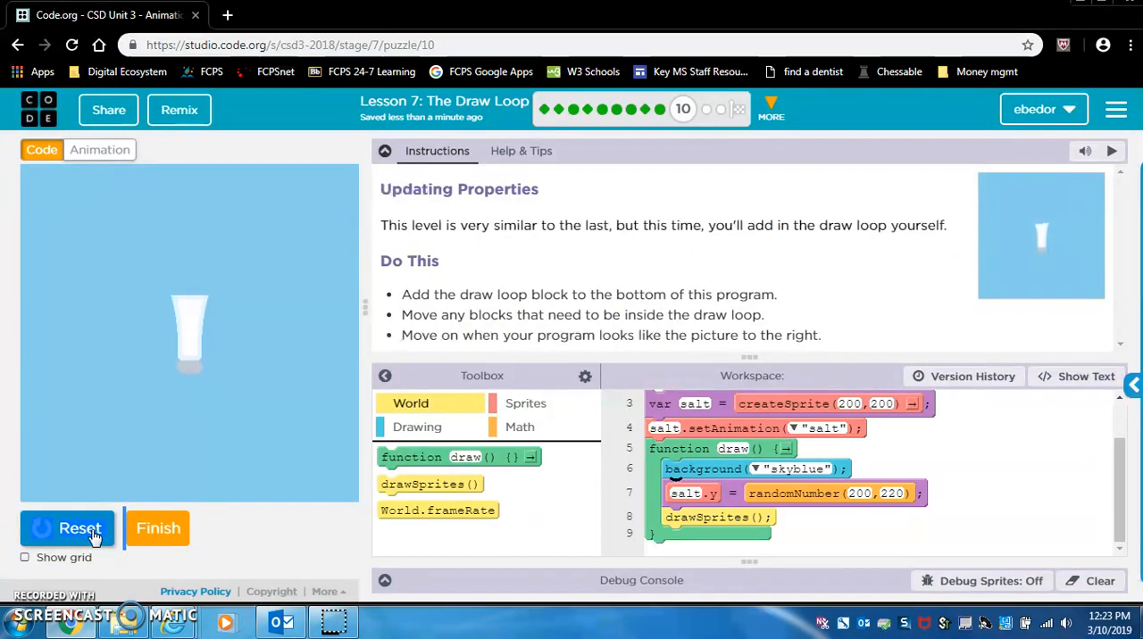
{"action": "mouse_move", "coordinate": [158, 528]}
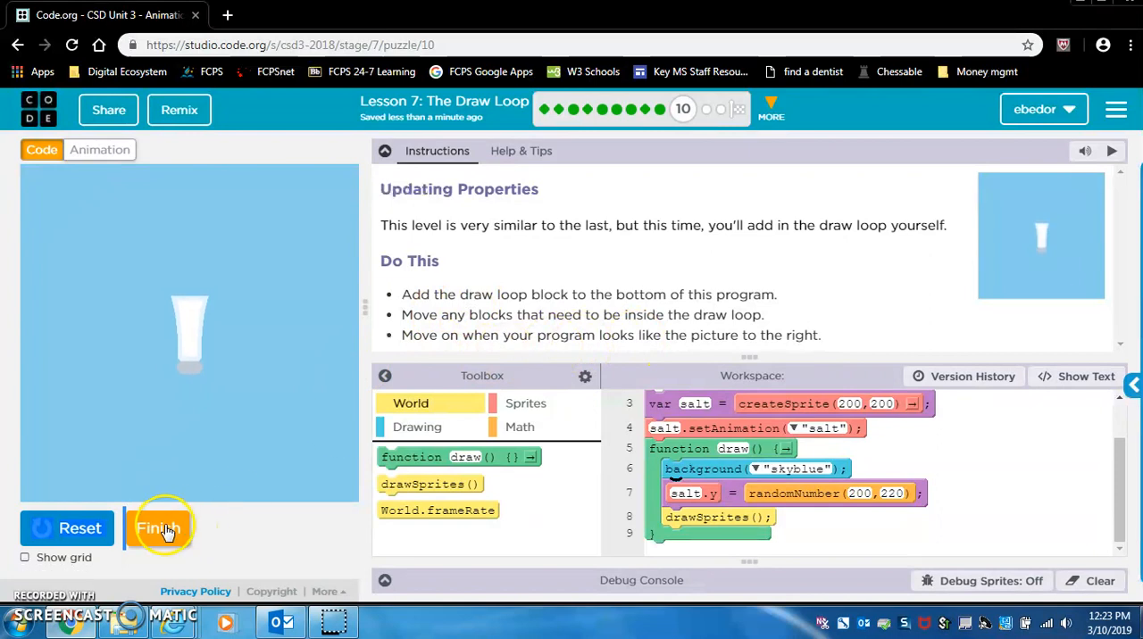
{"action": "left_click", "coordinate": [158, 528]}
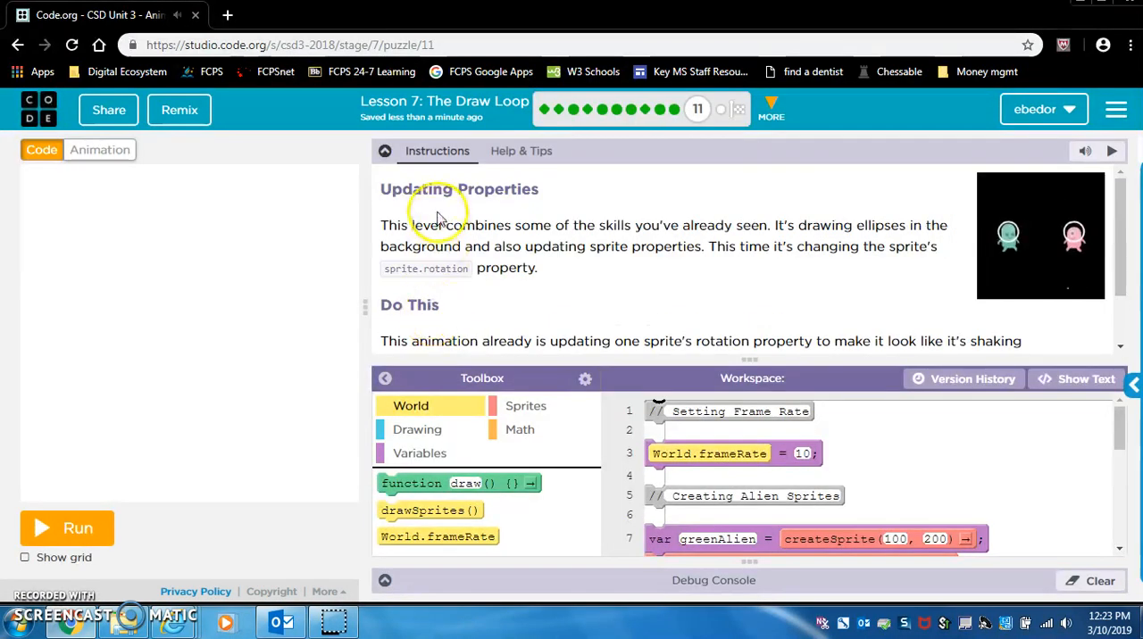
{"action": "mouse_move", "coordinate": [78, 528]}
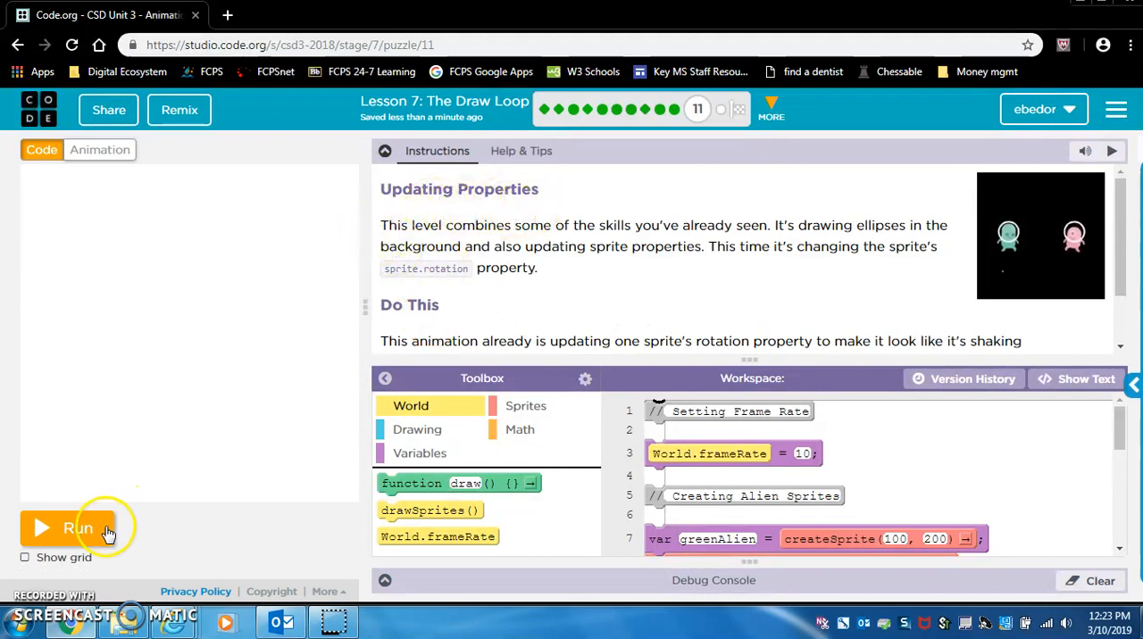
{"action": "left_click", "coordinate": [78, 528]}
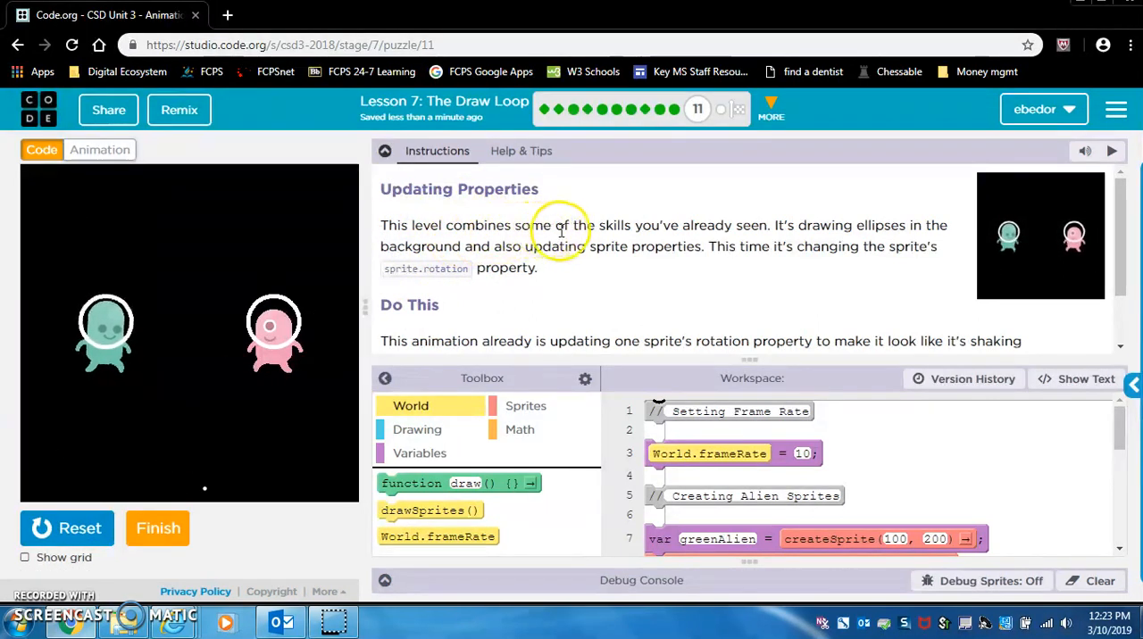
{"action": "mouse_move", "coordinate": [755, 234]}
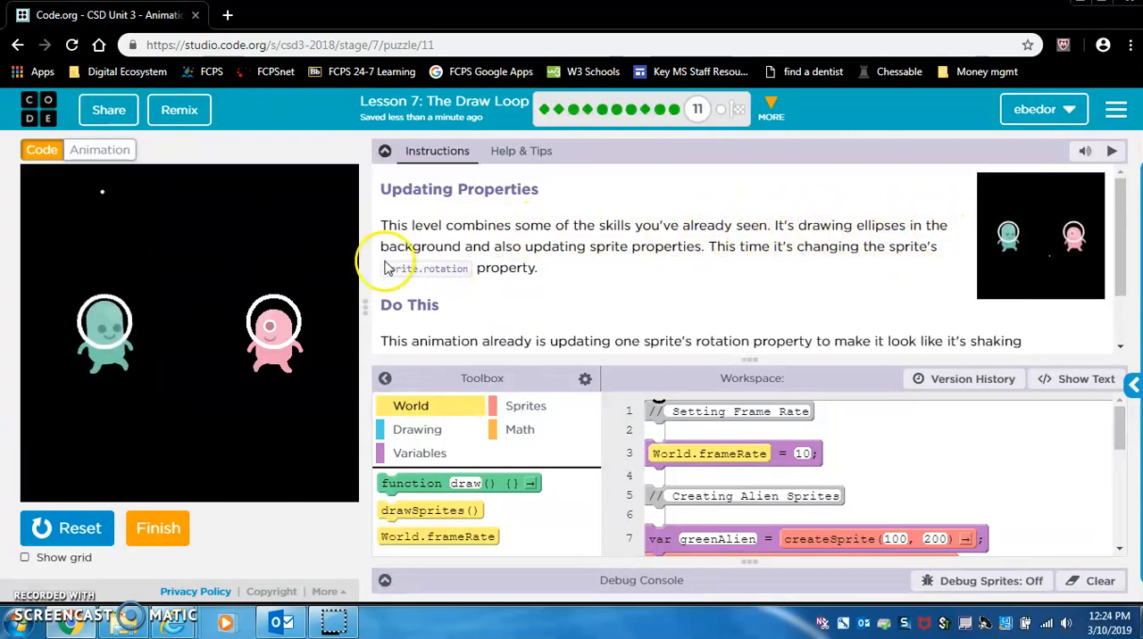
{"action": "mouse_move", "coordinate": [597, 266]}
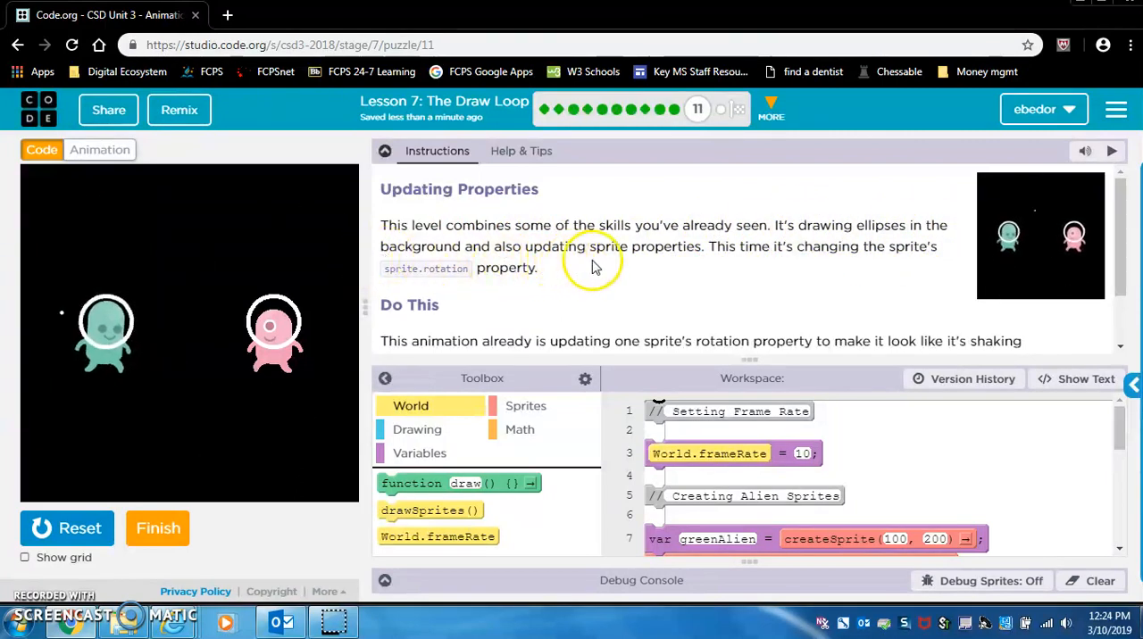
{"action": "mouse_move", "coordinate": [752, 272]}
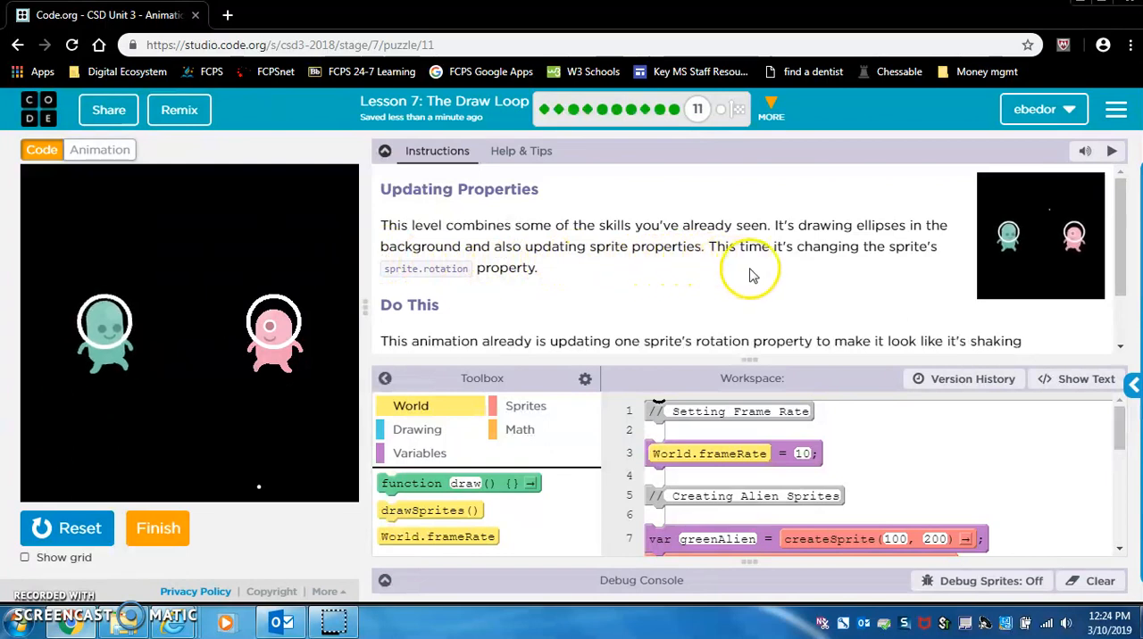
{"action": "mouse_move", "coordinate": [388, 290]}
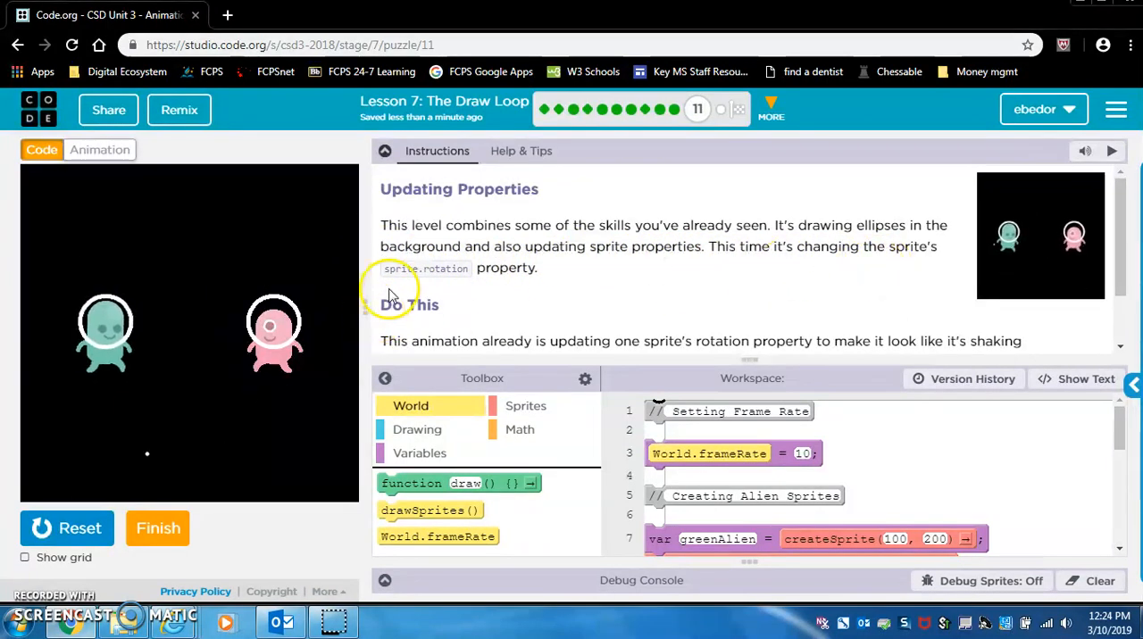
{"action": "mouse_move", "coordinate": [500, 291]}
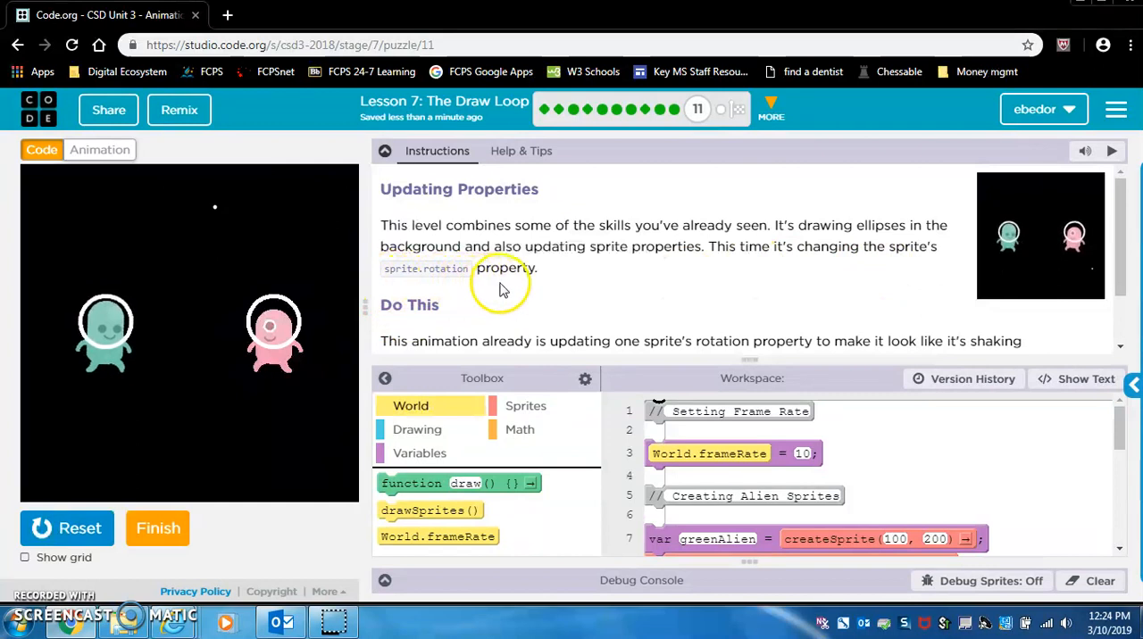
{"action": "scroll", "scroll_direction": "down", "scroll_amount": 3}
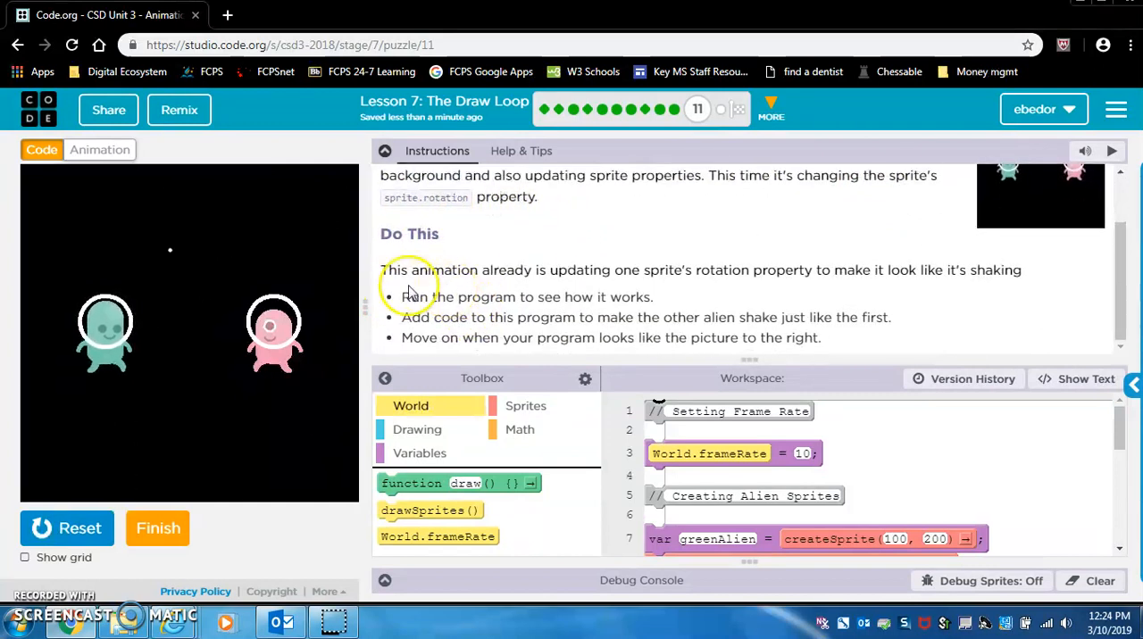
{"action": "mouse_move", "coordinate": [622, 287]}
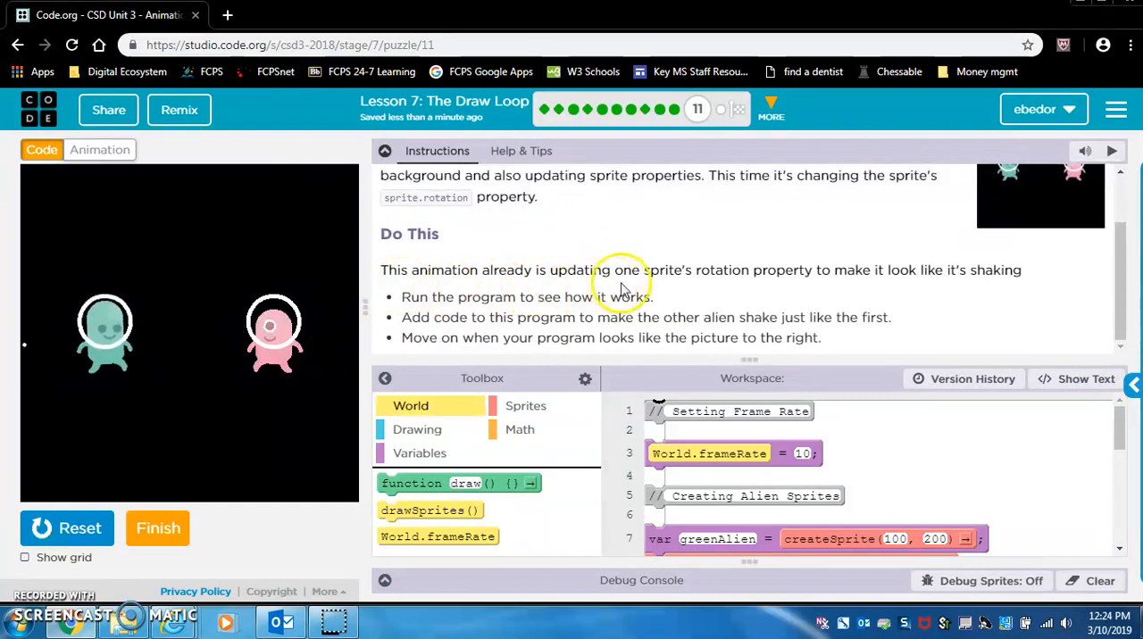
{"action": "mouse_move", "coordinate": [804, 284]}
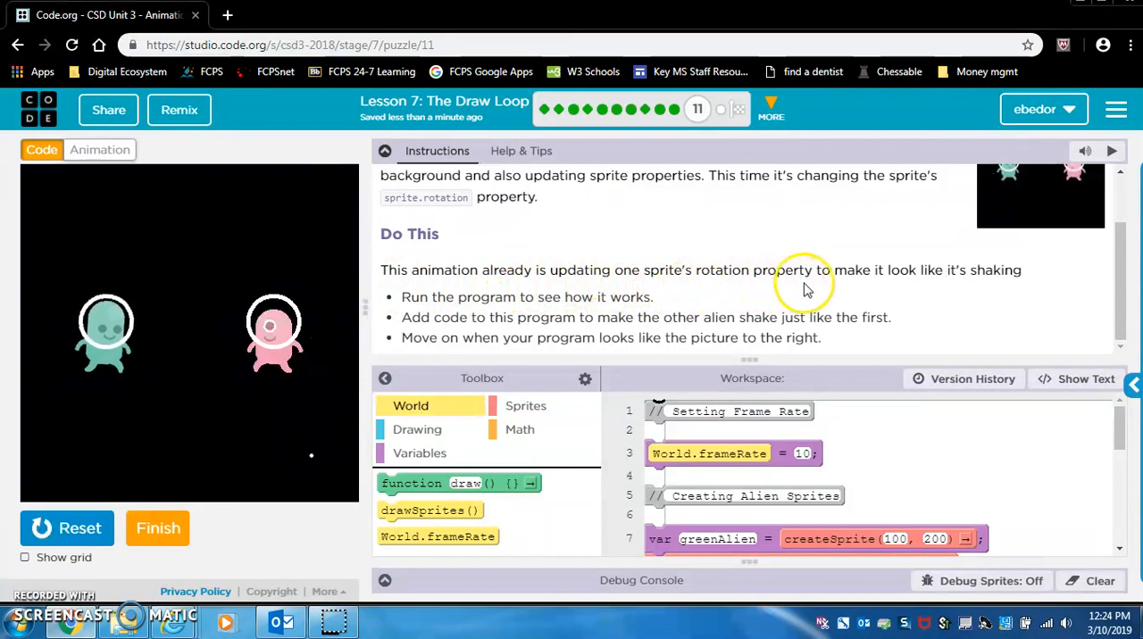
{"action": "mouse_move", "coordinate": [955, 298]}
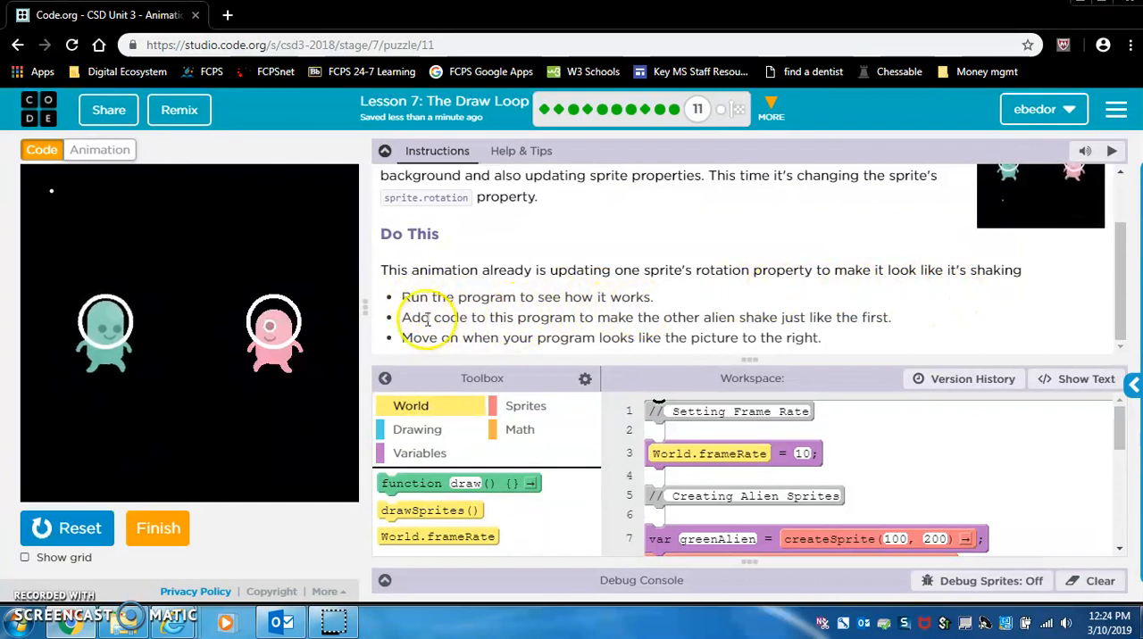
{"action": "mouse_move", "coordinate": [611, 323]}
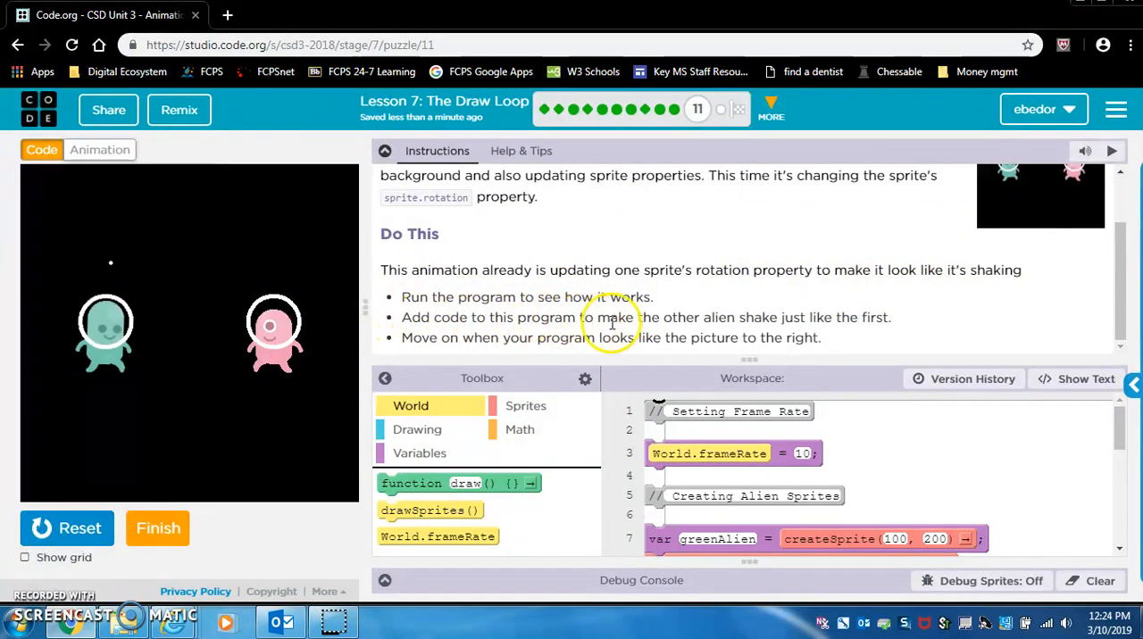
{"action": "mouse_move", "coordinate": [797, 327]}
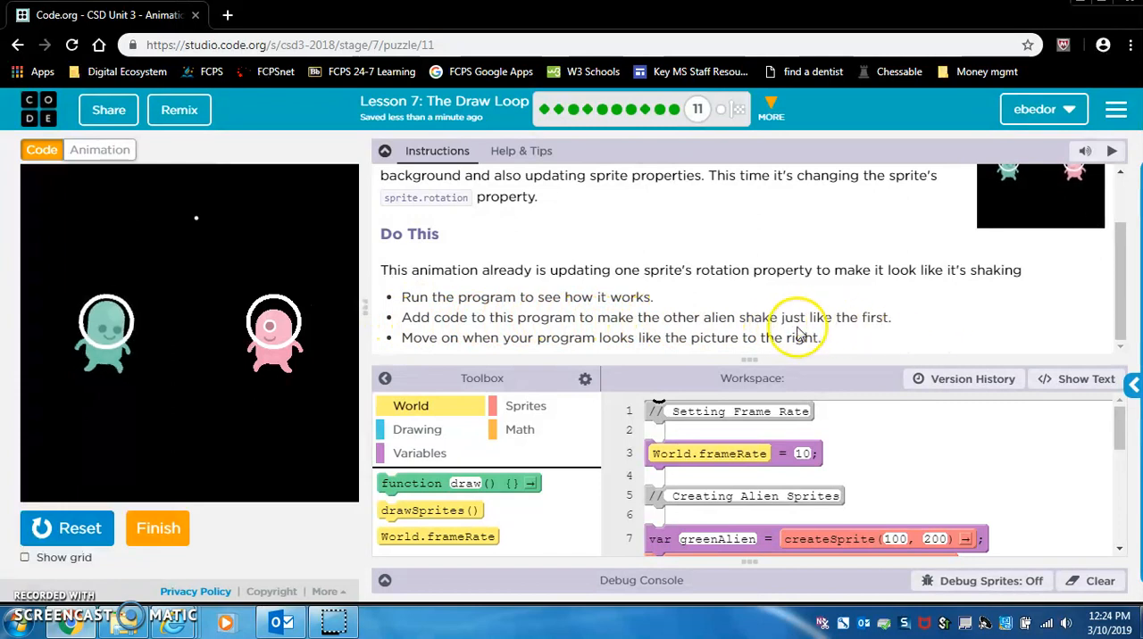
{"action": "scroll", "scroll_direction": "up", "scroll_amount": 3}
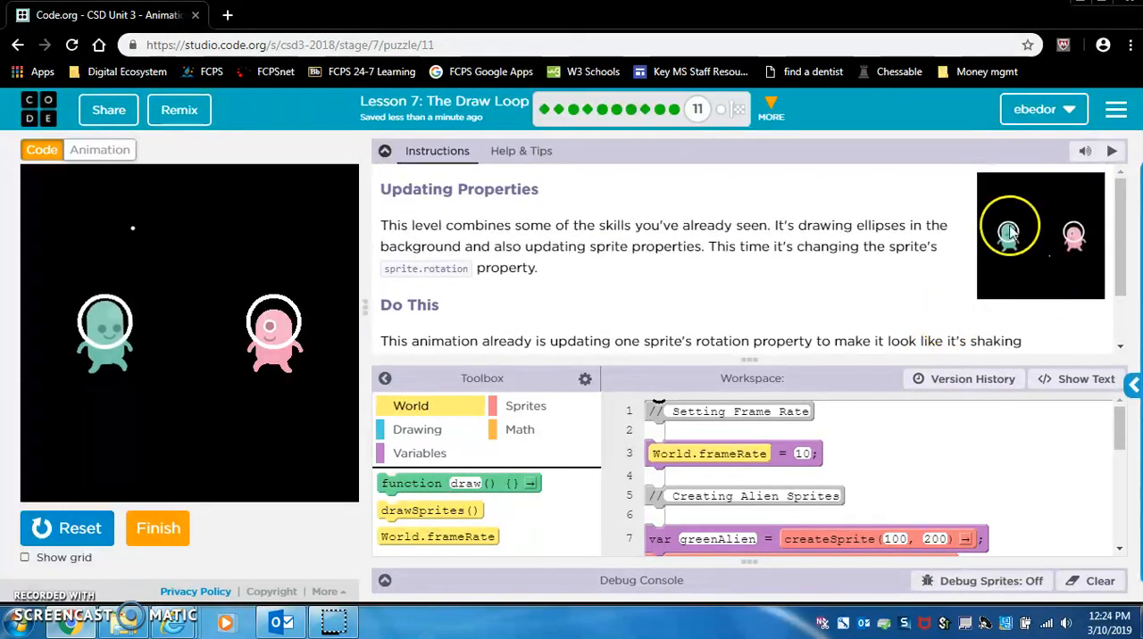
{"action": "mouse_move", "coordinate": [81, 446]}
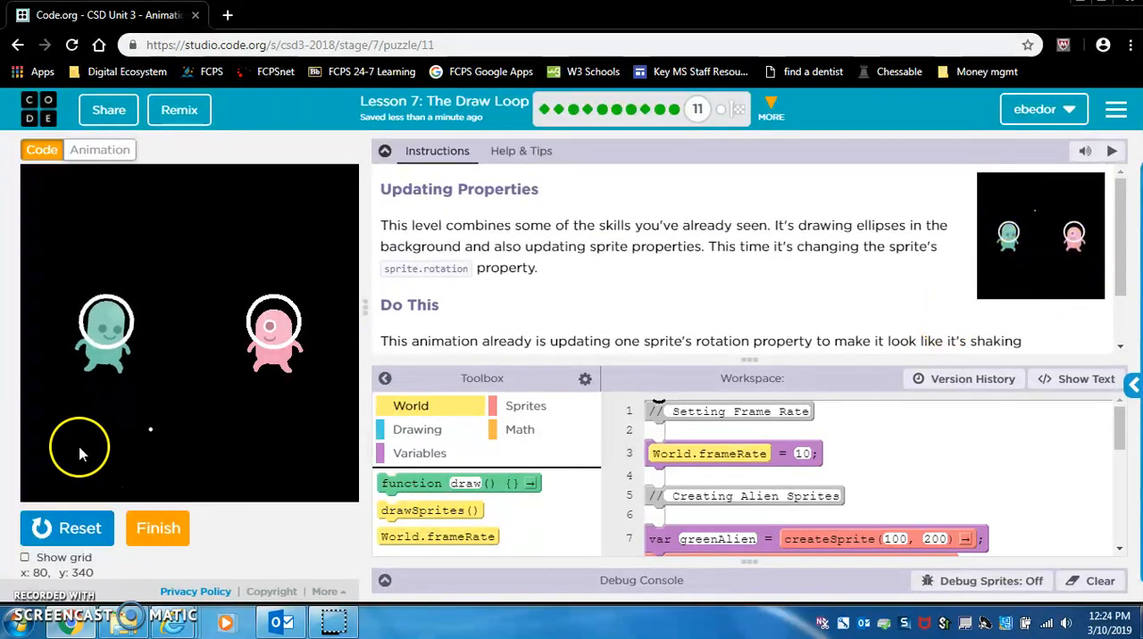
{"action": "mouse_move", "coordinate": [134, 366]}
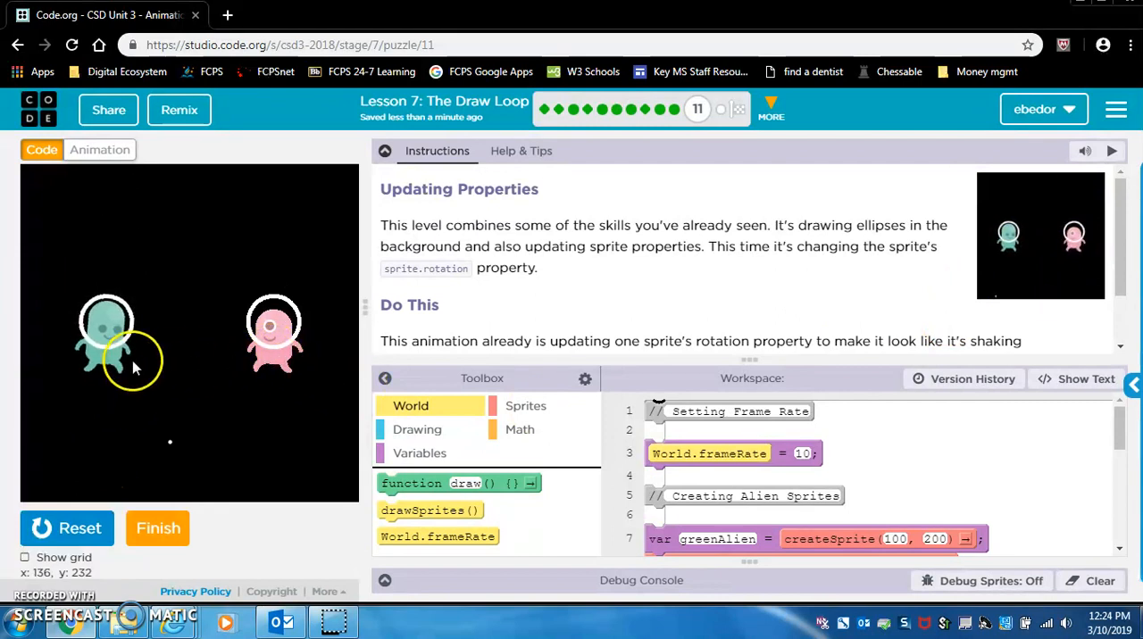
{"action": "scroll", "scroll_direction": "down", "scroll_amount": 3}
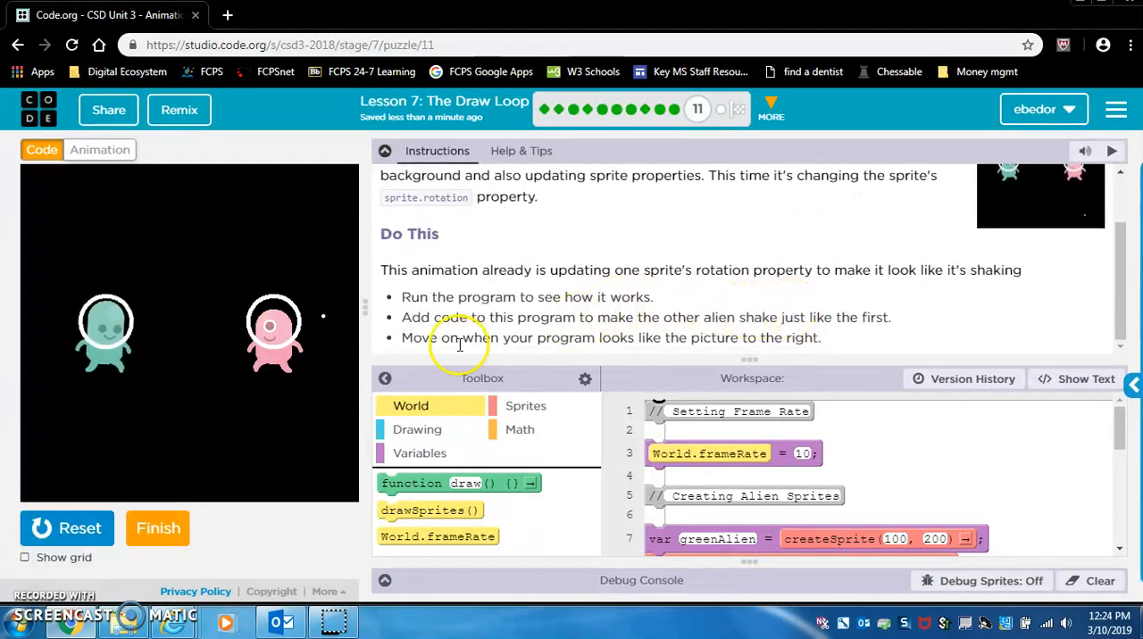
{"action": "scroll", "scroll_direction": "down", "scroll_amount": 3}
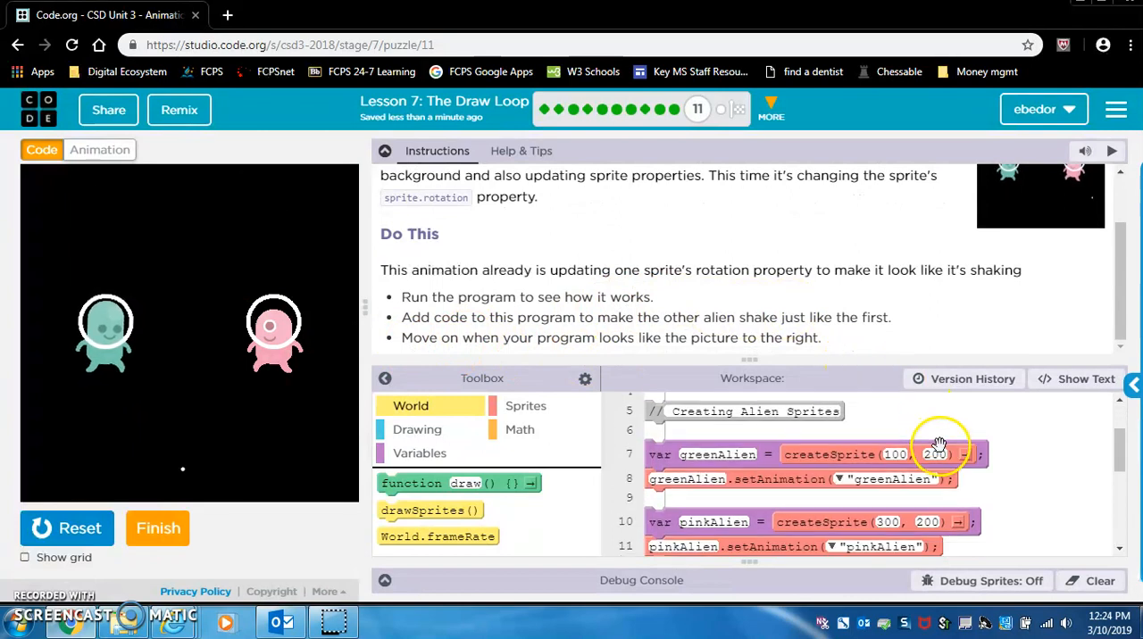
{"action": "scroll", "scroll_direction": "down", "scroll_amount": 3}
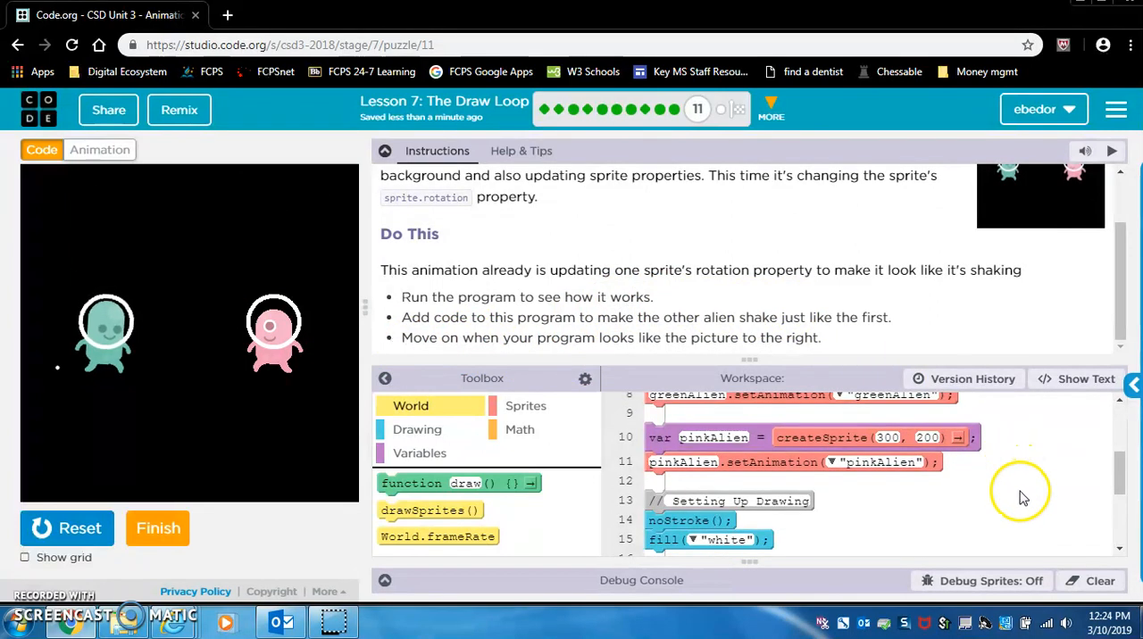
{"action": "scroll", "scroll_direction": "down", "scroll_amount": 3}
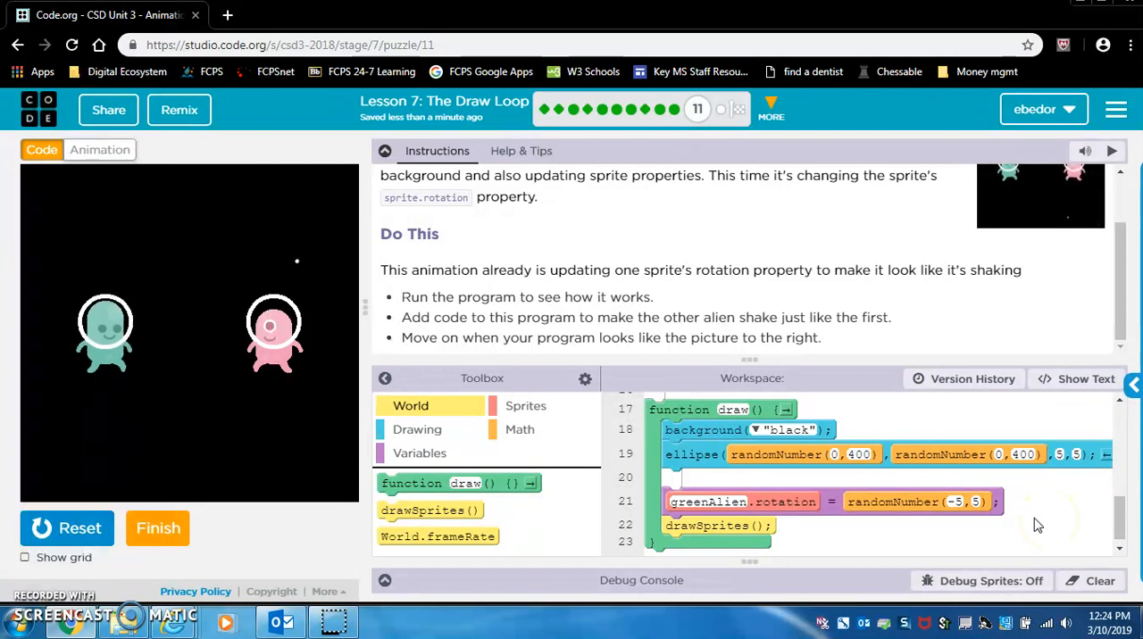
{"action": "mouse_move", "coordinate": [752, 355]}
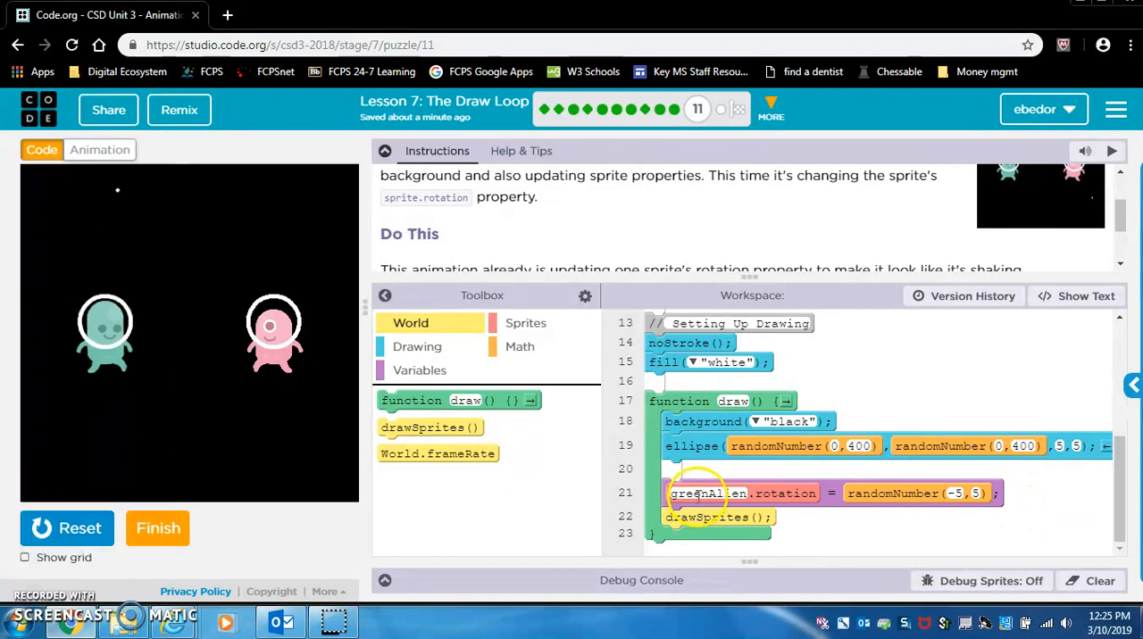
{"action": "mouse_move", "coordinate": [819, 408]}
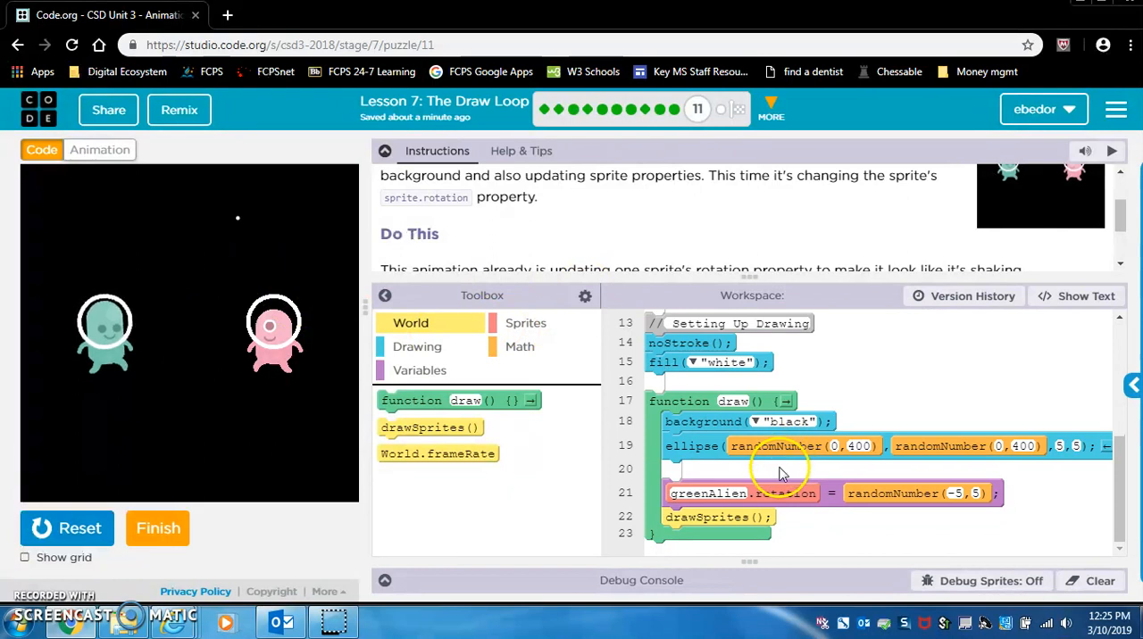
{"action": "scroll", "scroll_direction": "up", "scroll_amount": 3}
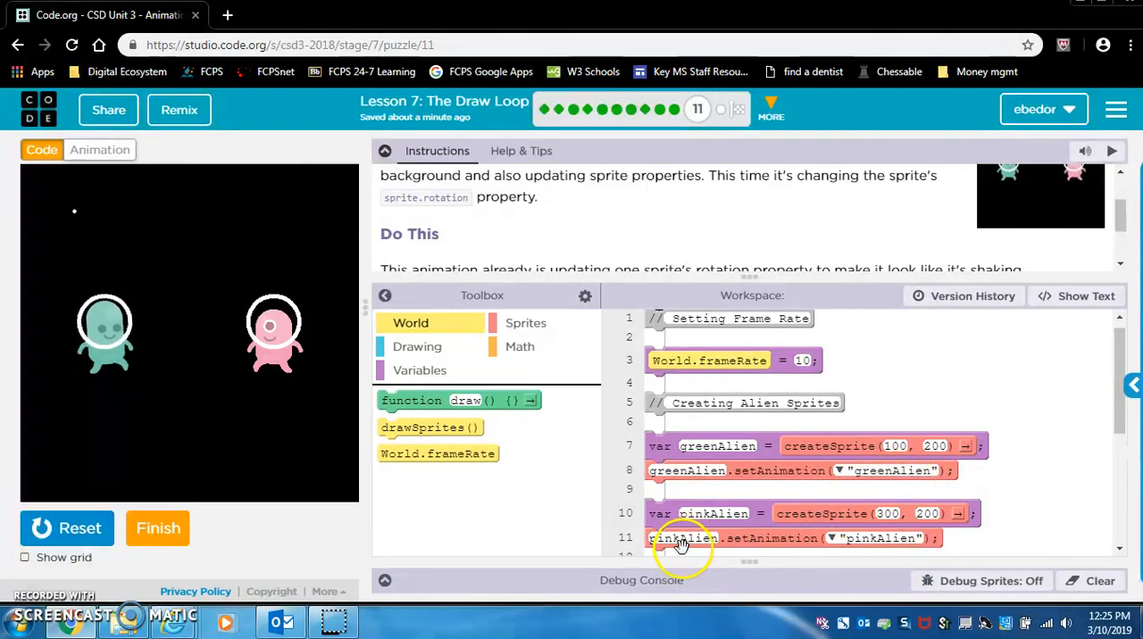
{"action": "mouse_move", "coordinate": [1067, 446]}
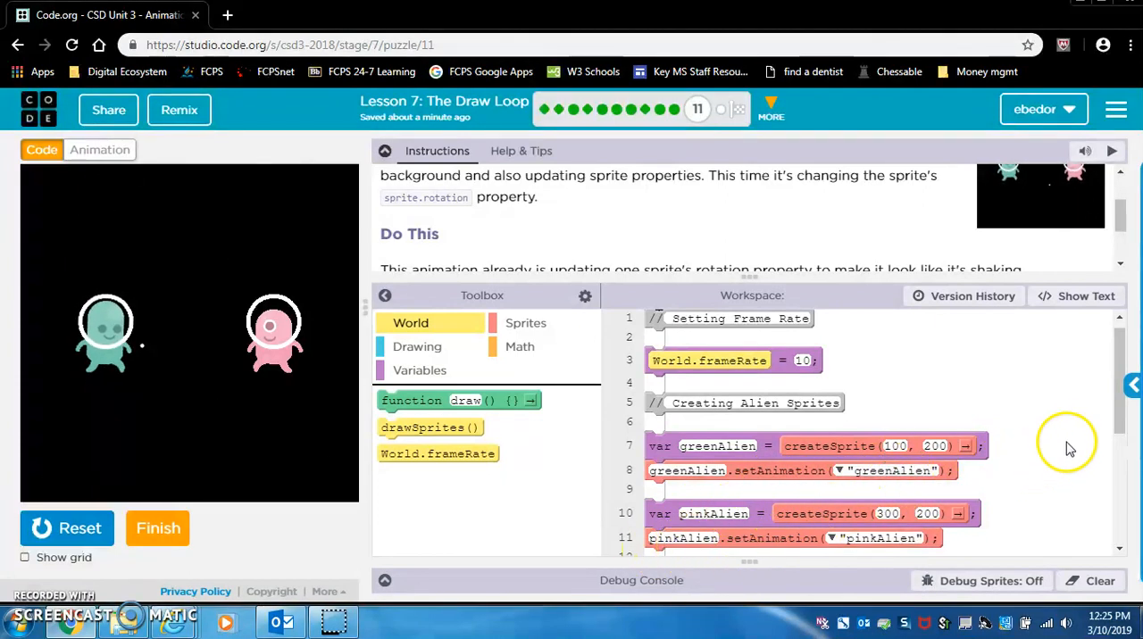
{"action": "double_click", "coordinate": [713, 513]}
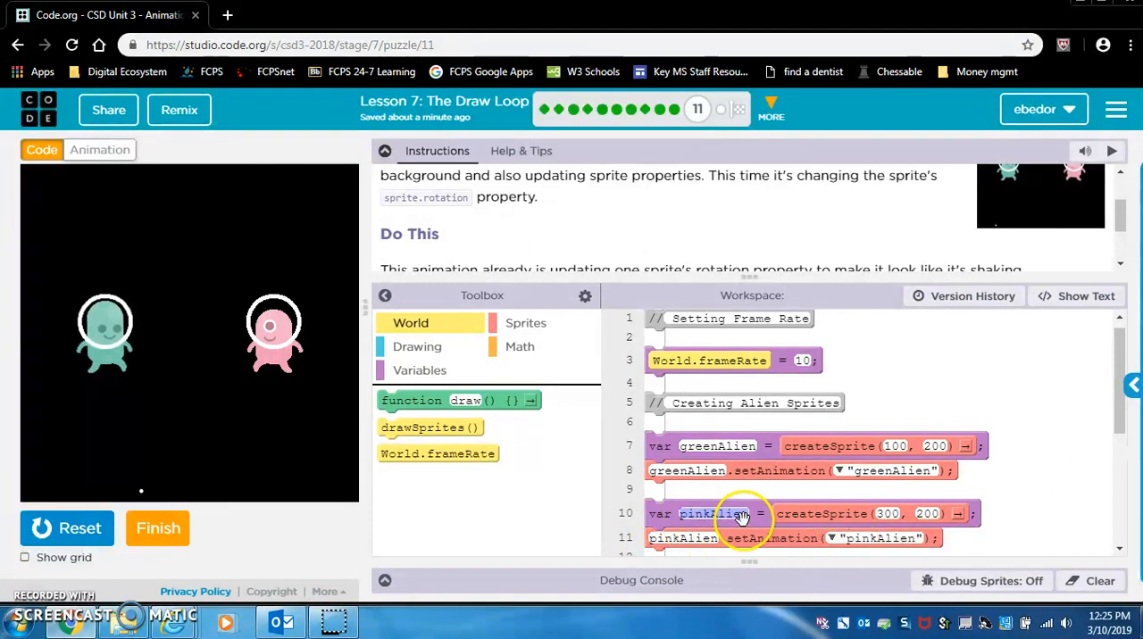
{"action": "scroll", "scroll_direction": "down", "scroll_amount": 3}
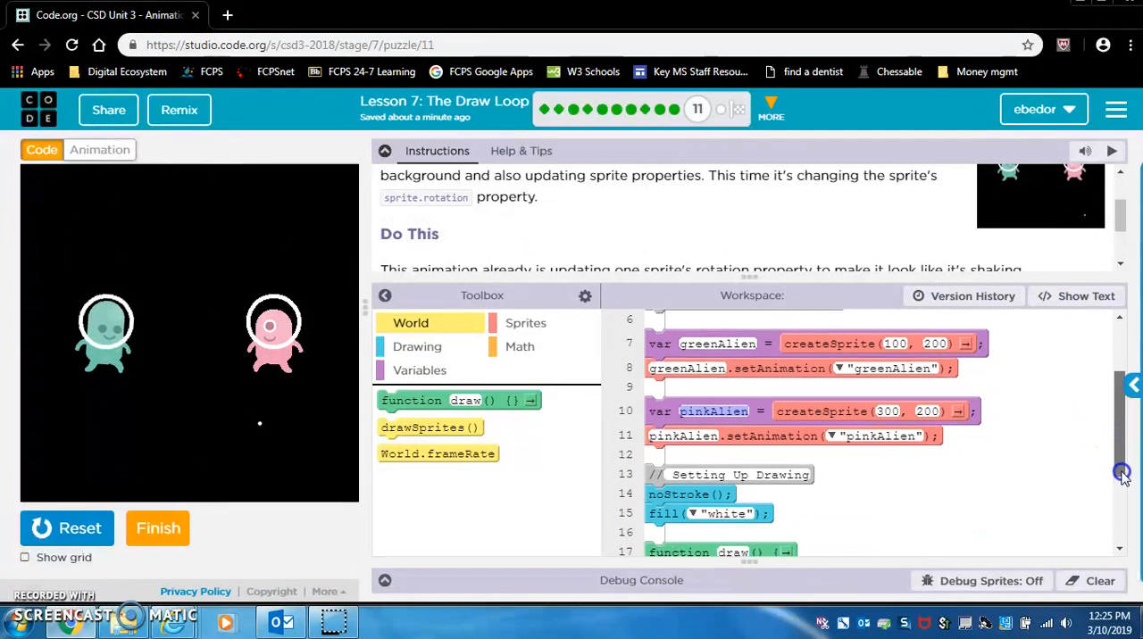
{"action": "scroll", "scroll_direction": "down", "scroll_amount": 3}
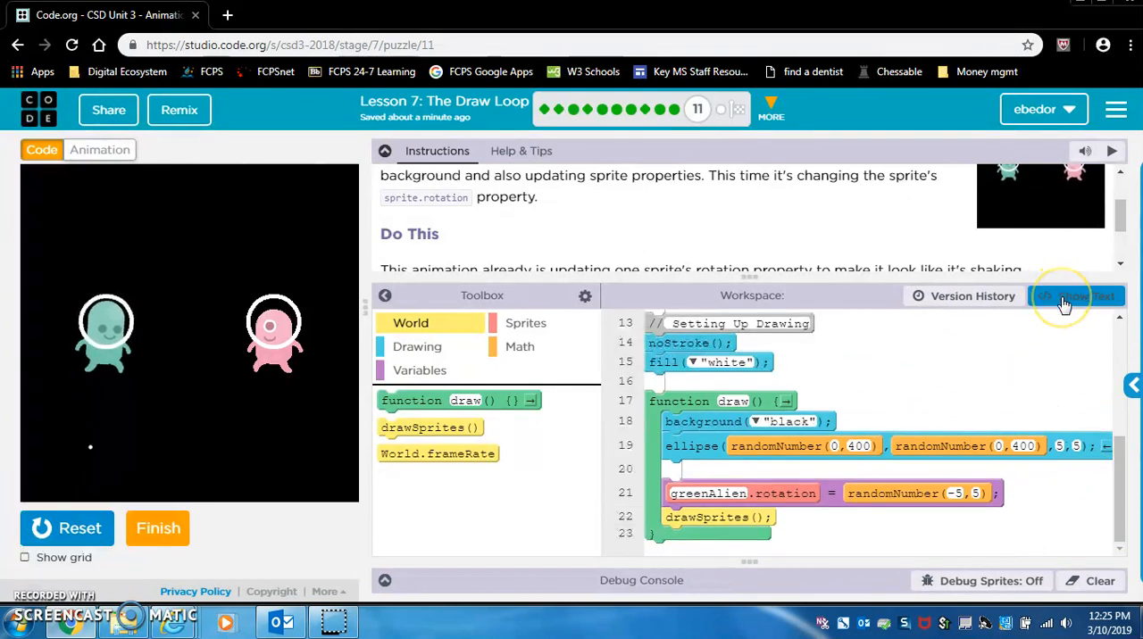
Step: In text mode, paste a copy of the greenAlien.rotation line onto a new blank line below it
{"action": "left_click", "coordinate": [1080, 295]}
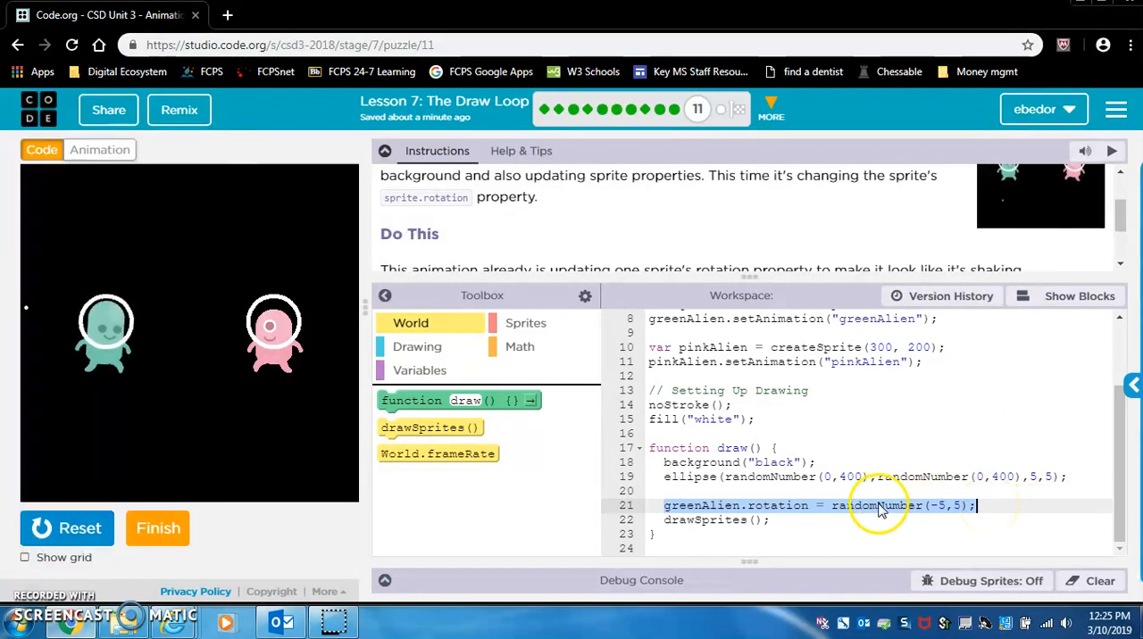
{"action": "right_click", "coordinate": [879, 505]}
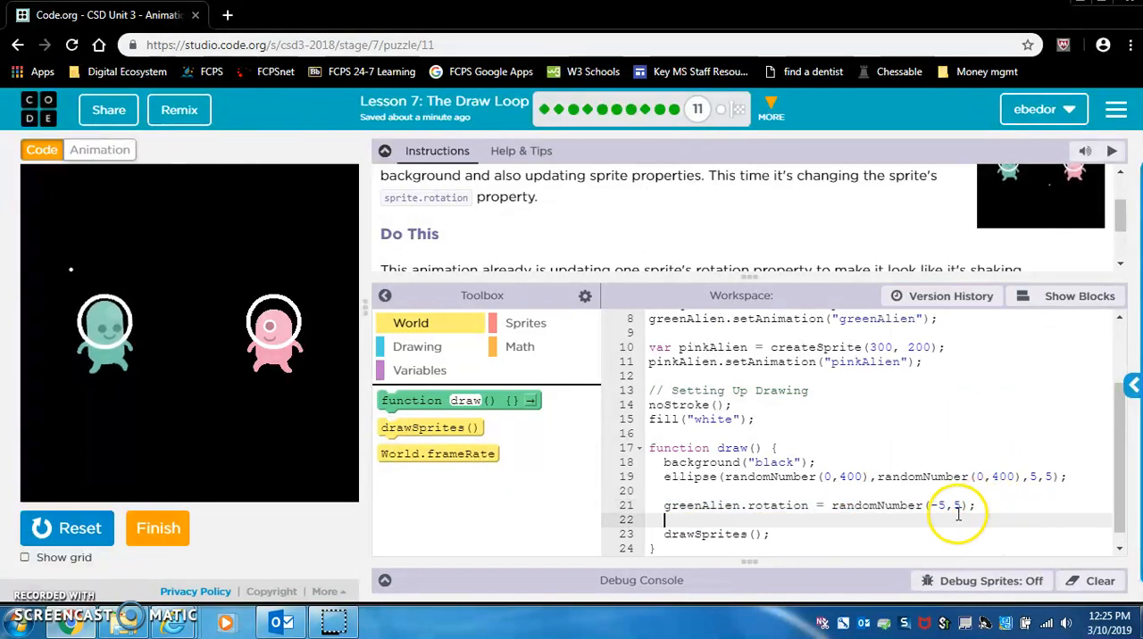
{"action": "right_click", "coordinate": [958, 514]}
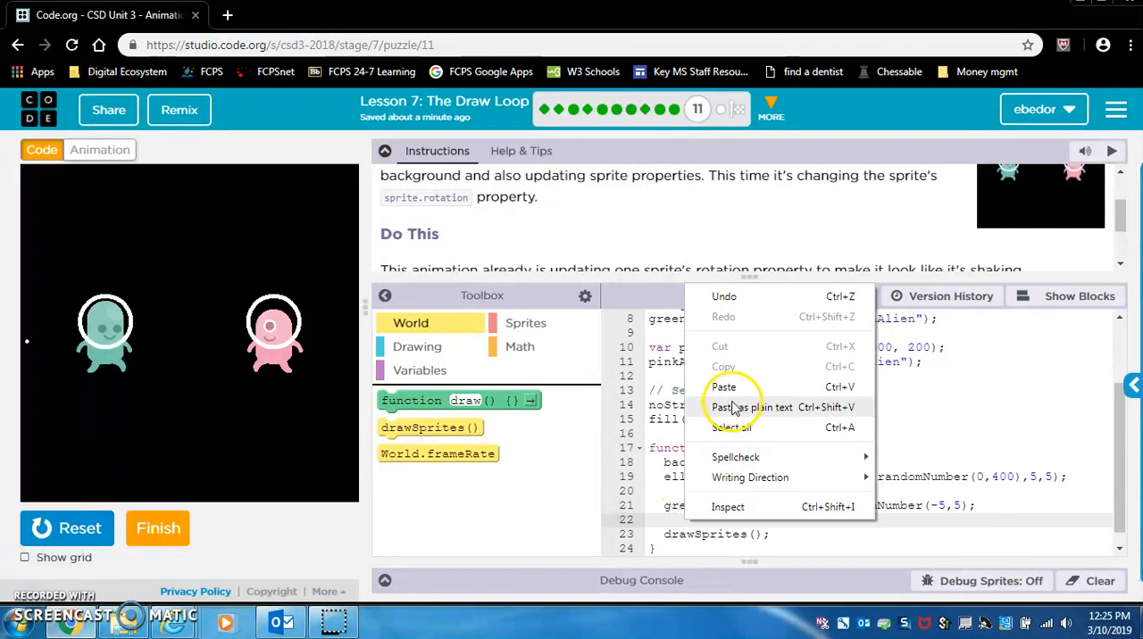
{"action": "left_click", "coordinate": [723, 386]}
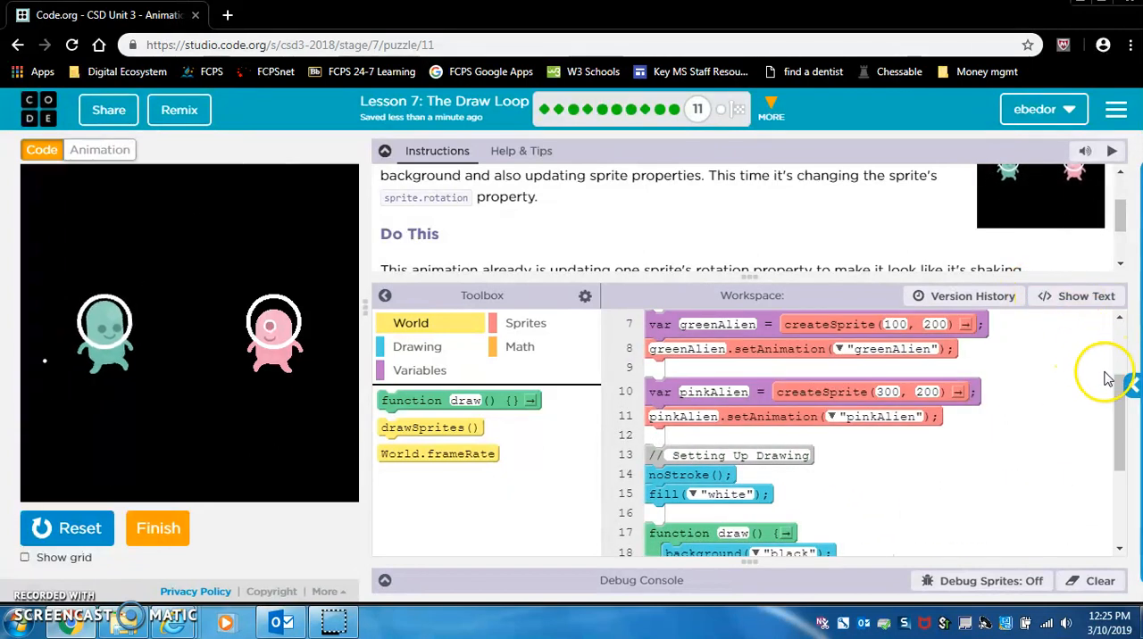
Step: Reset and rerun the alien program to test both aliens shaking
{"action": "scroll", "scroll_direction": "down", "scroll_amount": 3}
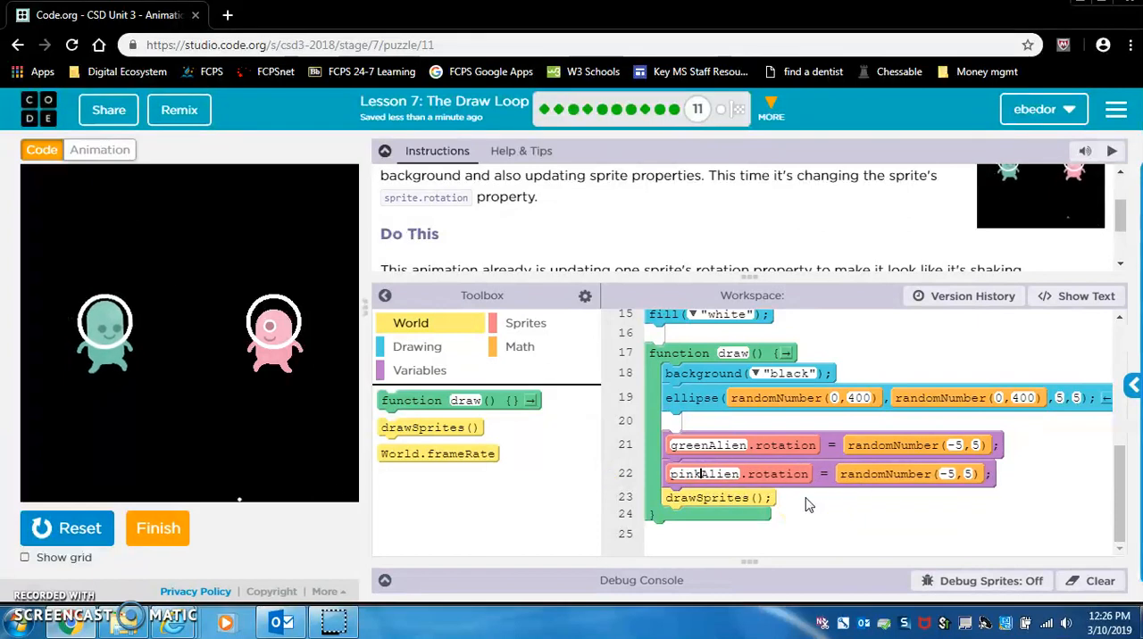
{"action": "mouse_move", "coordinate": [792, 467]}
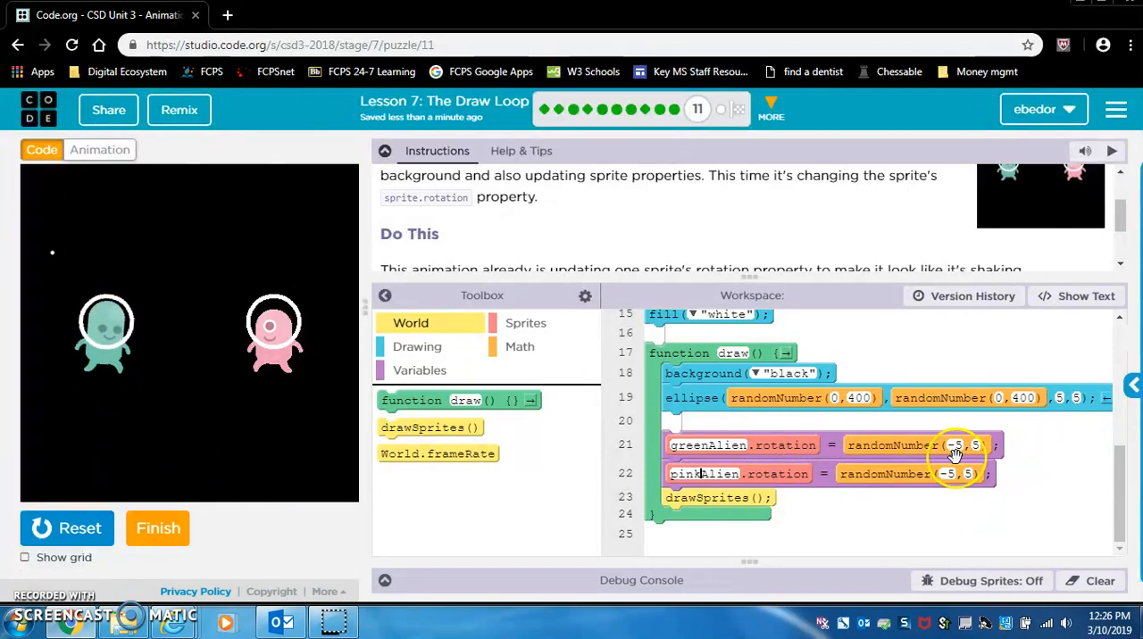
{"action": "left_click", "coordinate": [66, 527]}
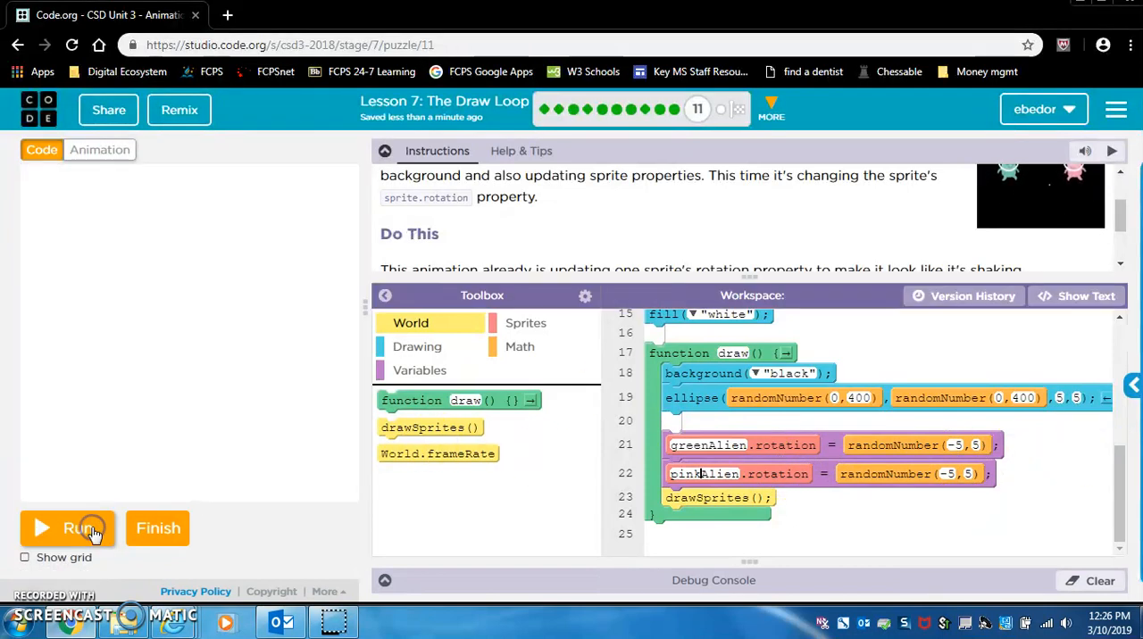
{"action": "left_click", "coordinate": [76, 528]}
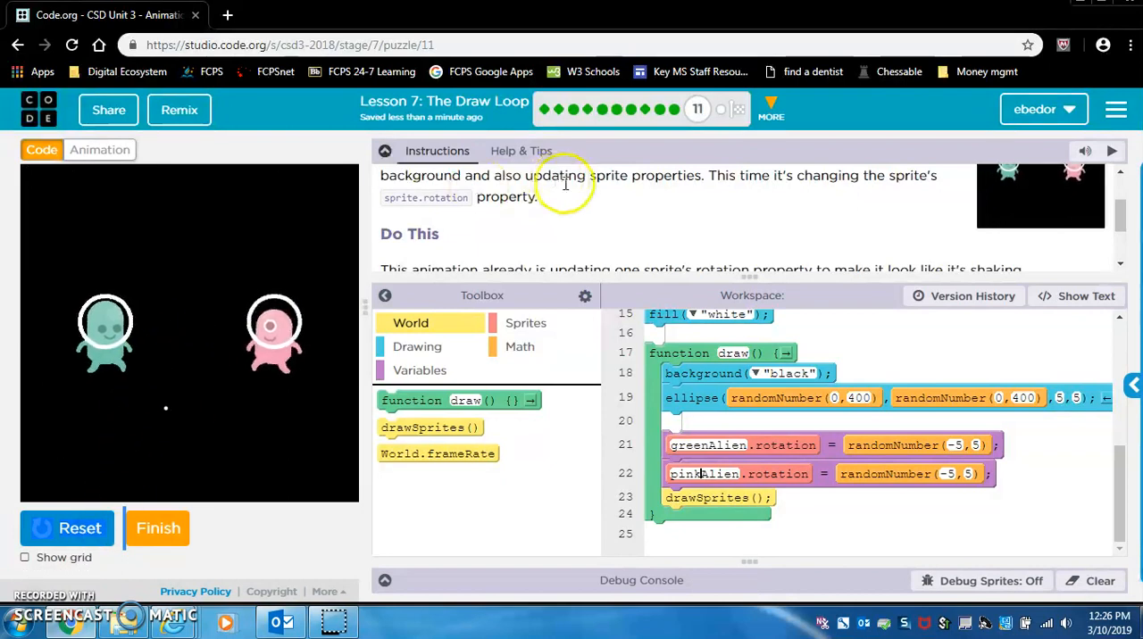
Step: Finish the shaking-aliens puzzle and continue to the watermelon scene level
{"action": "scroll", "scroll_direction": "down", "scroll_amount": 3}
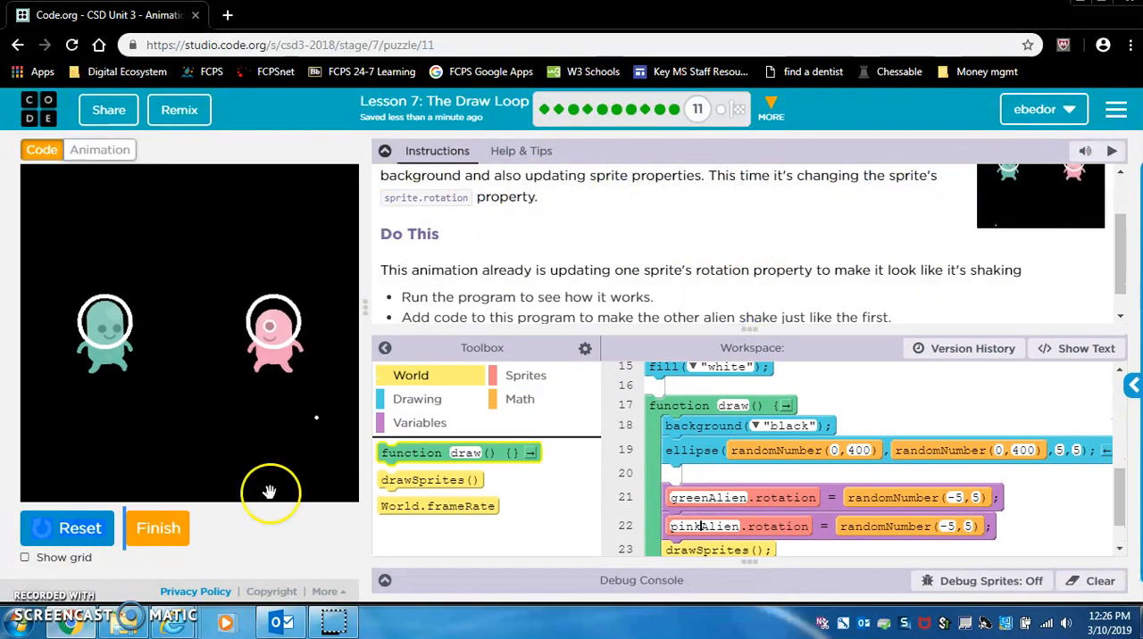
{"action": "left_click", "coordinate": [158, 527]}
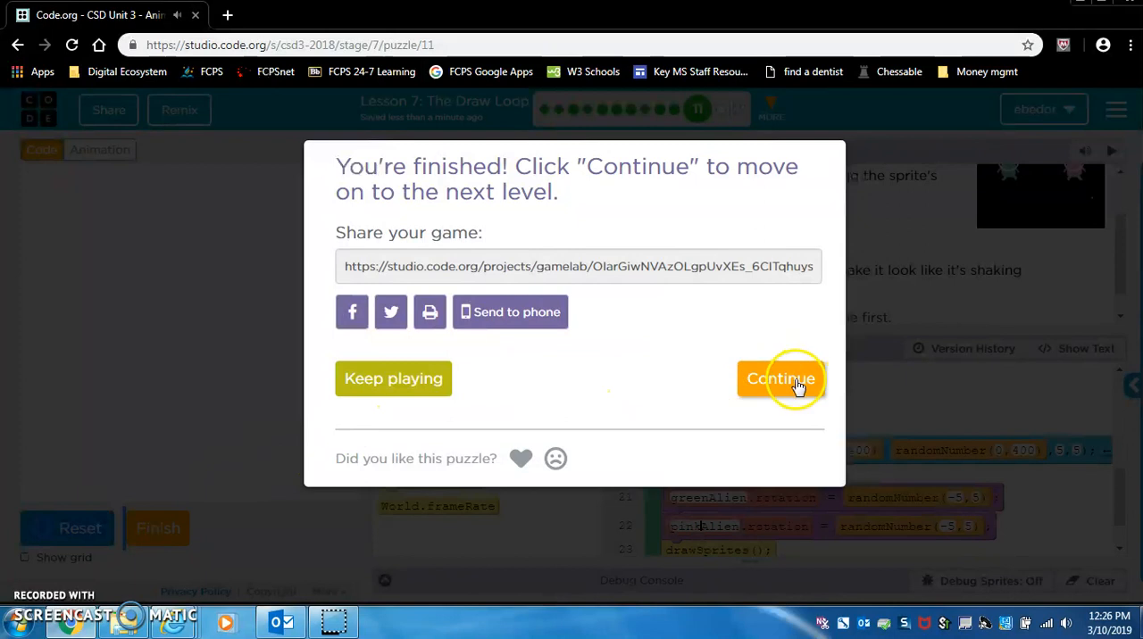
{"action": "left_click", "coordinate": [780, 379]}
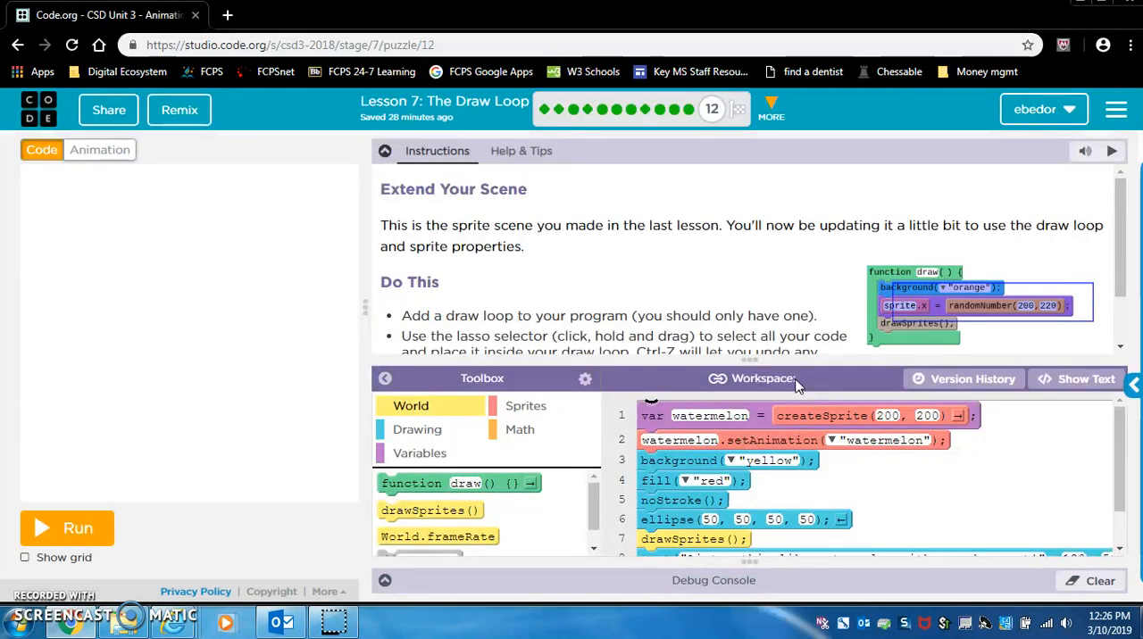
{"action": "mouse_move", "coordinate": [397, 275]}
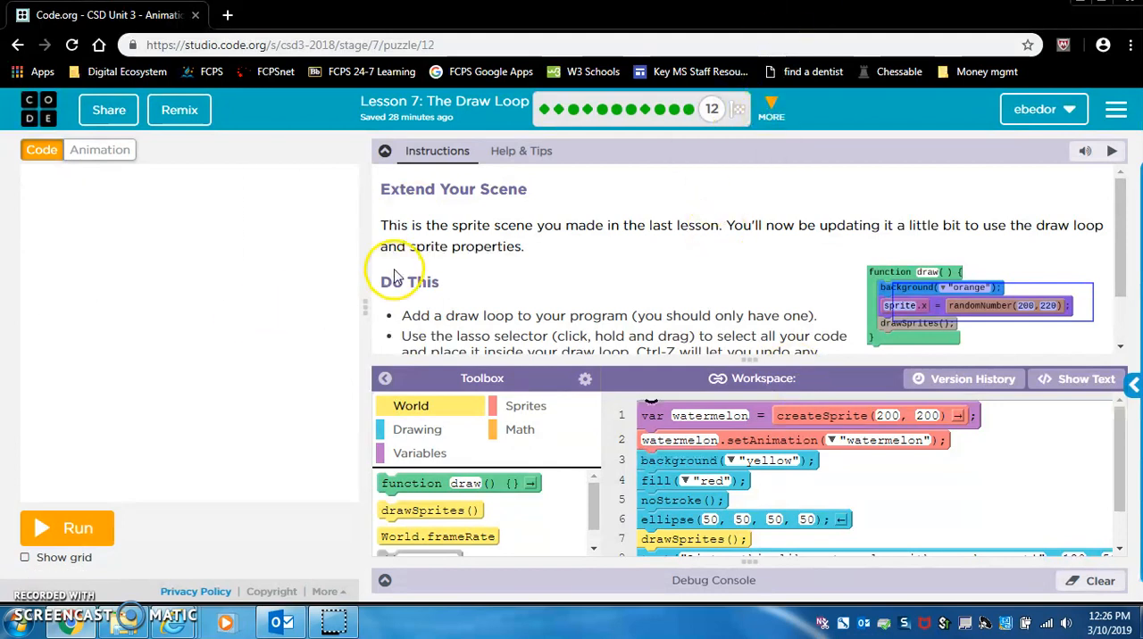
{"action": "mouse_move", "coordinate": [67, 528]}
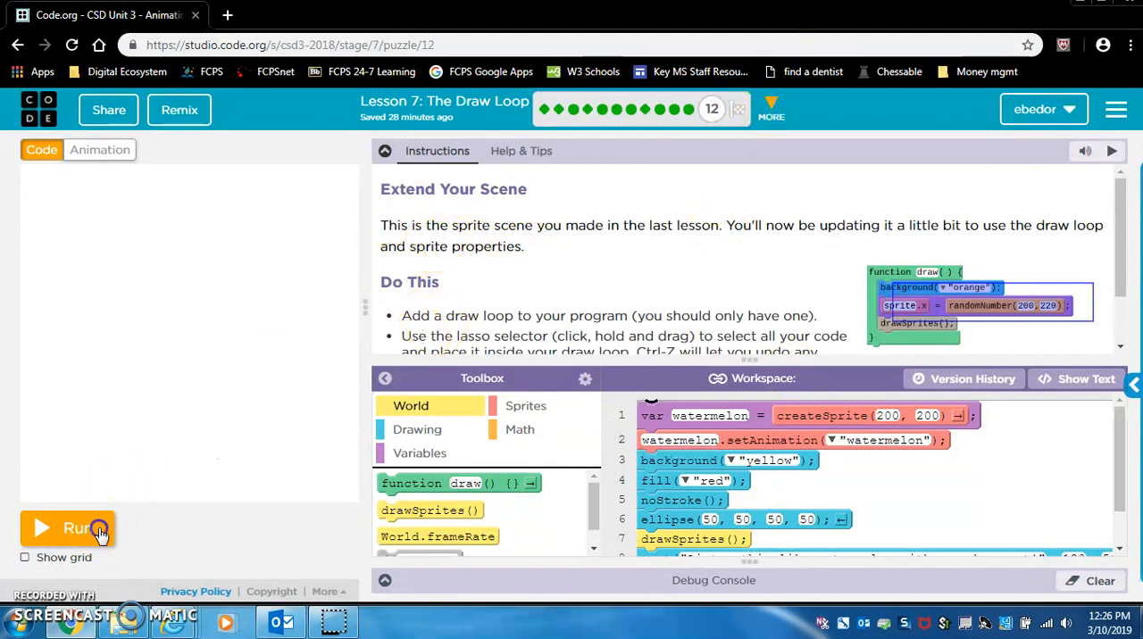
Step: Run the watermelon scene and read through the Extend Your Scene instructions and code
{"action": "left_click", "coordinate": [67, 528]}
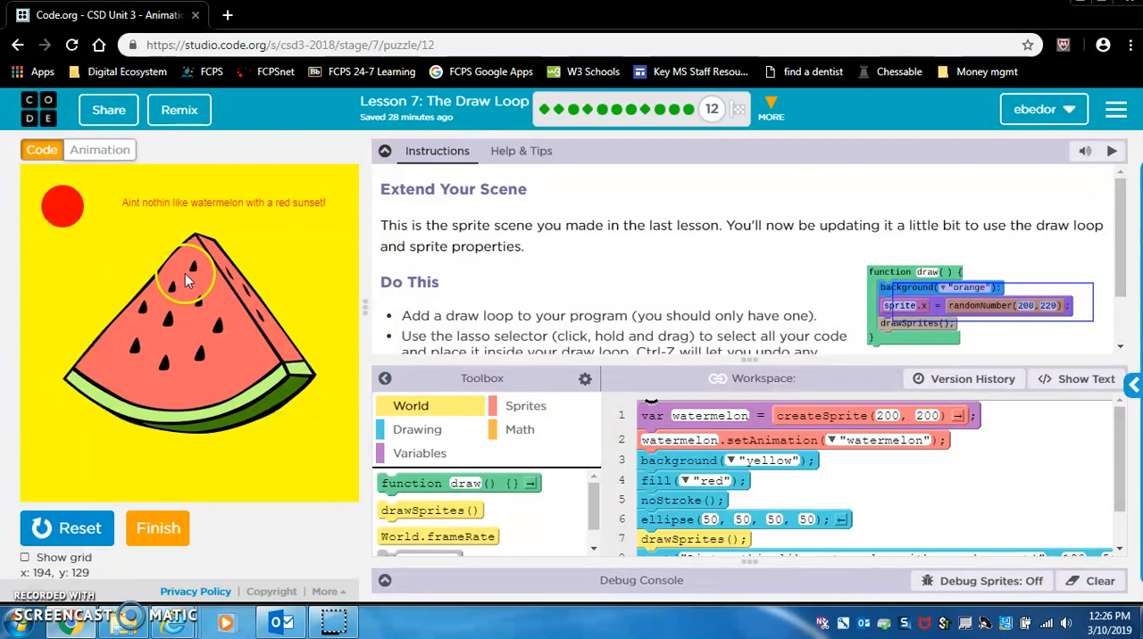
{"action": "mouse_move", "coordinate": [855, 244]}
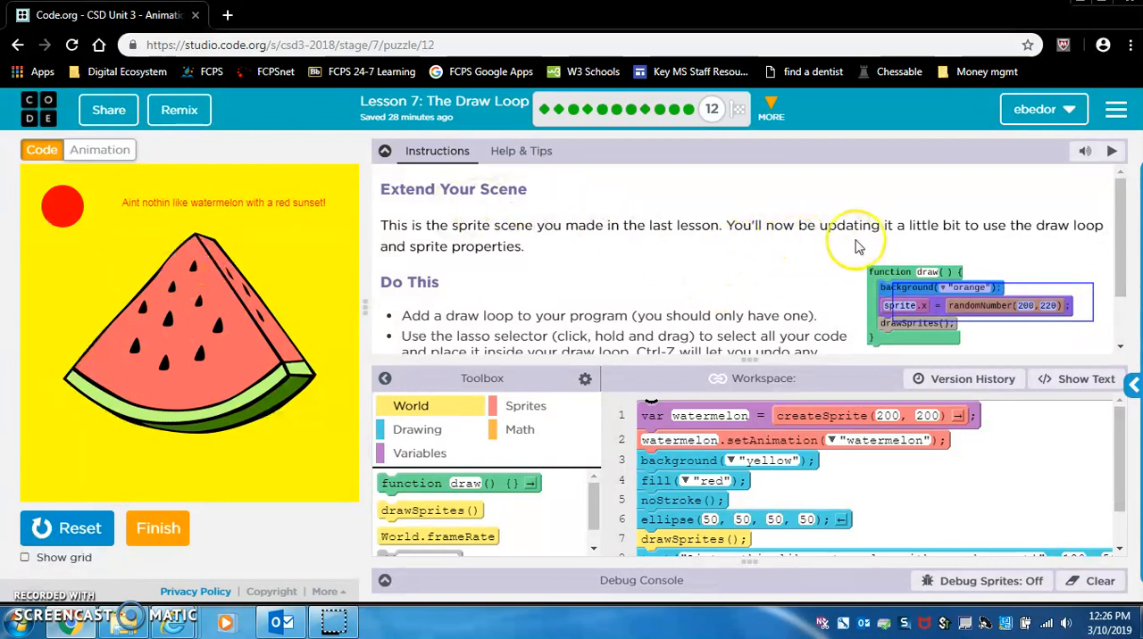
{"action": "mouse_move", "coordinate": [1053, 248]}
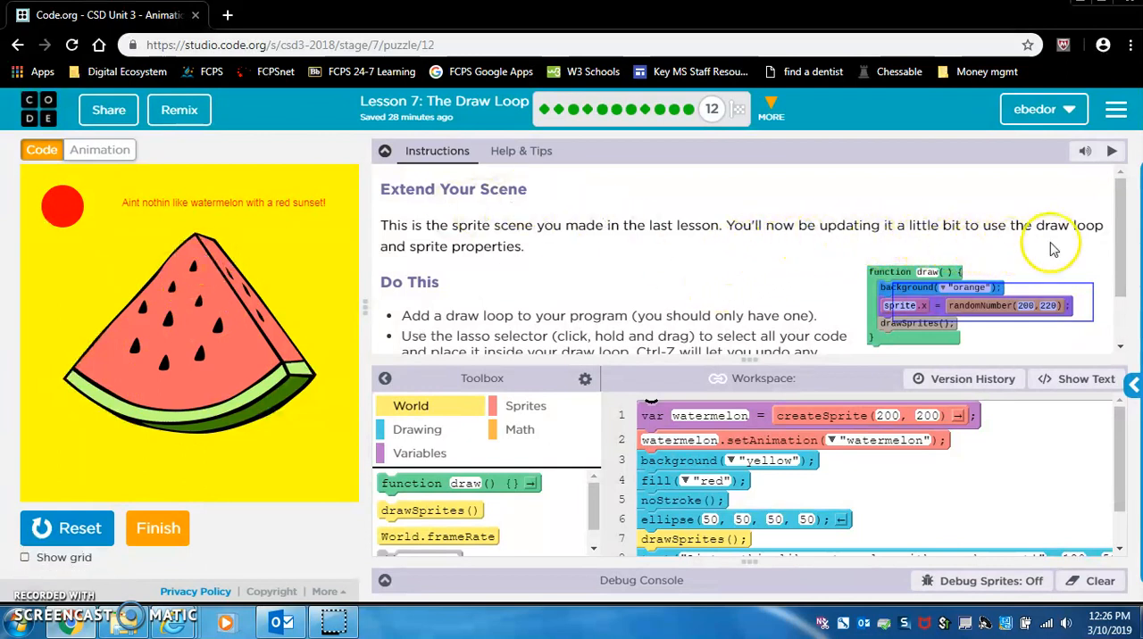
{"action": "mouse_move", "coordinate": [528, 337]}
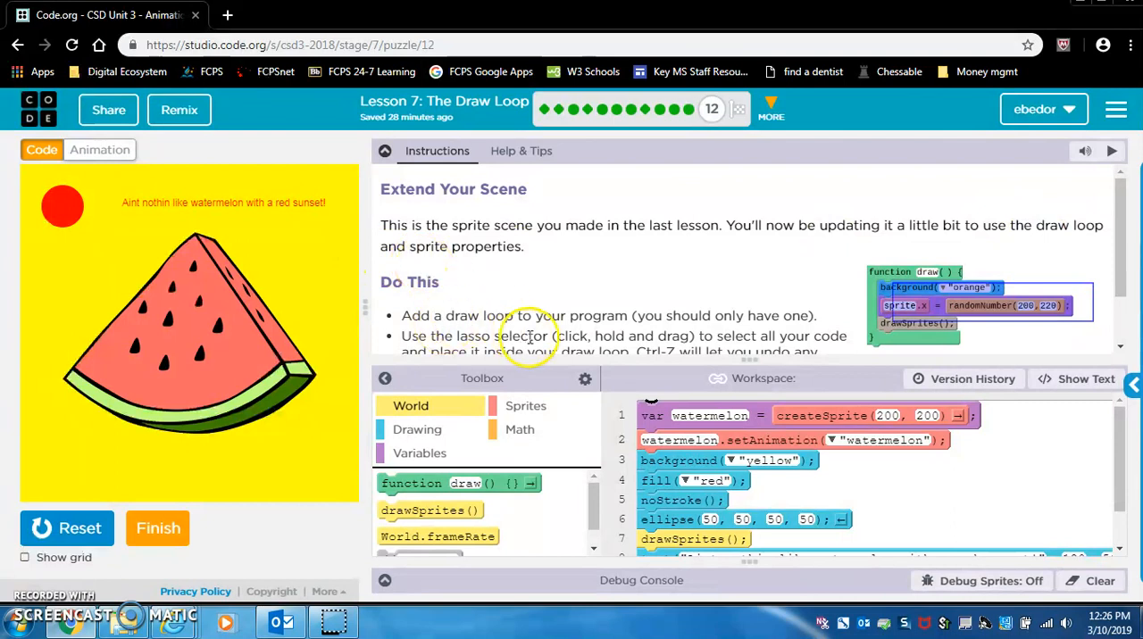
{"action": "scroll", "scroll_direction": "down", "scroll_amount": 3}
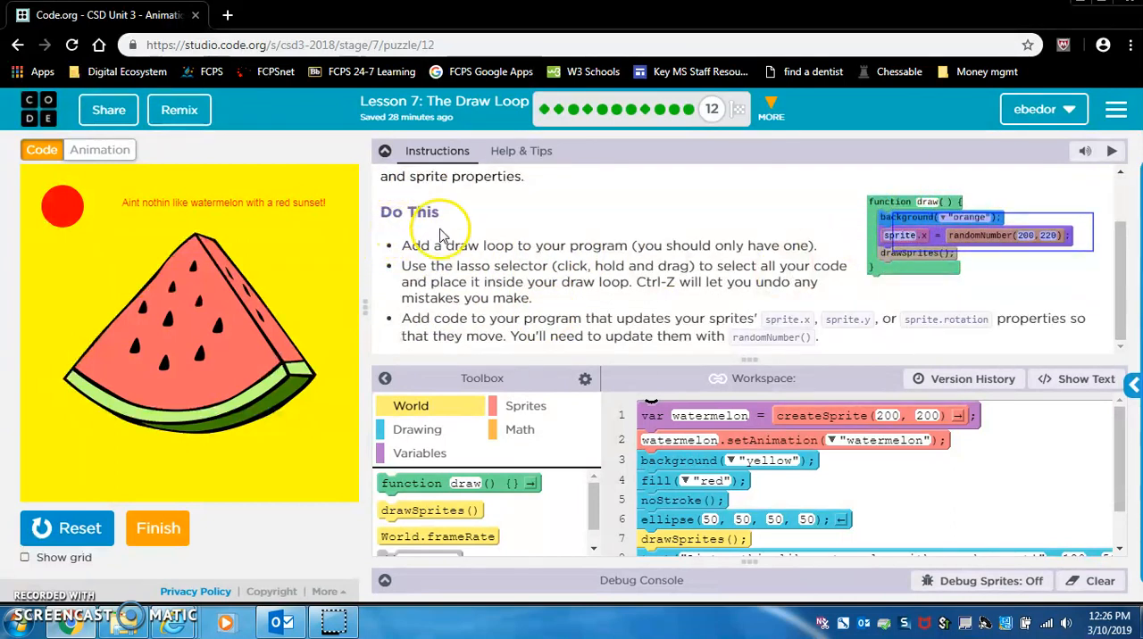
{"action": "mouse_move", "coordinate": [773, 252]}
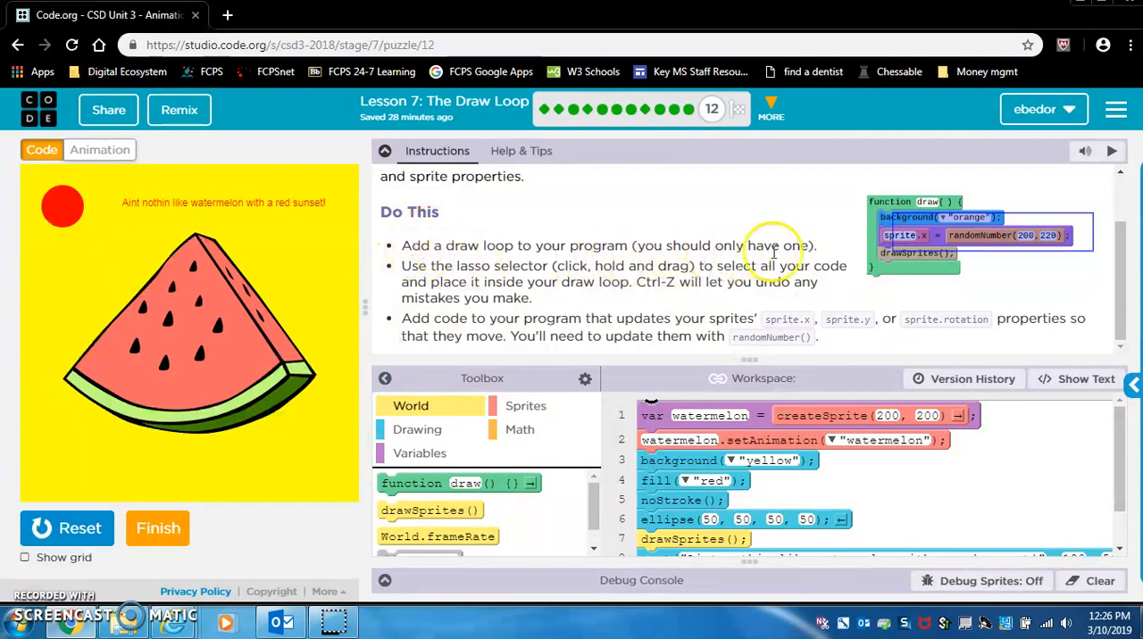
{"action": "scroll", "scroll_direction": "down", "scroll_amount": 3}
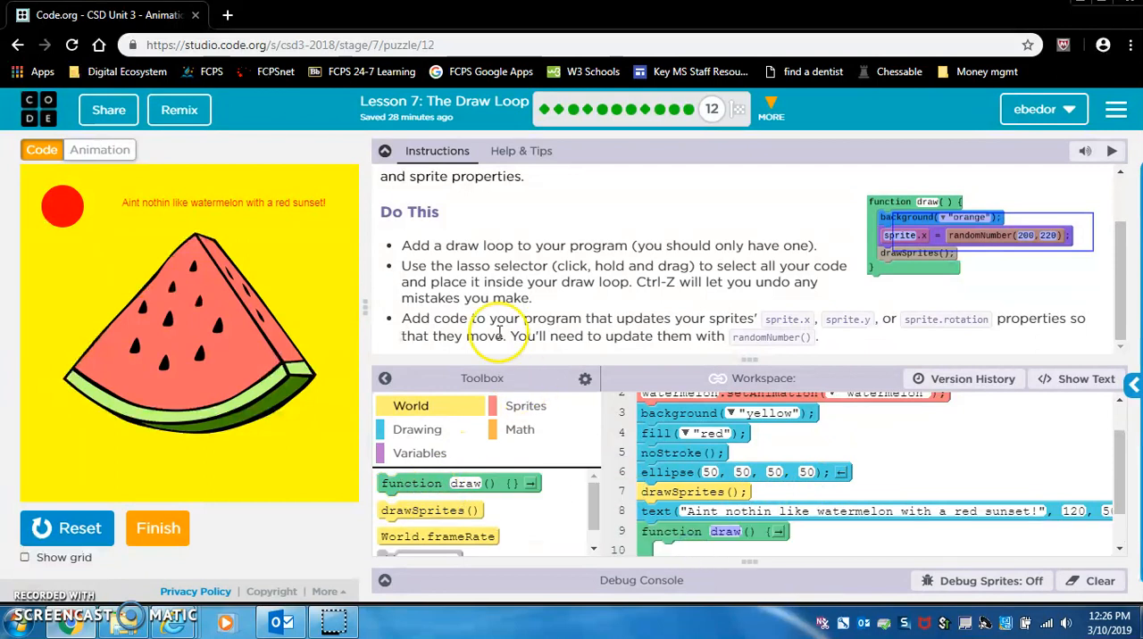
{"action": "mouse_move", "coordinate": [721, 318]}
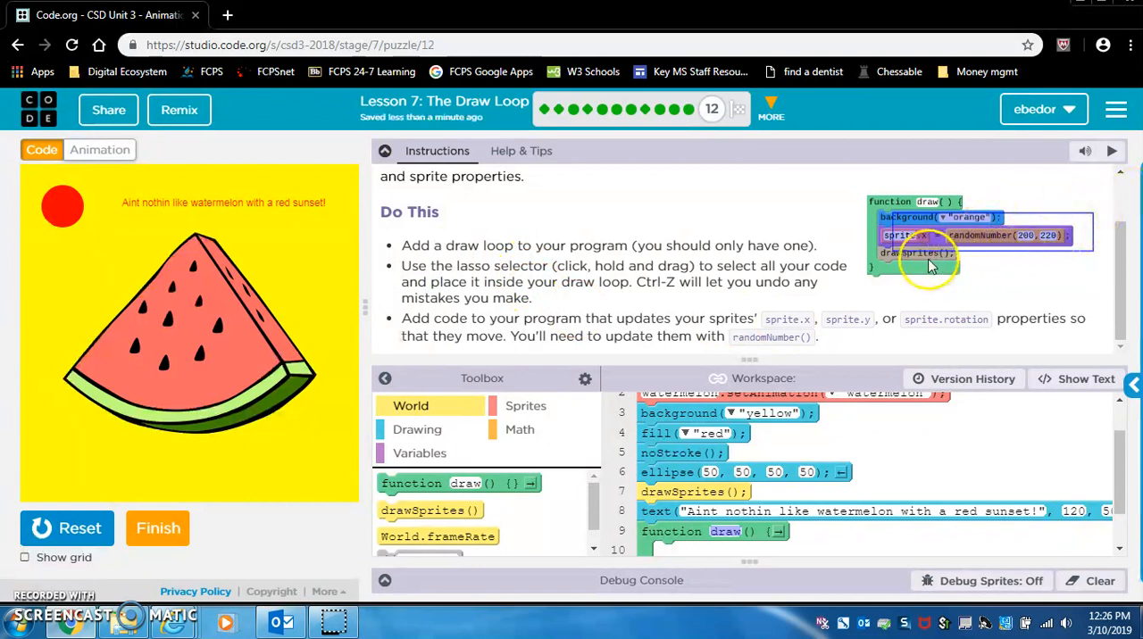
{"action": "mouse_move", "coordinate": [925, 264]}
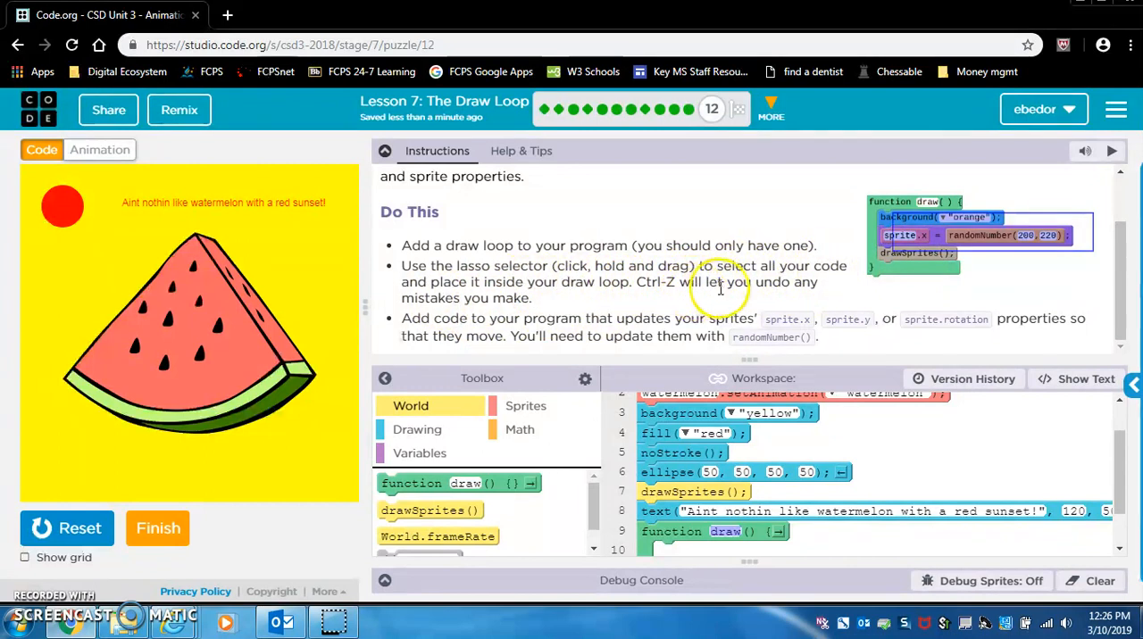
{"action": "mouse_move", "coordinate": [738, 289]}
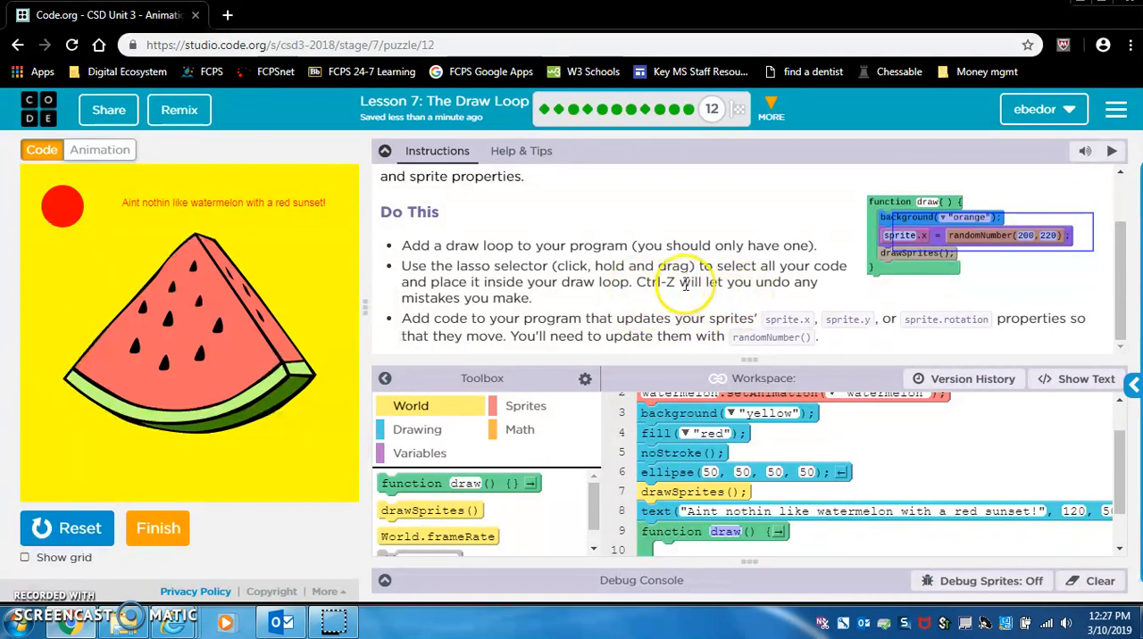
{"action": "mouse_move", "coordinate": [480, 312]}
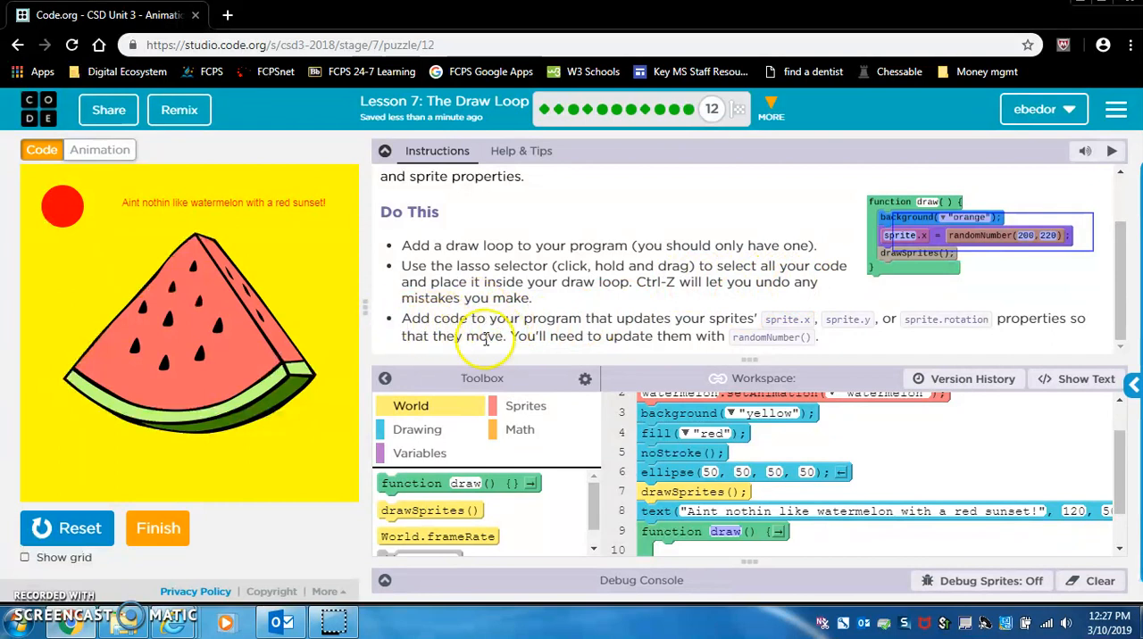
{"action": "mouse_move", "coordinate": [427, 272]}
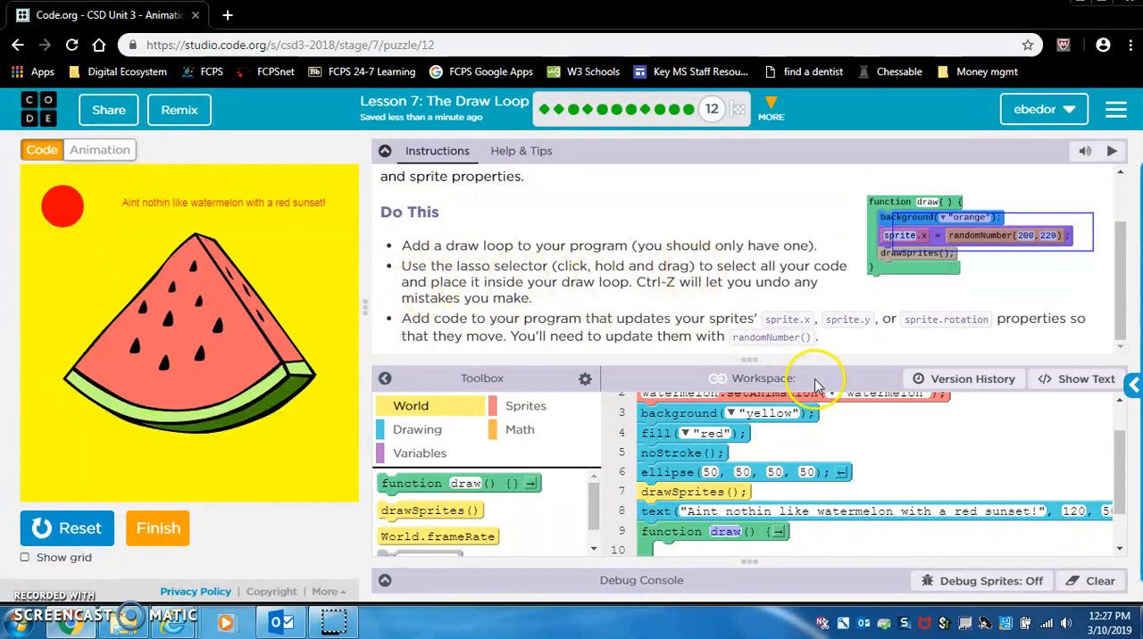
Step: Move the background, fill, noStroke, ellipse, drawSprites and text blocks into draw(), then reset
{"action": "scroll", "scroll_direction": "up", "scroll_amount": 3}
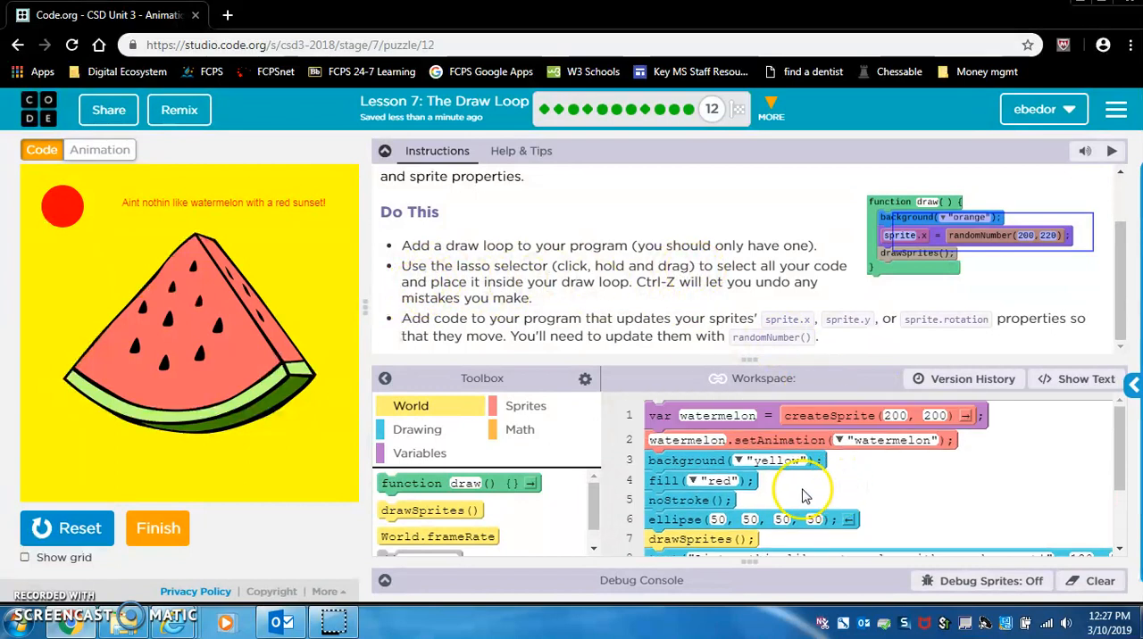
{"action": "mouse_move", "coordinate": [893, 486]}
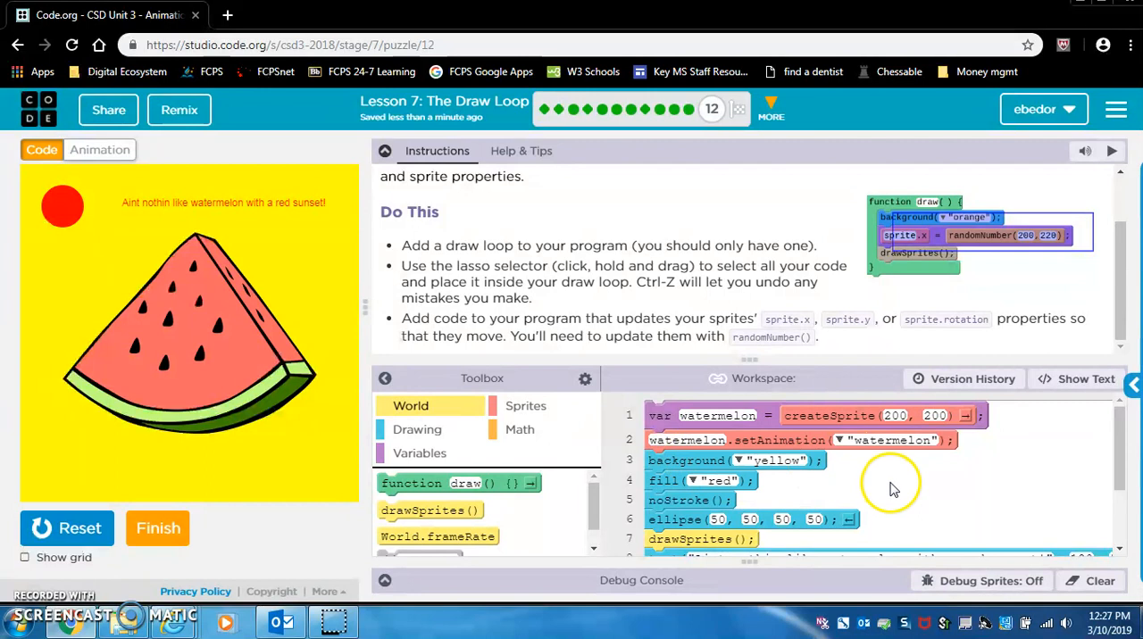
{"action": "mouse_move", "coordinate": [940, 435]}
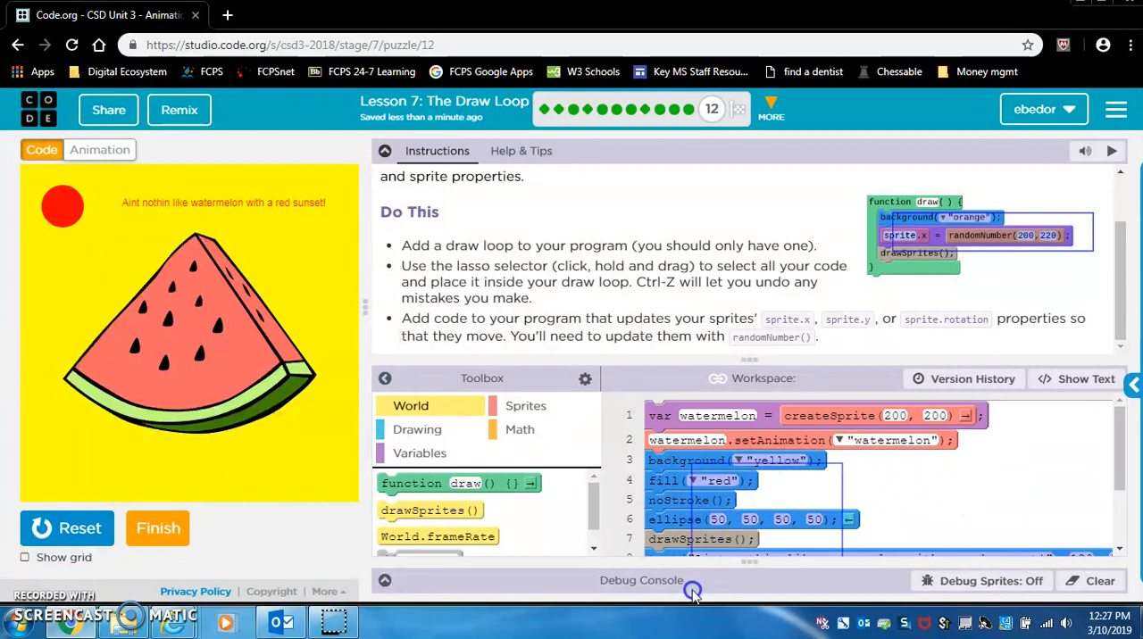
{"action": "scroll", "scroll_direction": "down", "scroll_amount": 3}
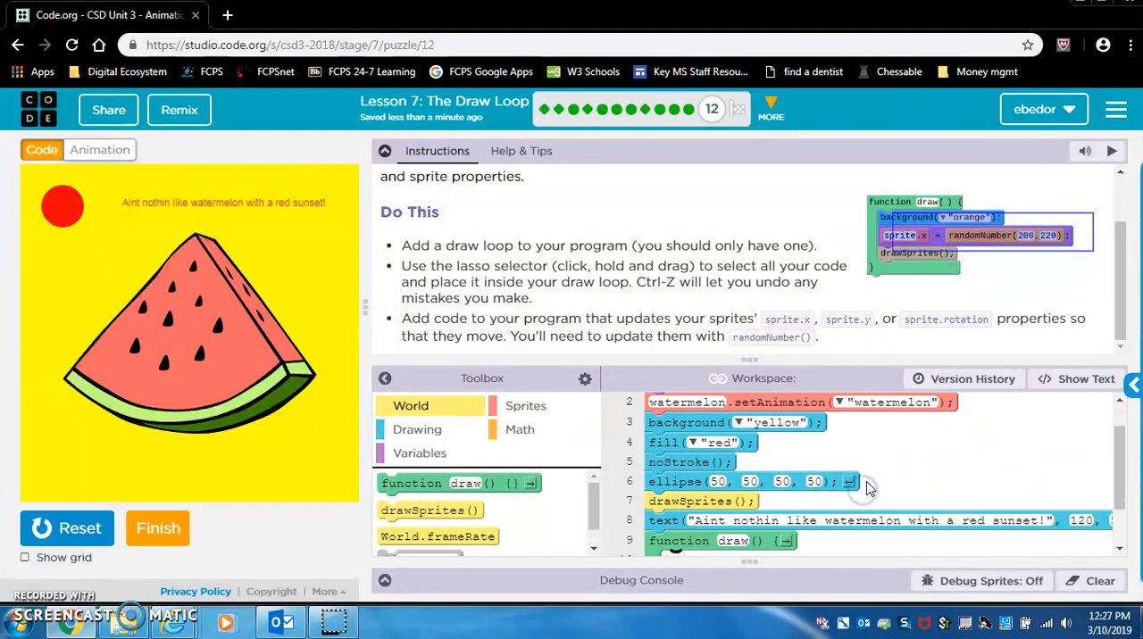
{"action": "scroll", "scroll_direction": "down", "scroll_amount": 3}
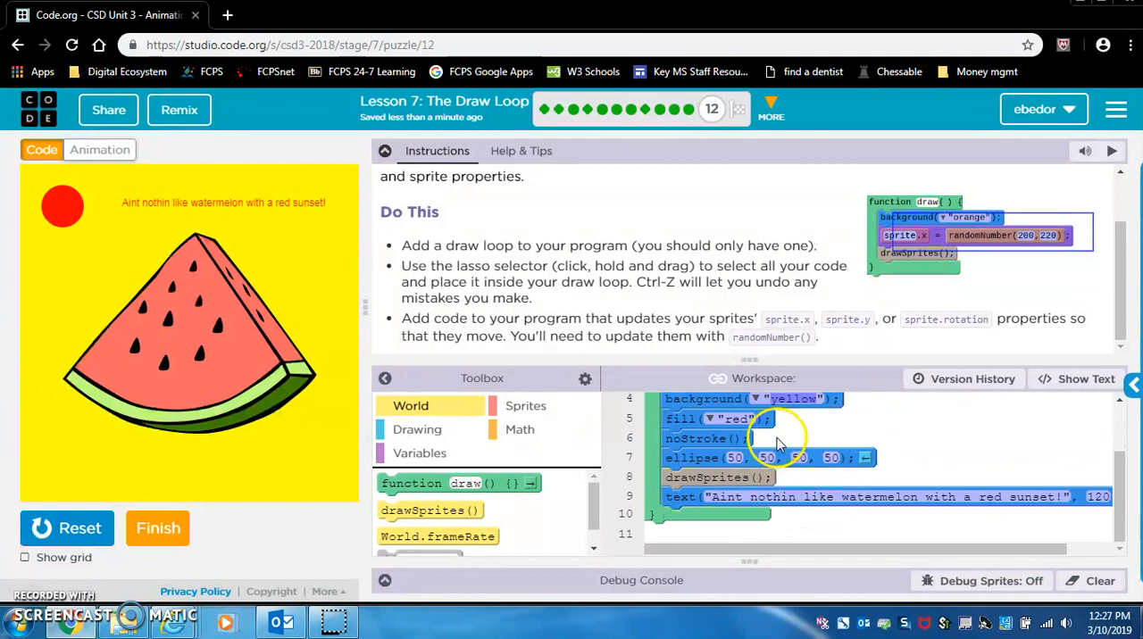
{"action": "left_click", "coordinate": [67, 528]}
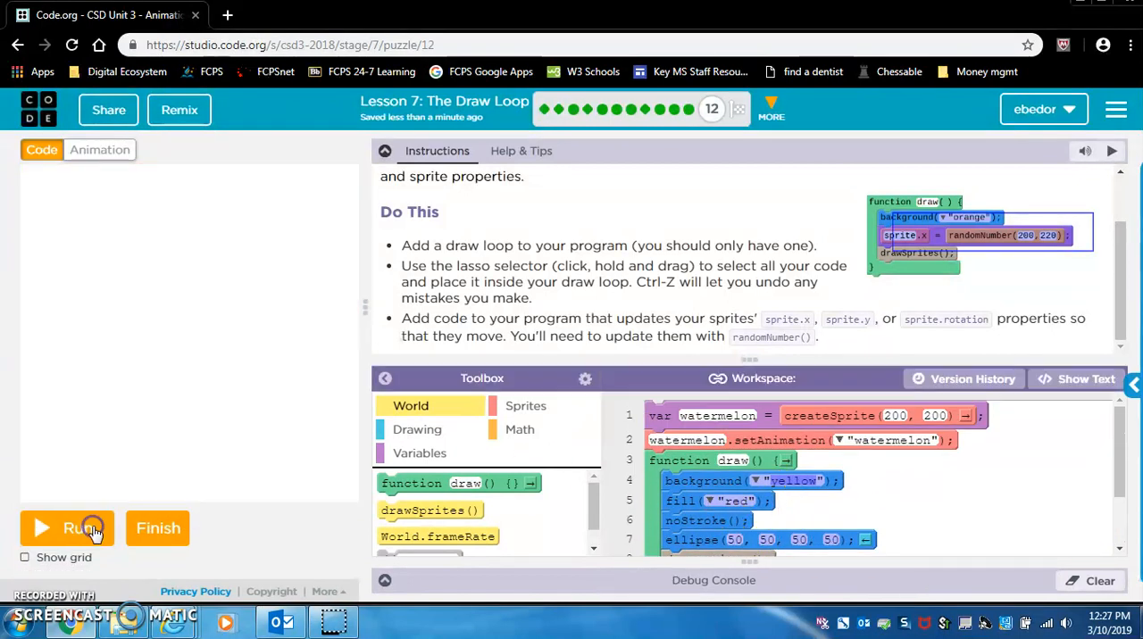
{"action": "left_click", "coordinate": [67, 528]}
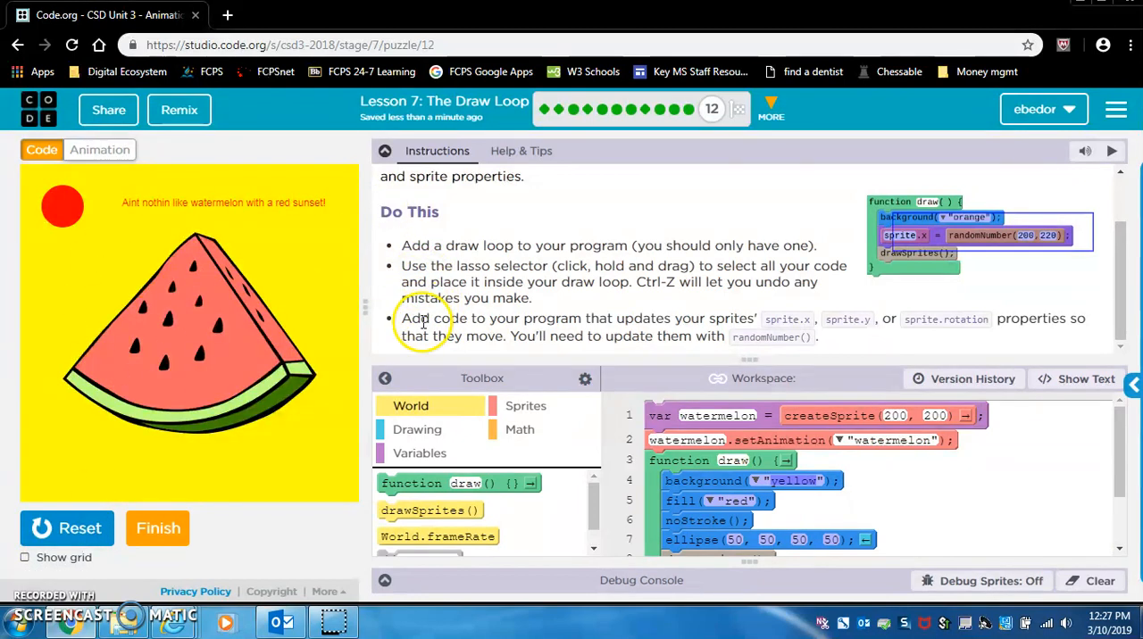
{"action": "mouse_move", "coordinate": [717, 319]}
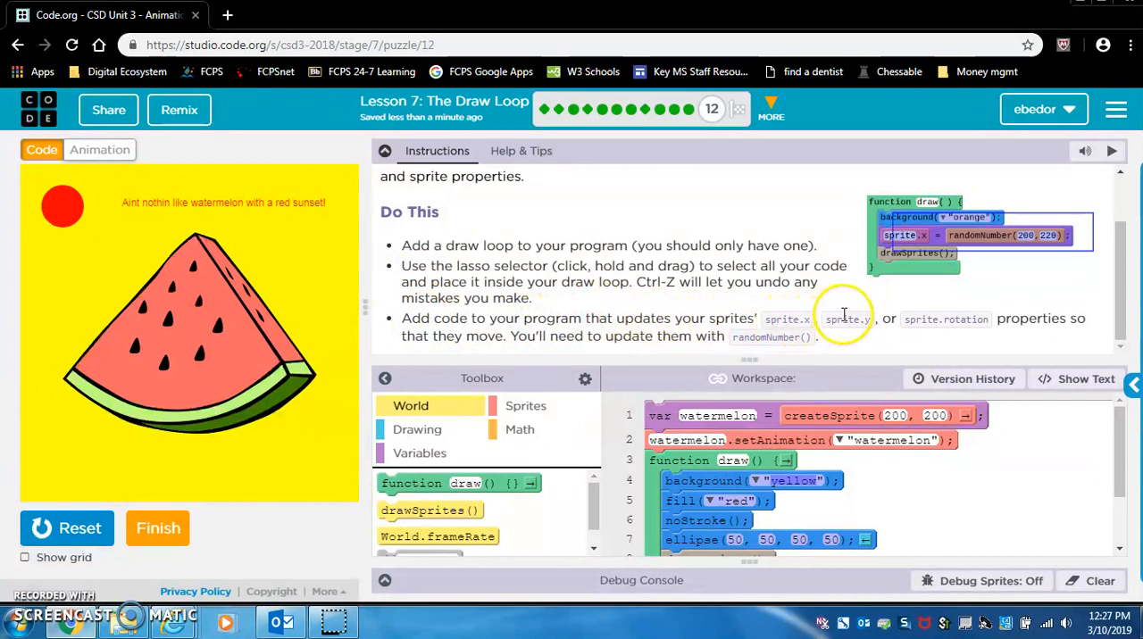
{"action": "mouse_move", "coordinate": [911, 341]}
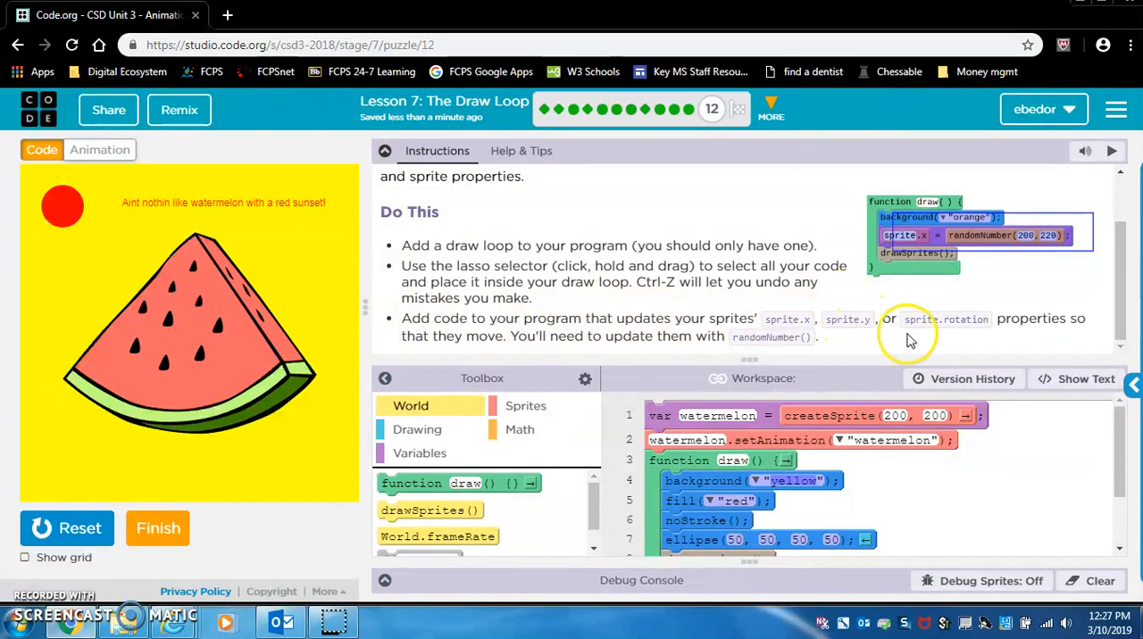
{"action": "mouse_move", "coordinate": [600, 375]}
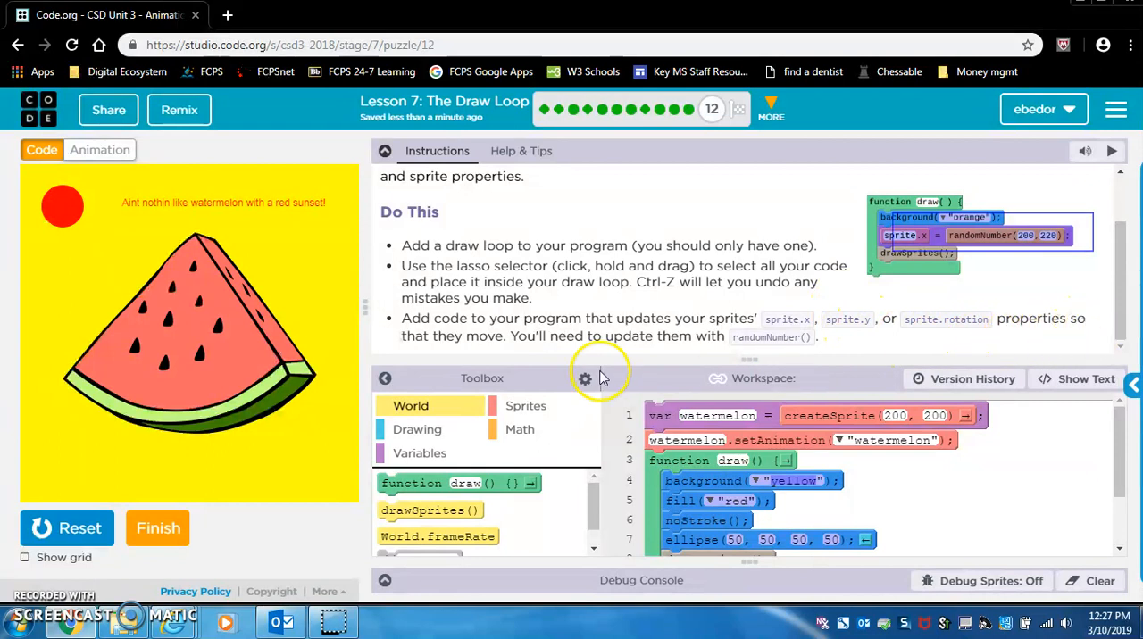
{"action": "mouse_move", "coordinate": [750, 335]}
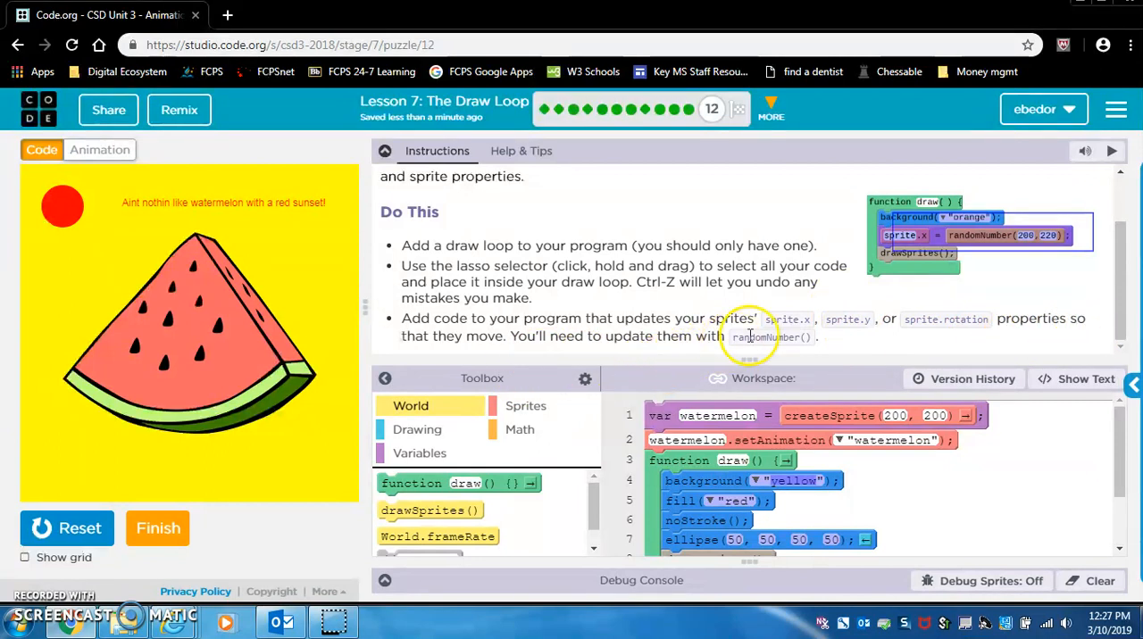
{"action": "mouse_move", "coordinate": [994, 504]}
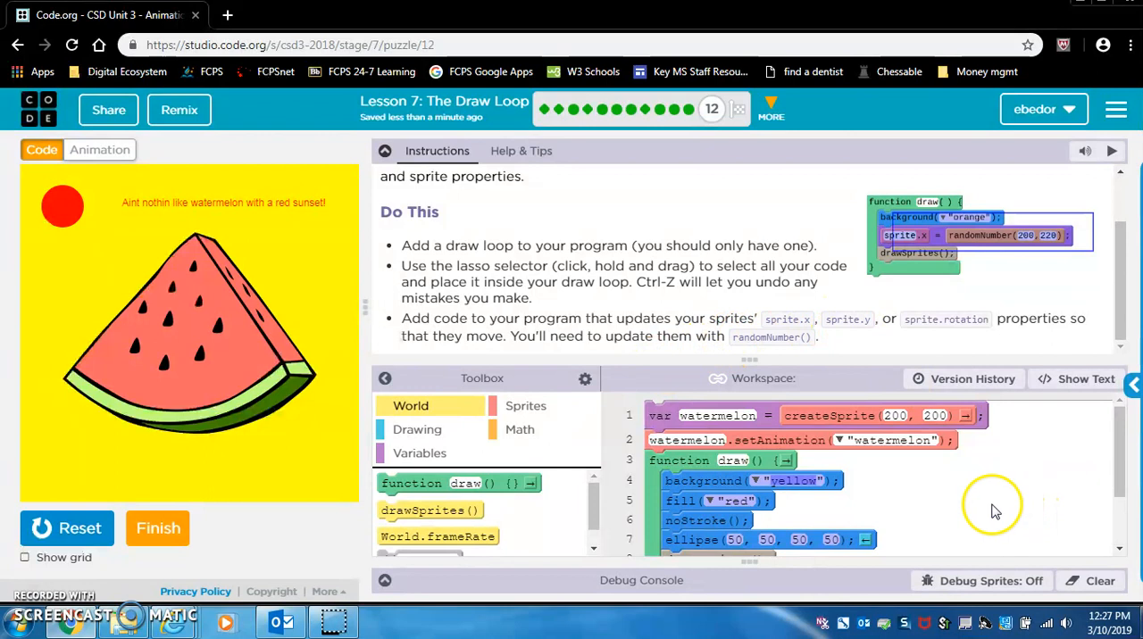
{"action": "scroll", "scroll_direction": "down", "scroll_amount": 3}
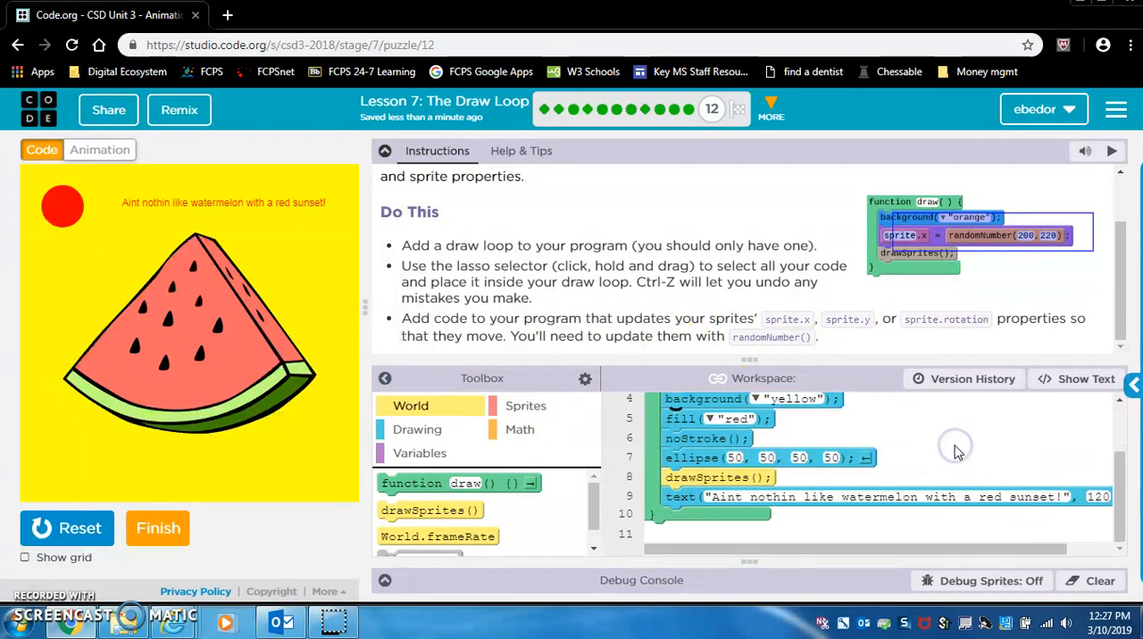
{"action": "mouse_move", "coordinate": [1085, 462]}
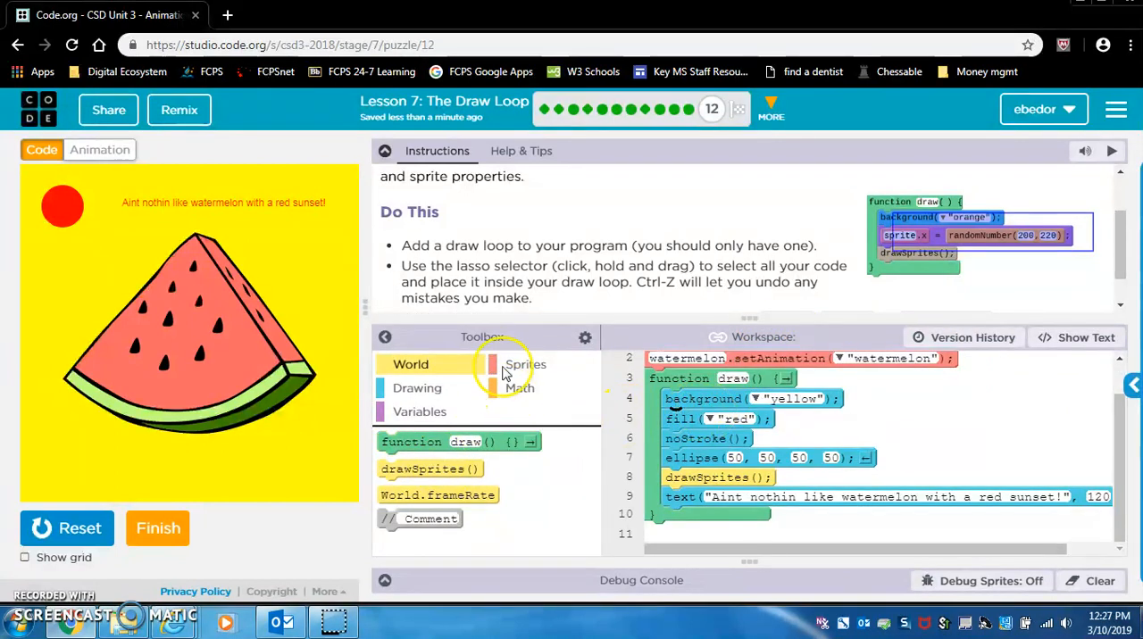
Step: Add a watermelon.rotation sprite property line inside draw() before drawSprites
{"action": "left_click", "coordinate": [525, 365]}
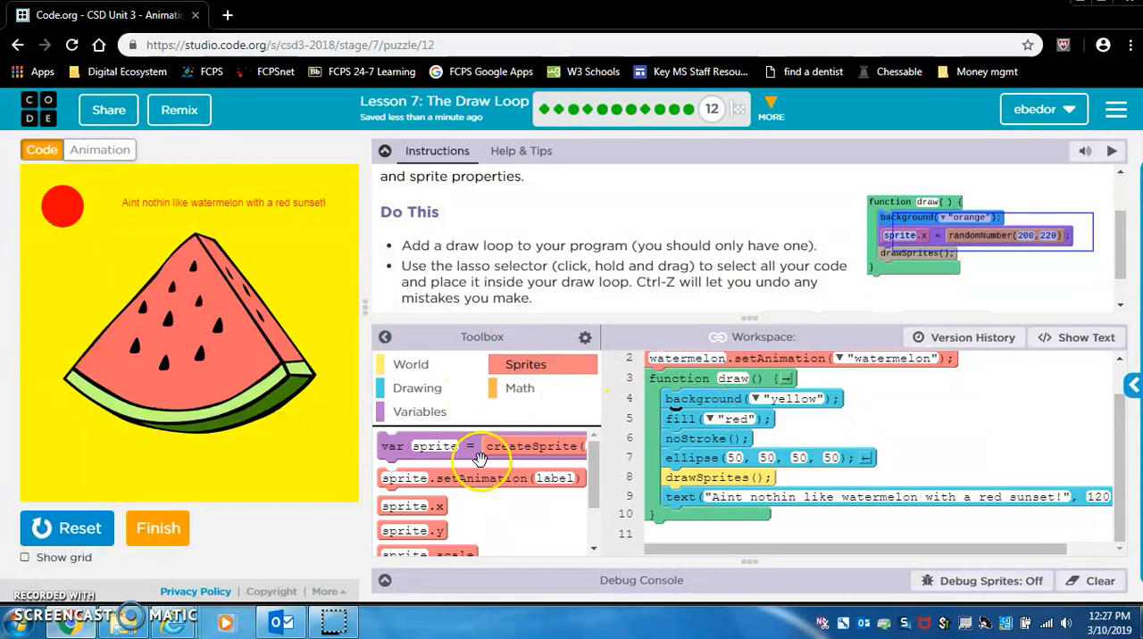
{"action": "scroll", "scroll_direction": "down", "scroll_amount": 3}
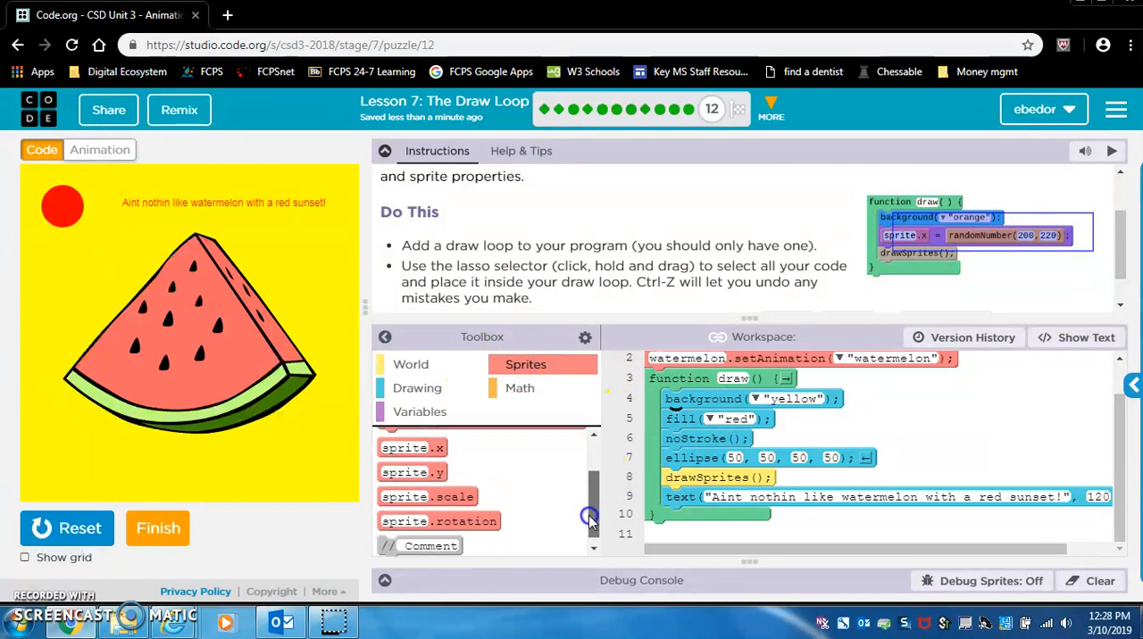
{"action": "scroll", "scroll_direction": "up", "scroll_amount": 3}
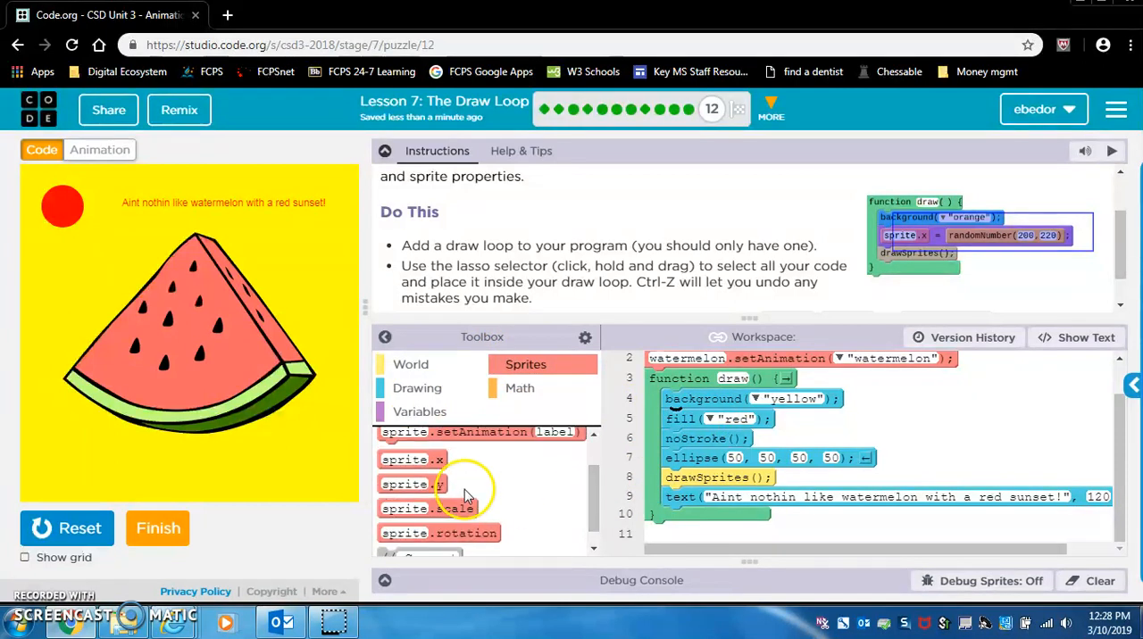
{"action": "mouse_move", "coordinate": [330, 438]}
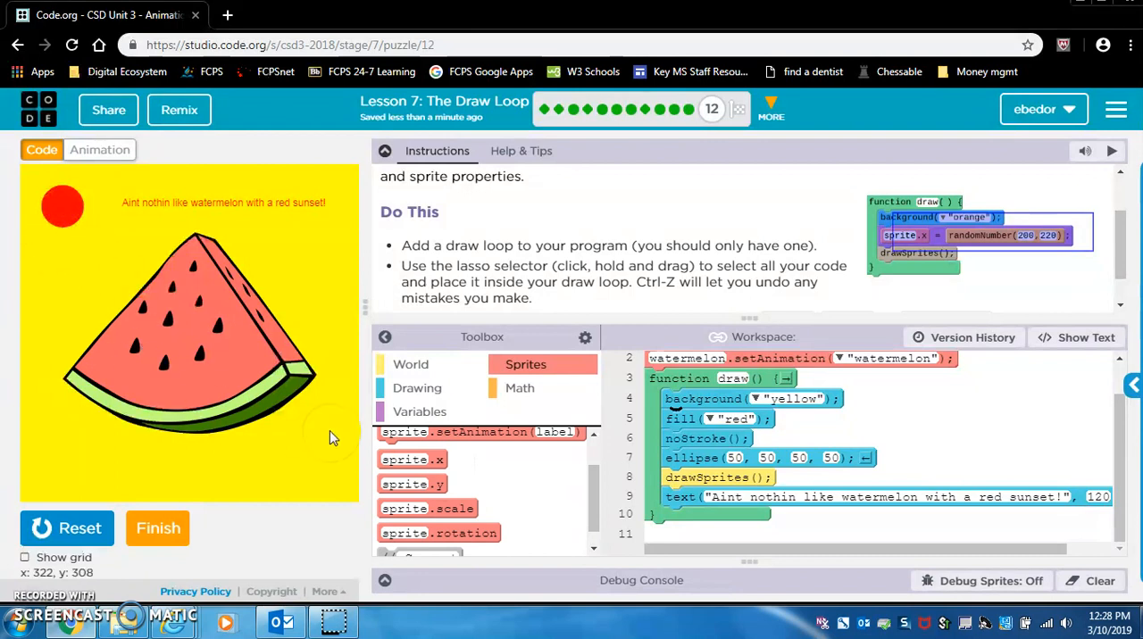
{"action": "mouse_move", "coordinate": [438, 533]}
{"action": "type", "text": "watermelon"}
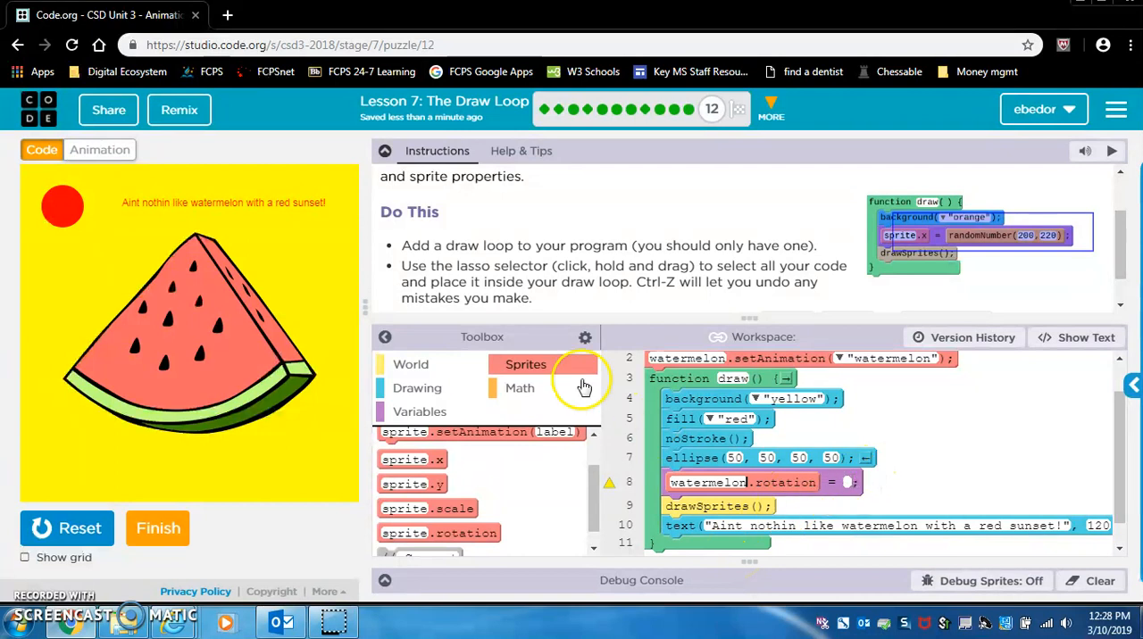
Step: Assign the rotation a Math randomNumber from -5 to 5
{"action": "left_click", "coordinate": [520, 387]}
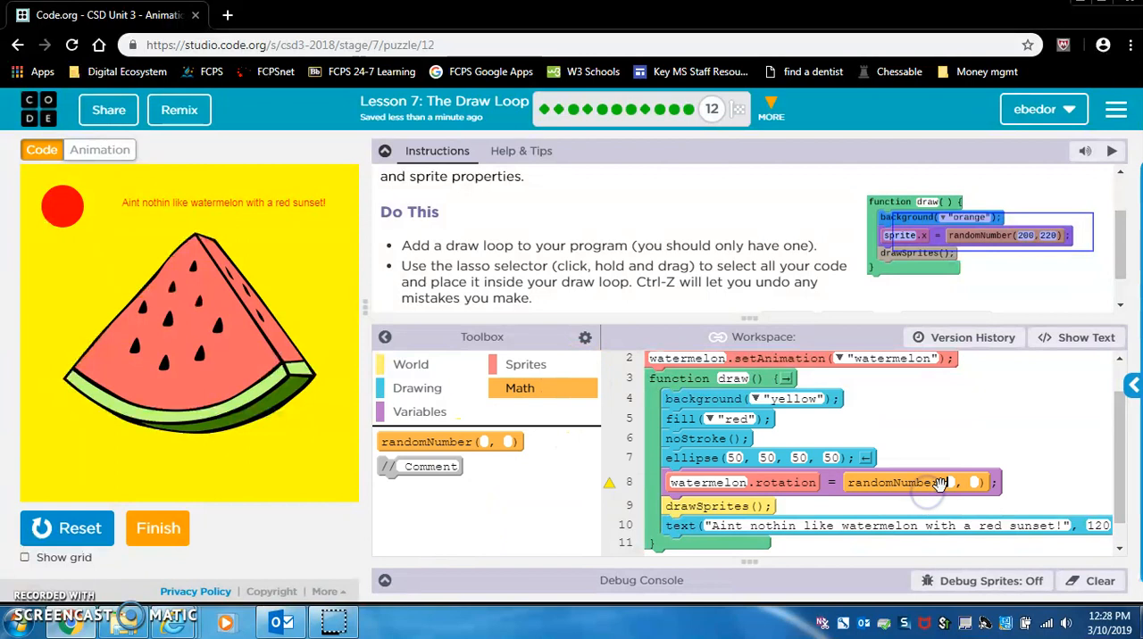
{"action": "type", "text": "-5"}
{"action": "type", "text": "5"}
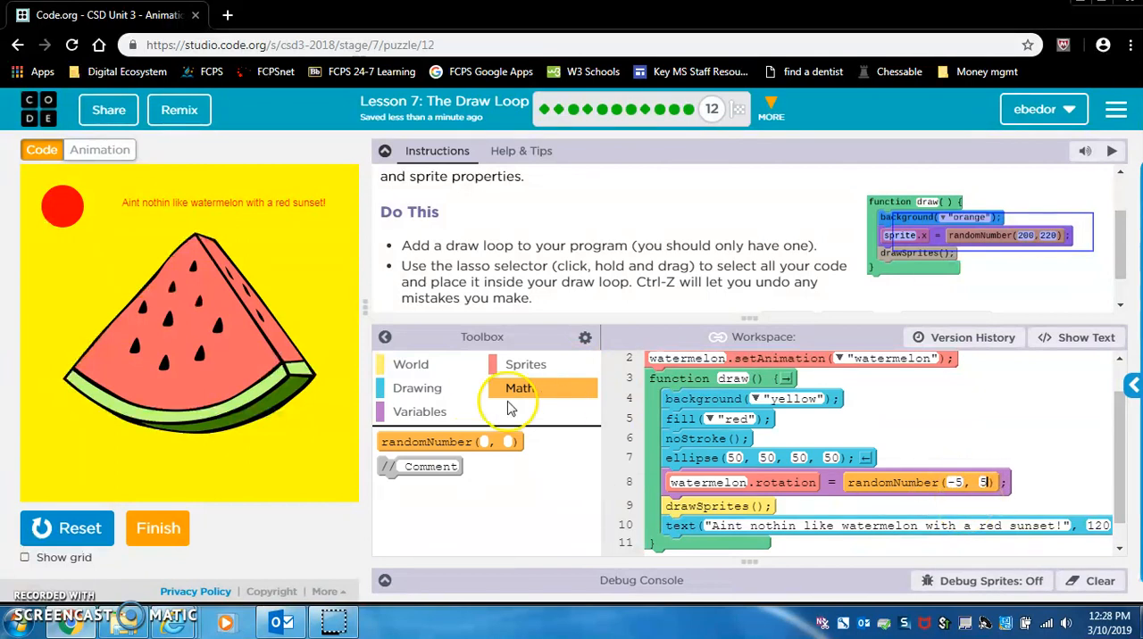
{"action": "left_click", "coordinate": [66, 527]}
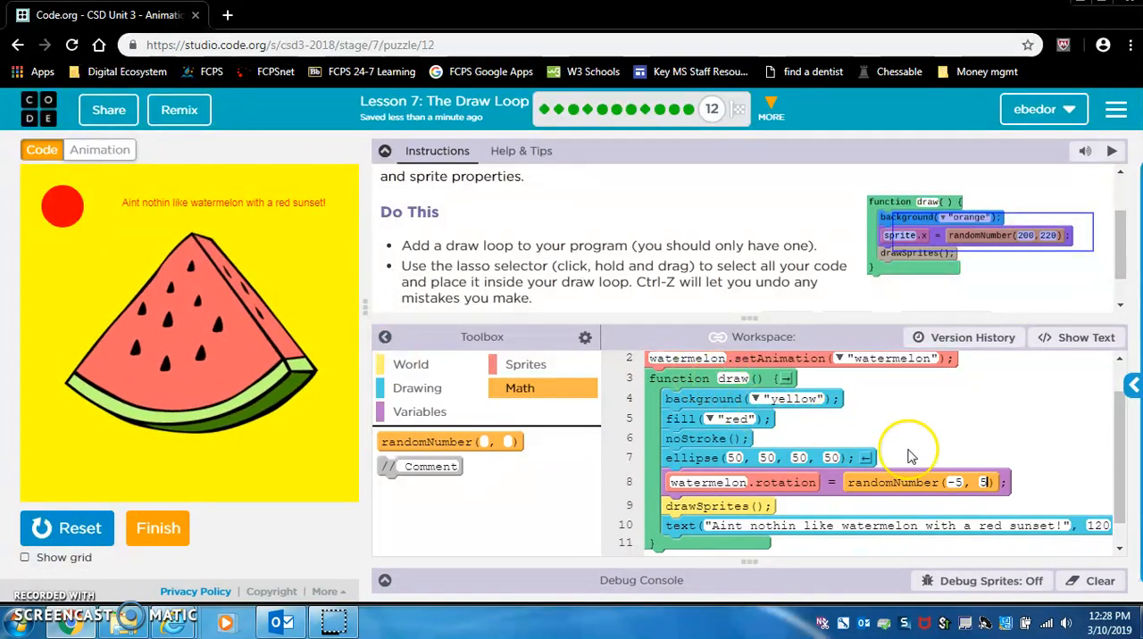
Step: Watch the watermelon wobble and locate the sun's ellipse arguments for a random x position
{"action": "scroll", "scroll_direction": "up", "scroll_amount": 3}
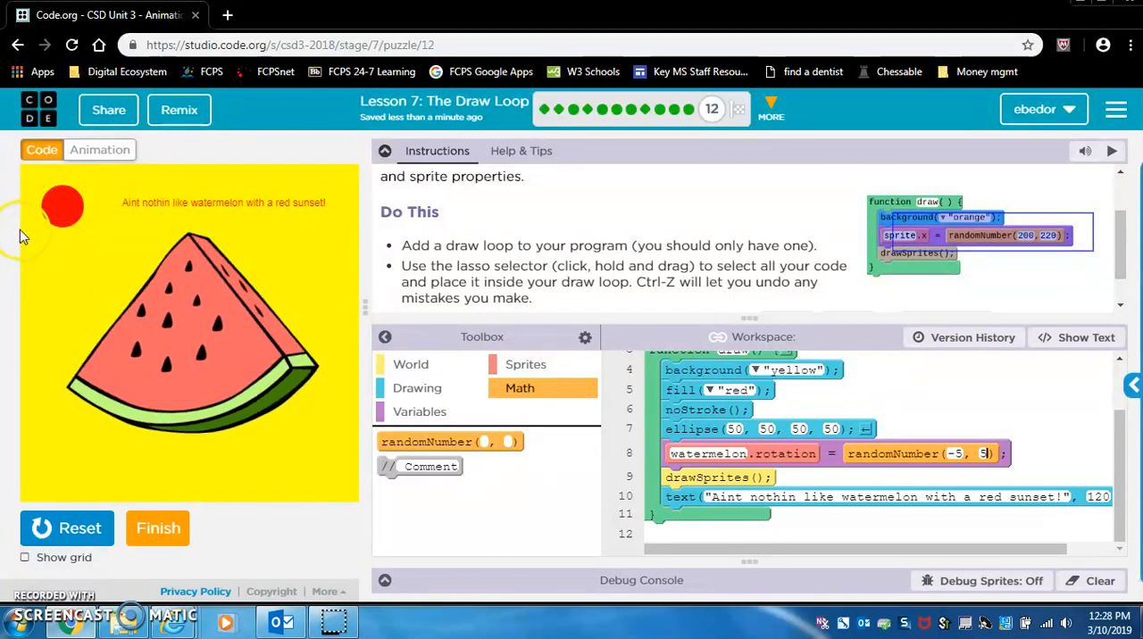
{"action": "mouse_move", "coordinate": [88, 239]}
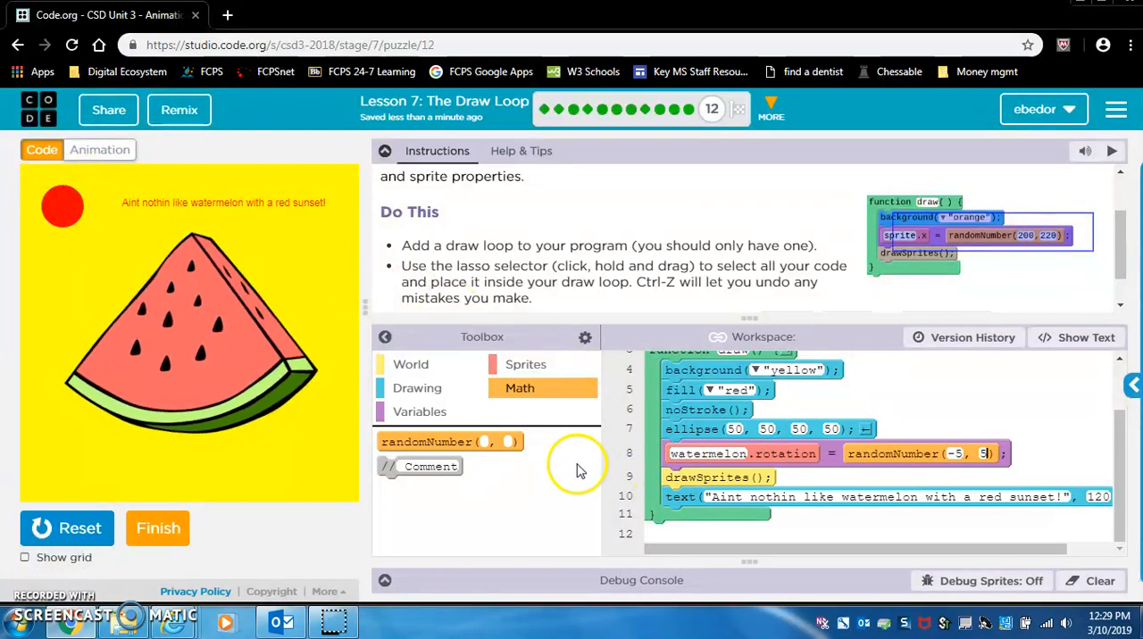
{"action": "scroll", "scroll_direction": "up", "scroll_amount": 3}
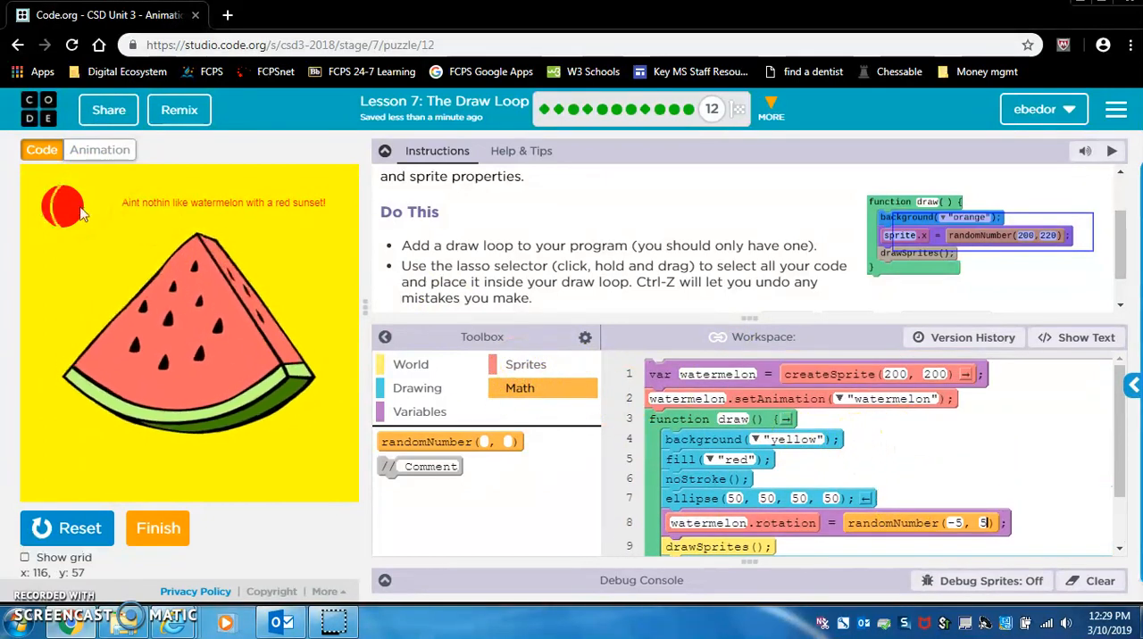
{"action": "scroll", "scroll_direction": "down", "scroll_amount": 3}
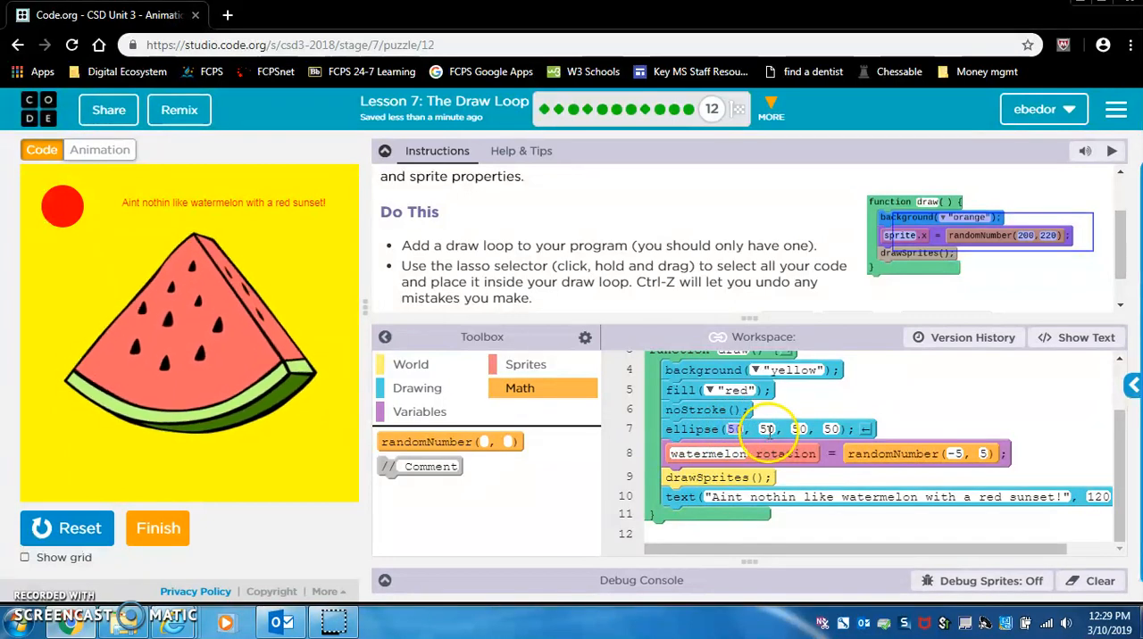
{"action": "mouse_move", "coordinate": [427, 442]}
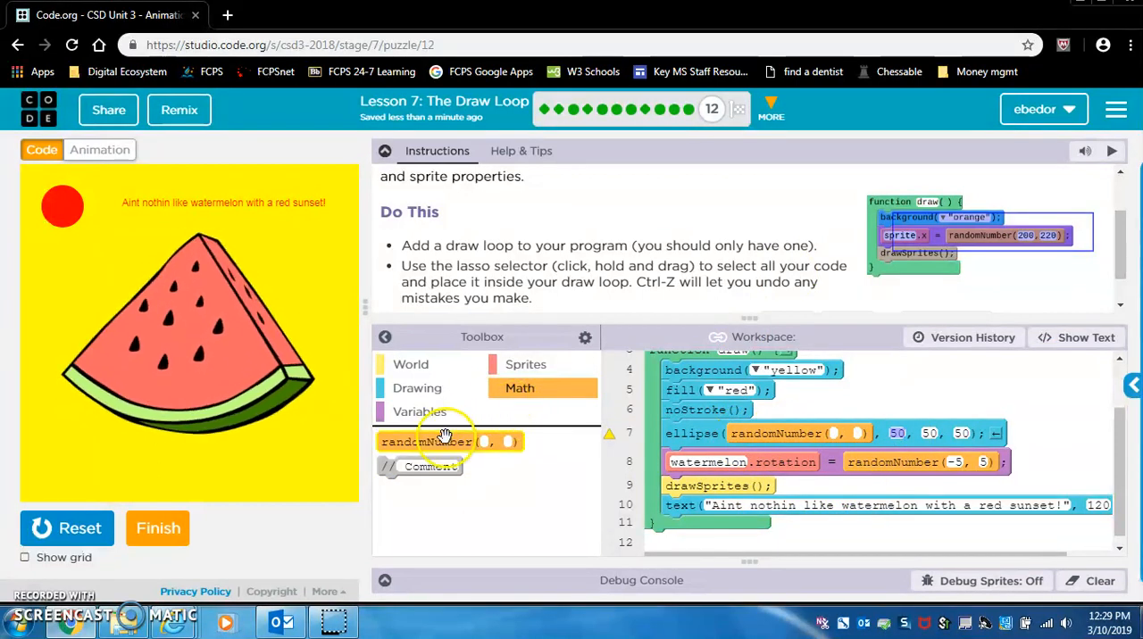
Step: Give the sun's ellipse randomNumber(0, 75) for x and y, run it, and finish the puzzle
{"action": "left_click_drag", "start_coordinate": [450, 441], "coordinate": [951, 441]}
{"action": "type", "text": "75"}
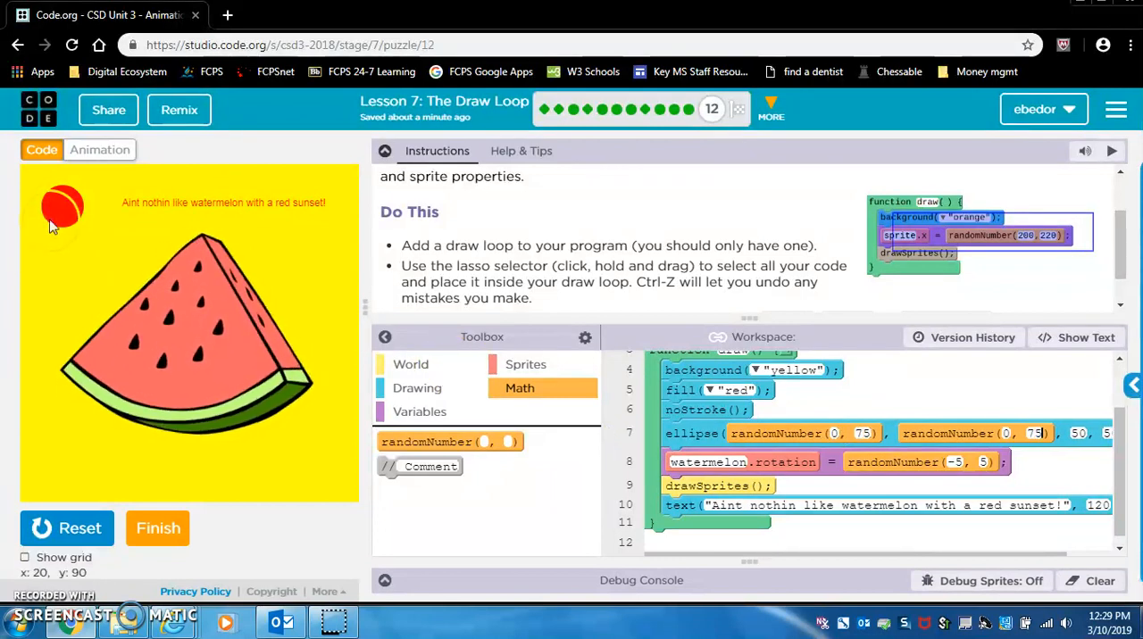
{"action": "left_click", "coordinate": [67, 528]}
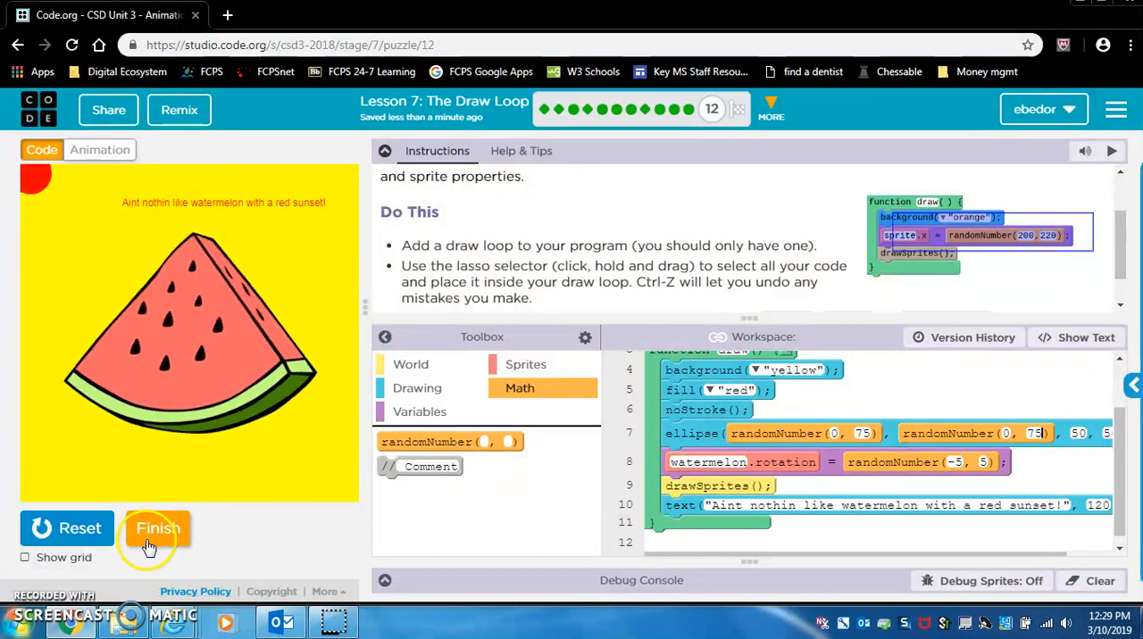
{"action": "left_click", "coordinate": [158, 528]}
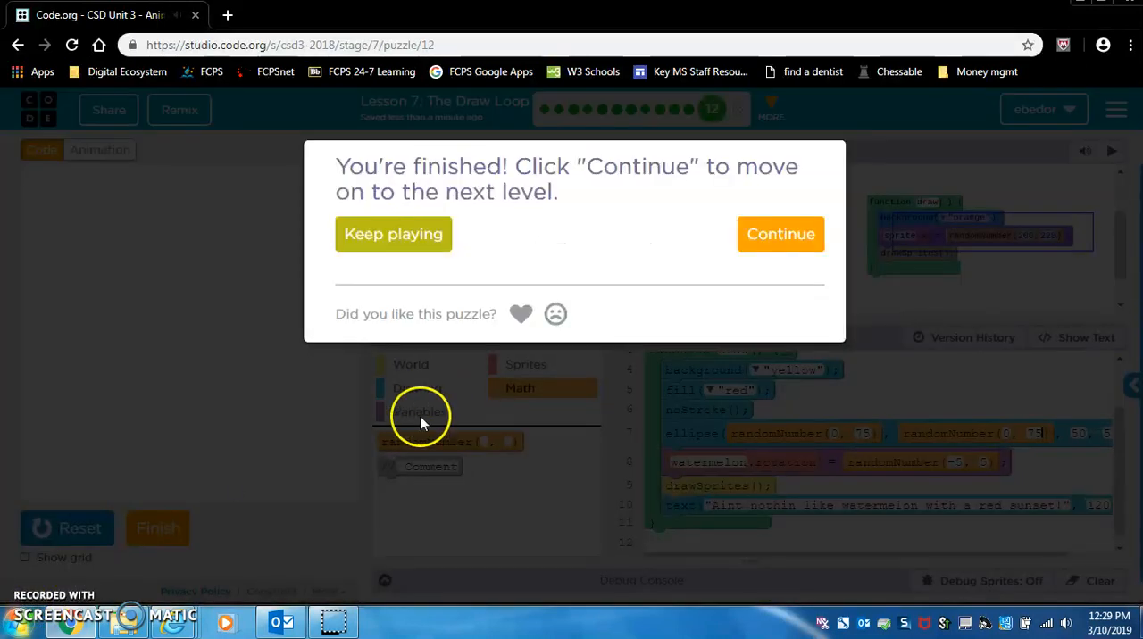